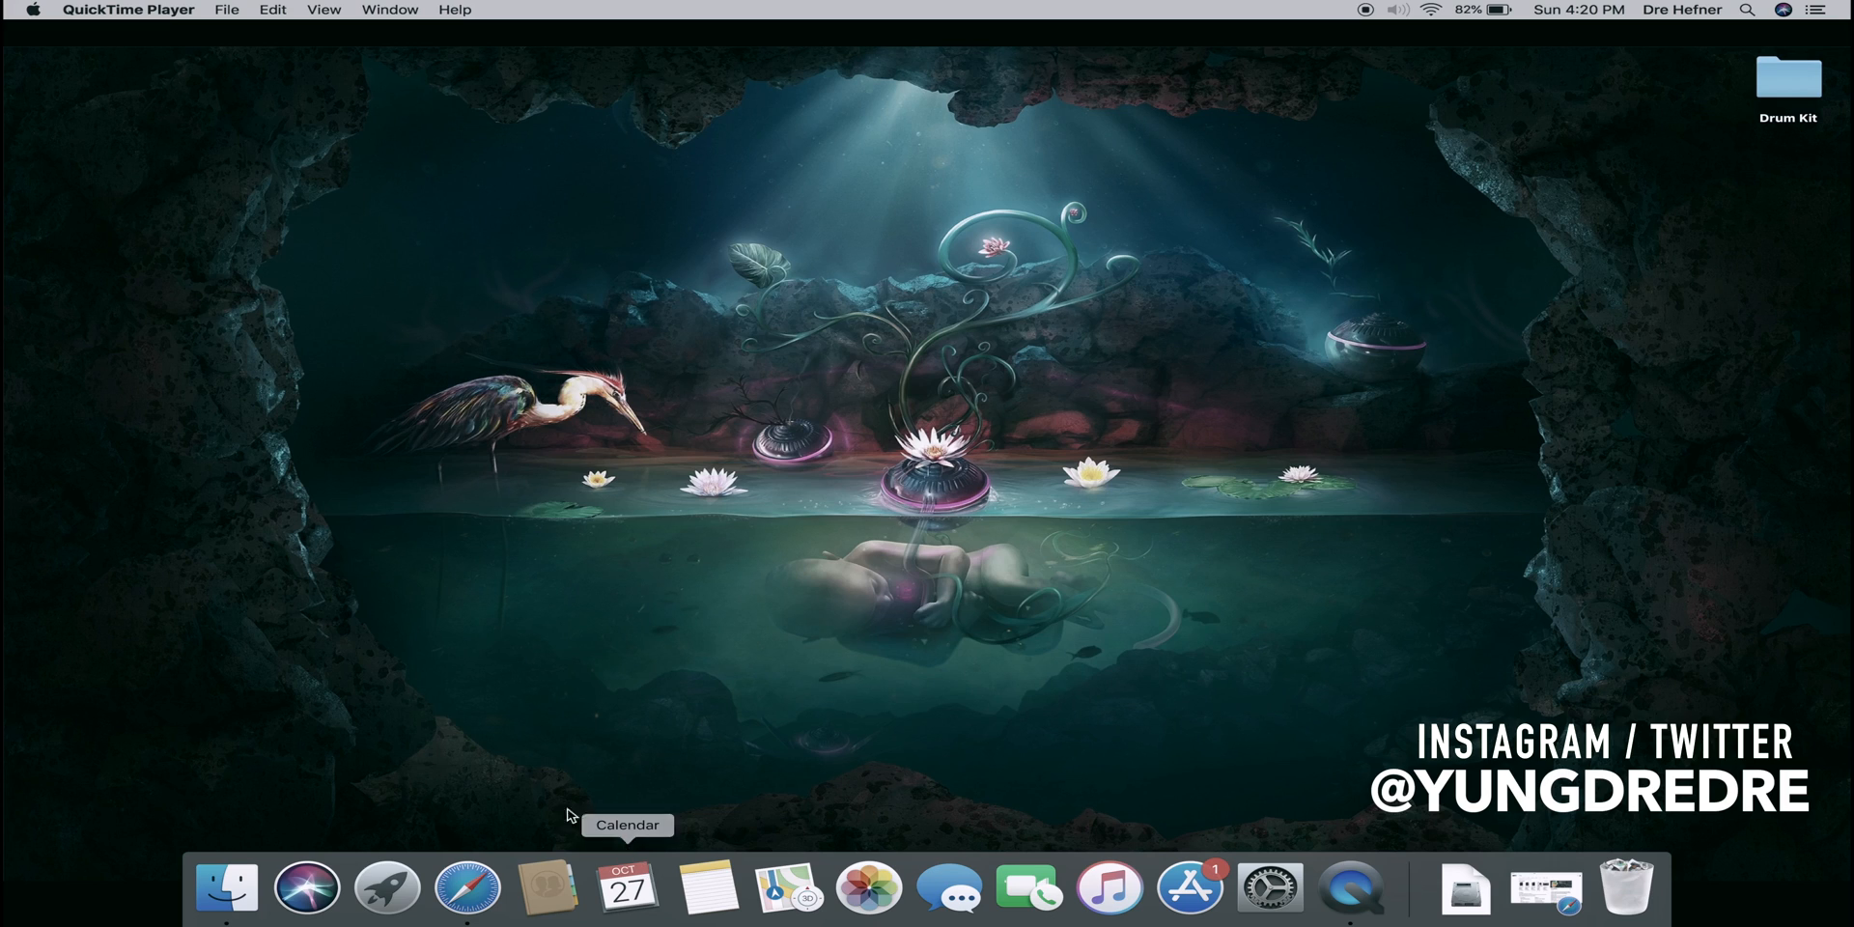
mouse_move(755, 563)
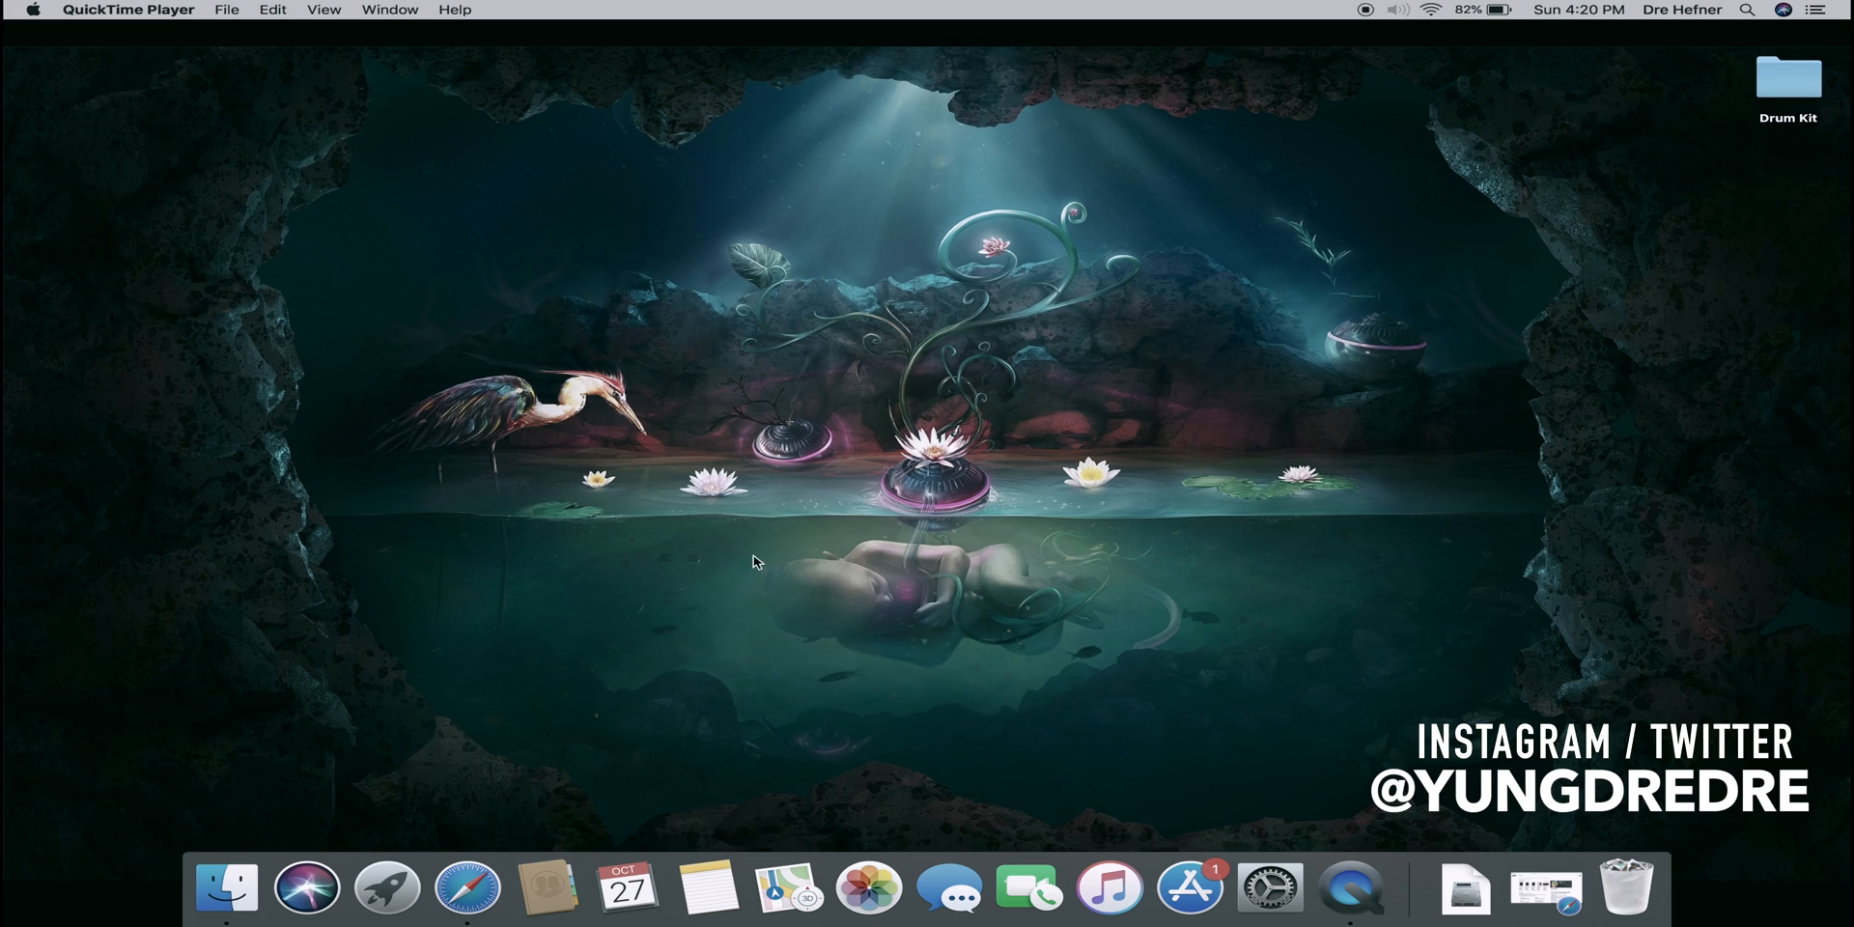
mouse_move(795, 545)
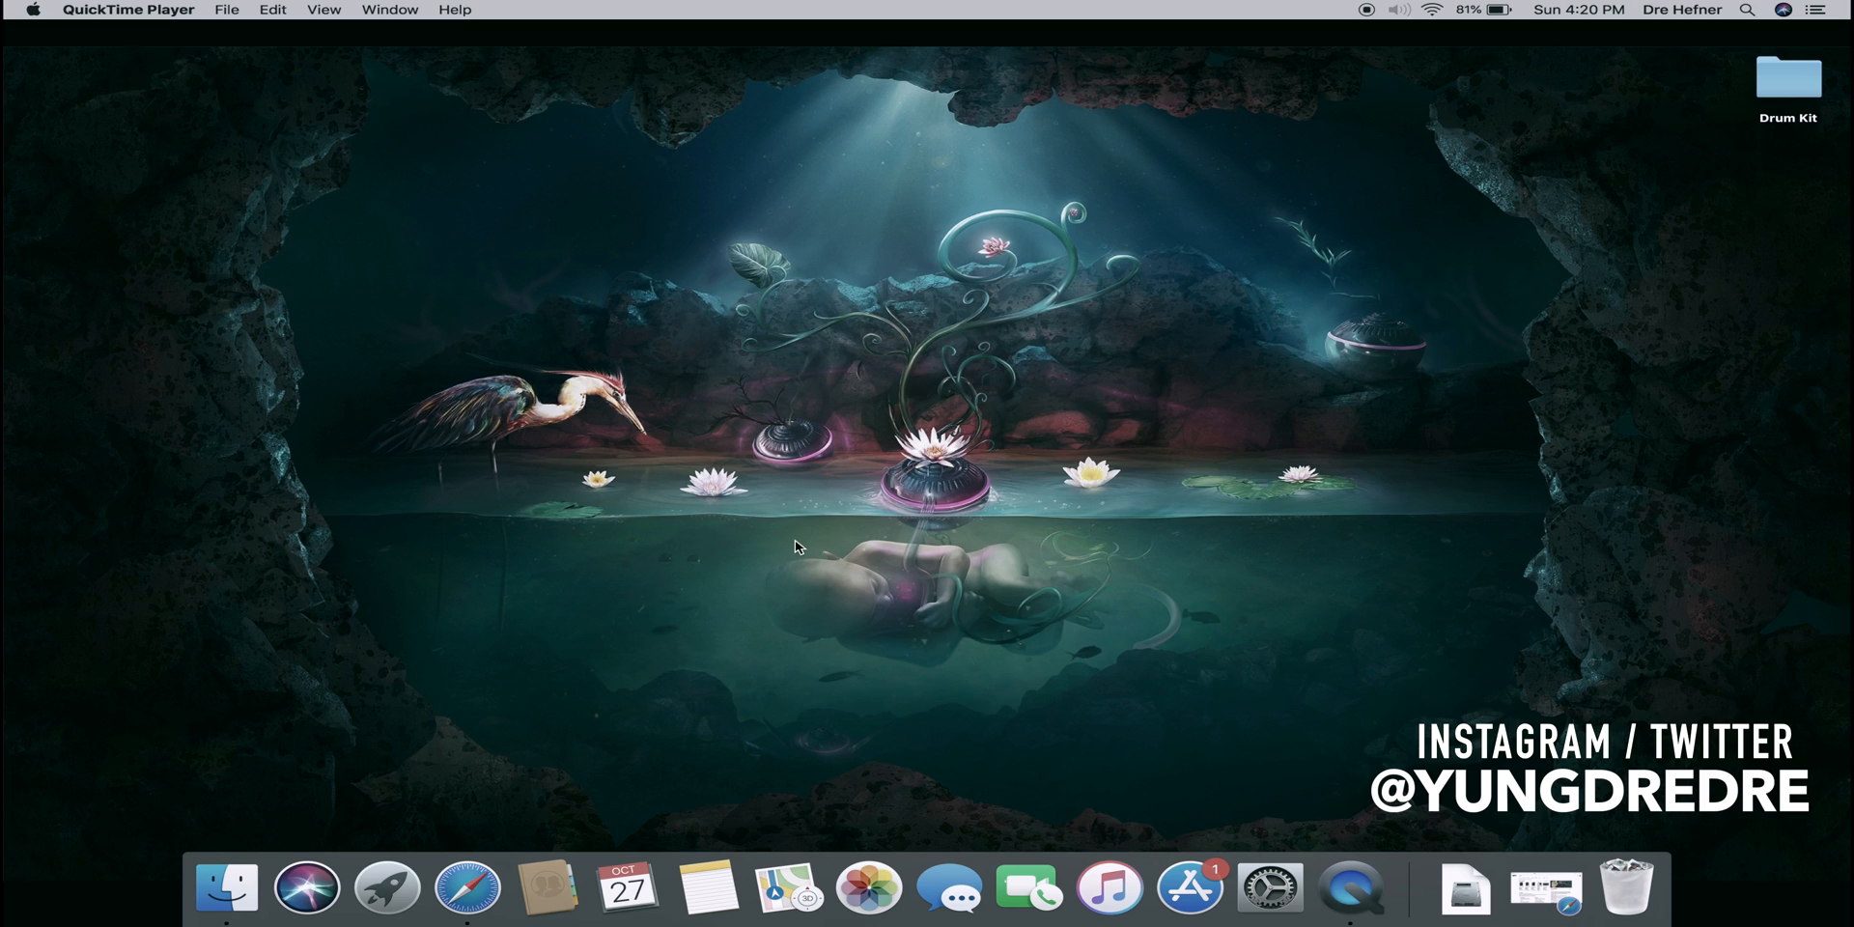
mouse_move(839, 479)
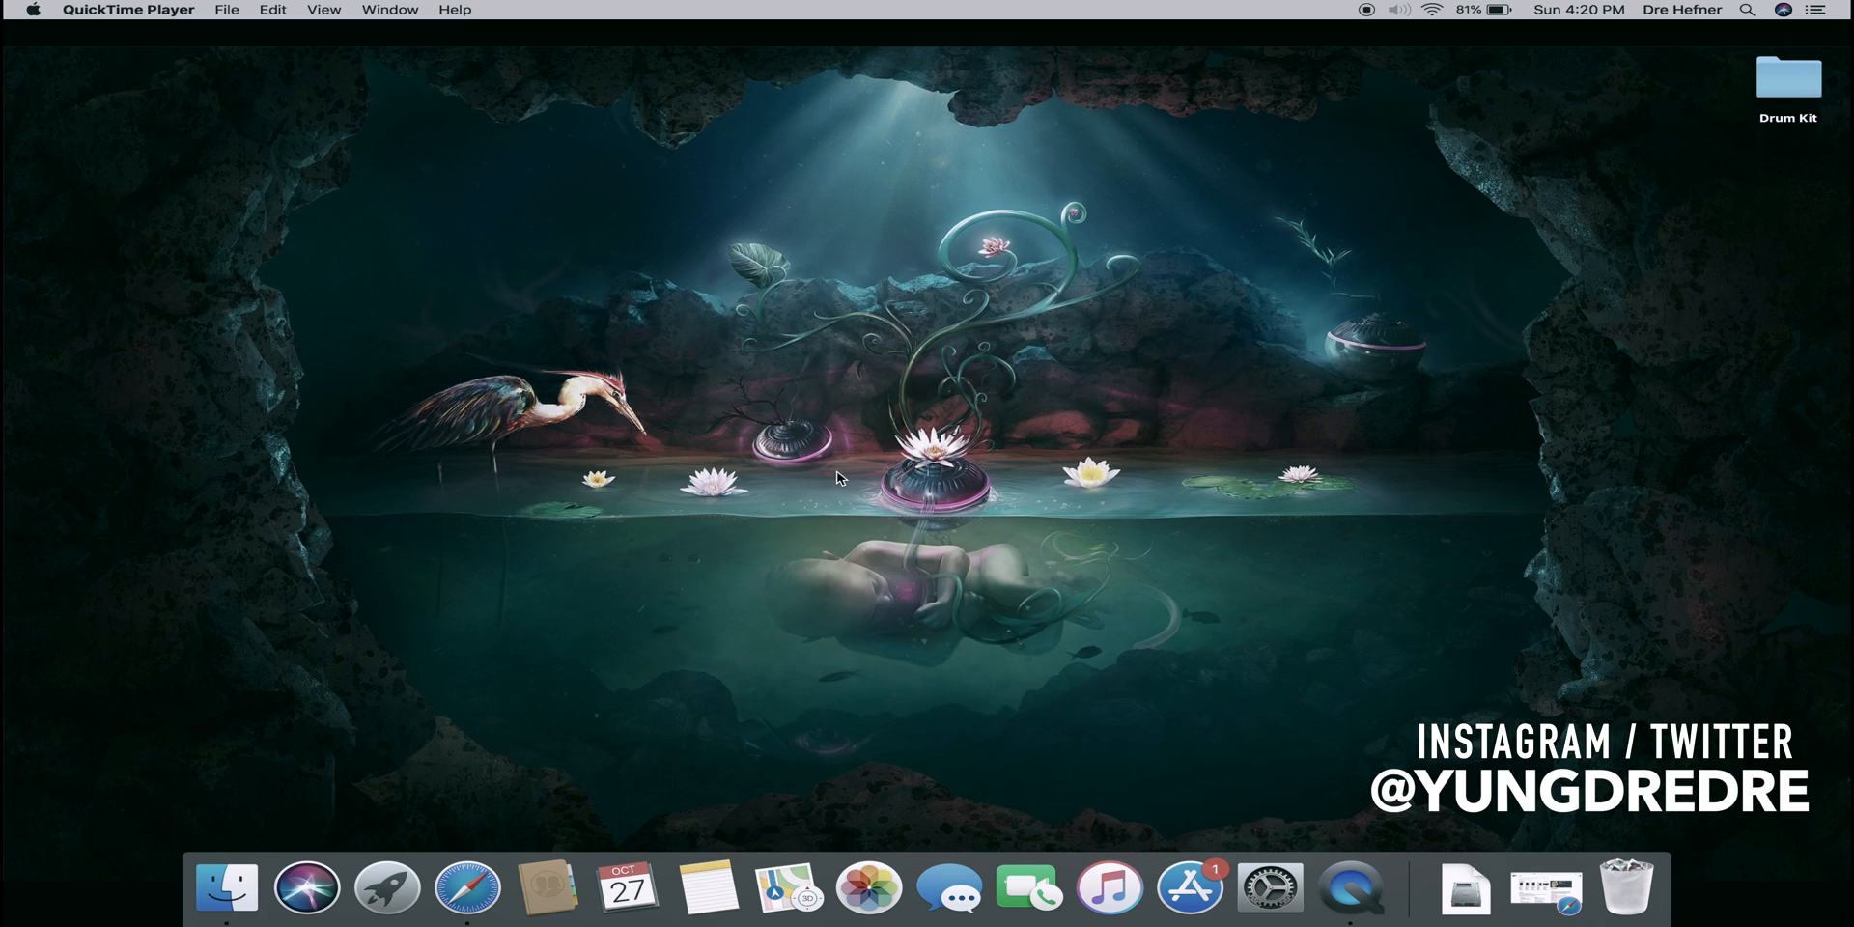
mouse_move(851, 494)
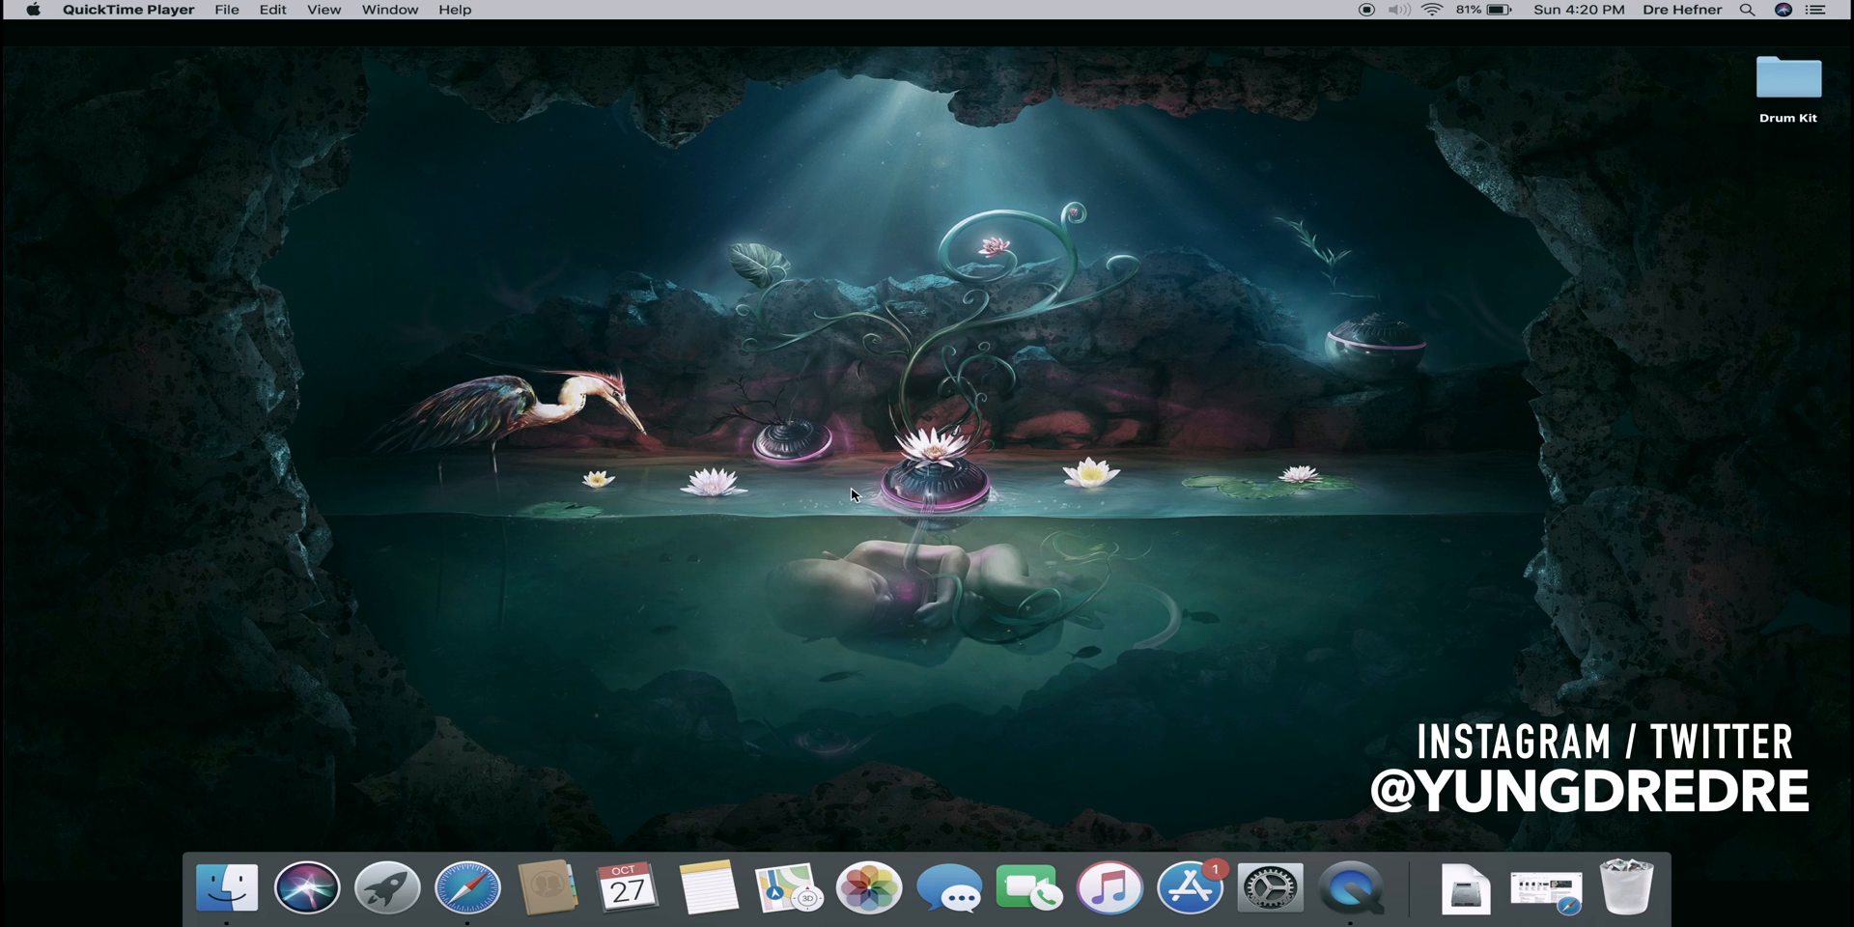
mouse_move(869, 429)
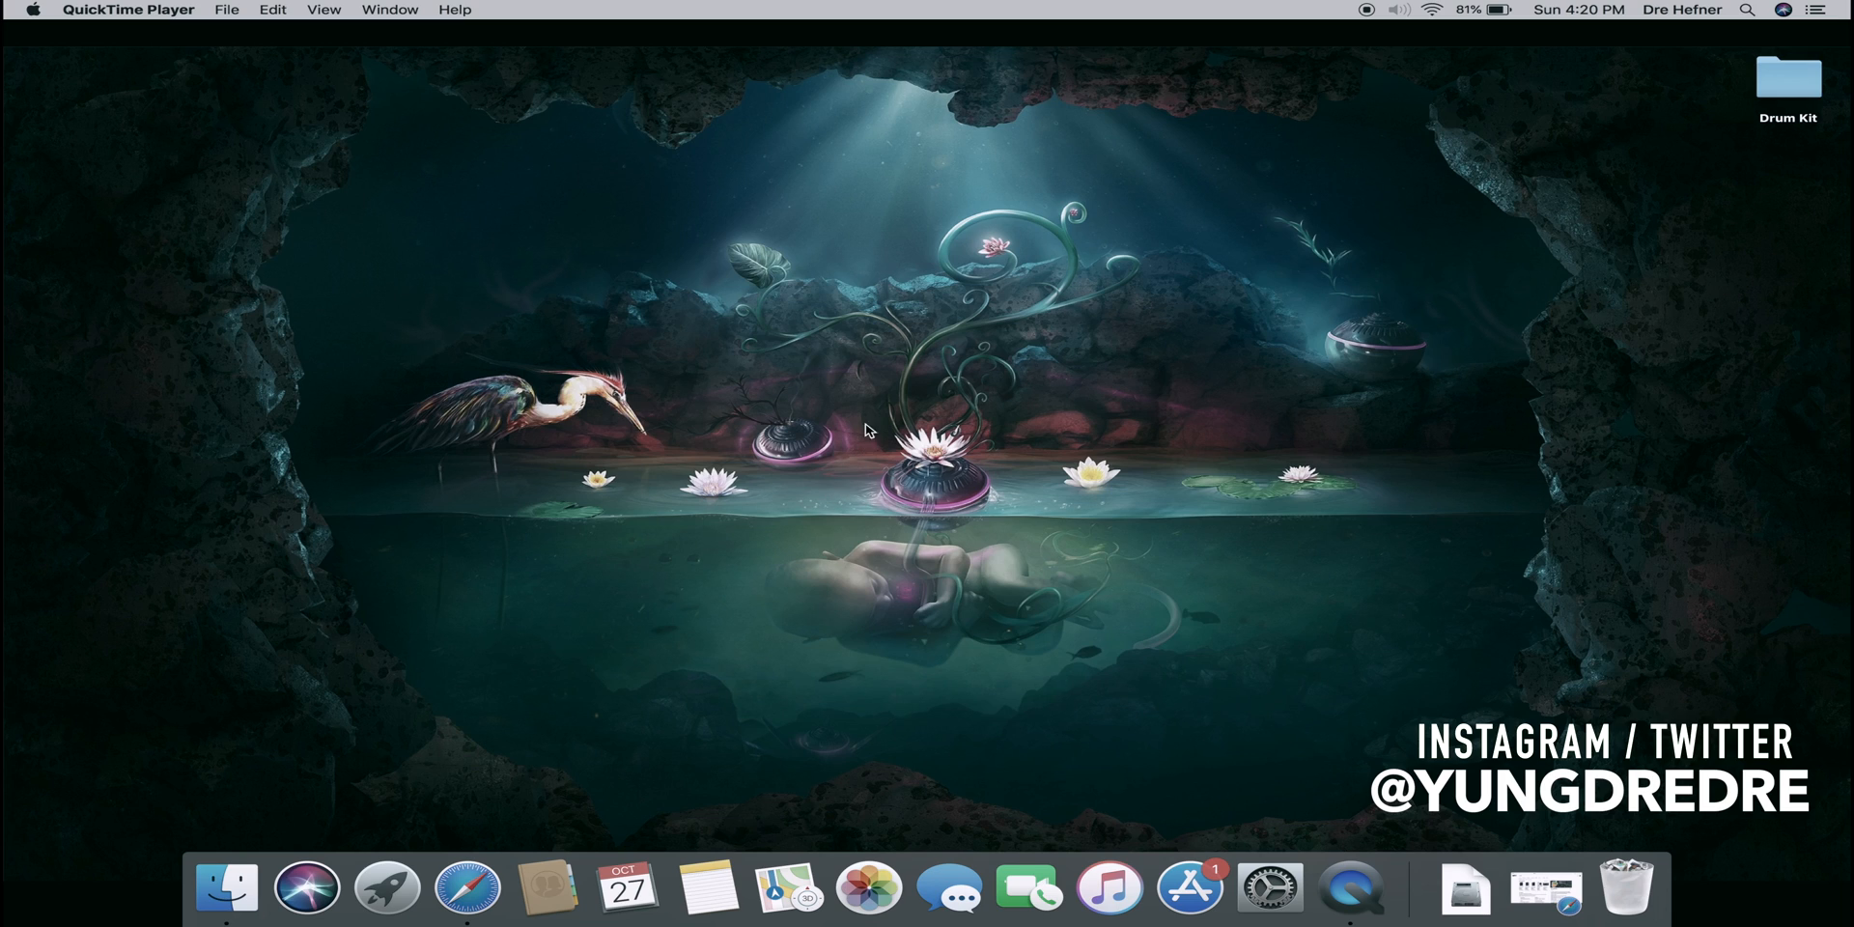
mouse_move(1100, 464)
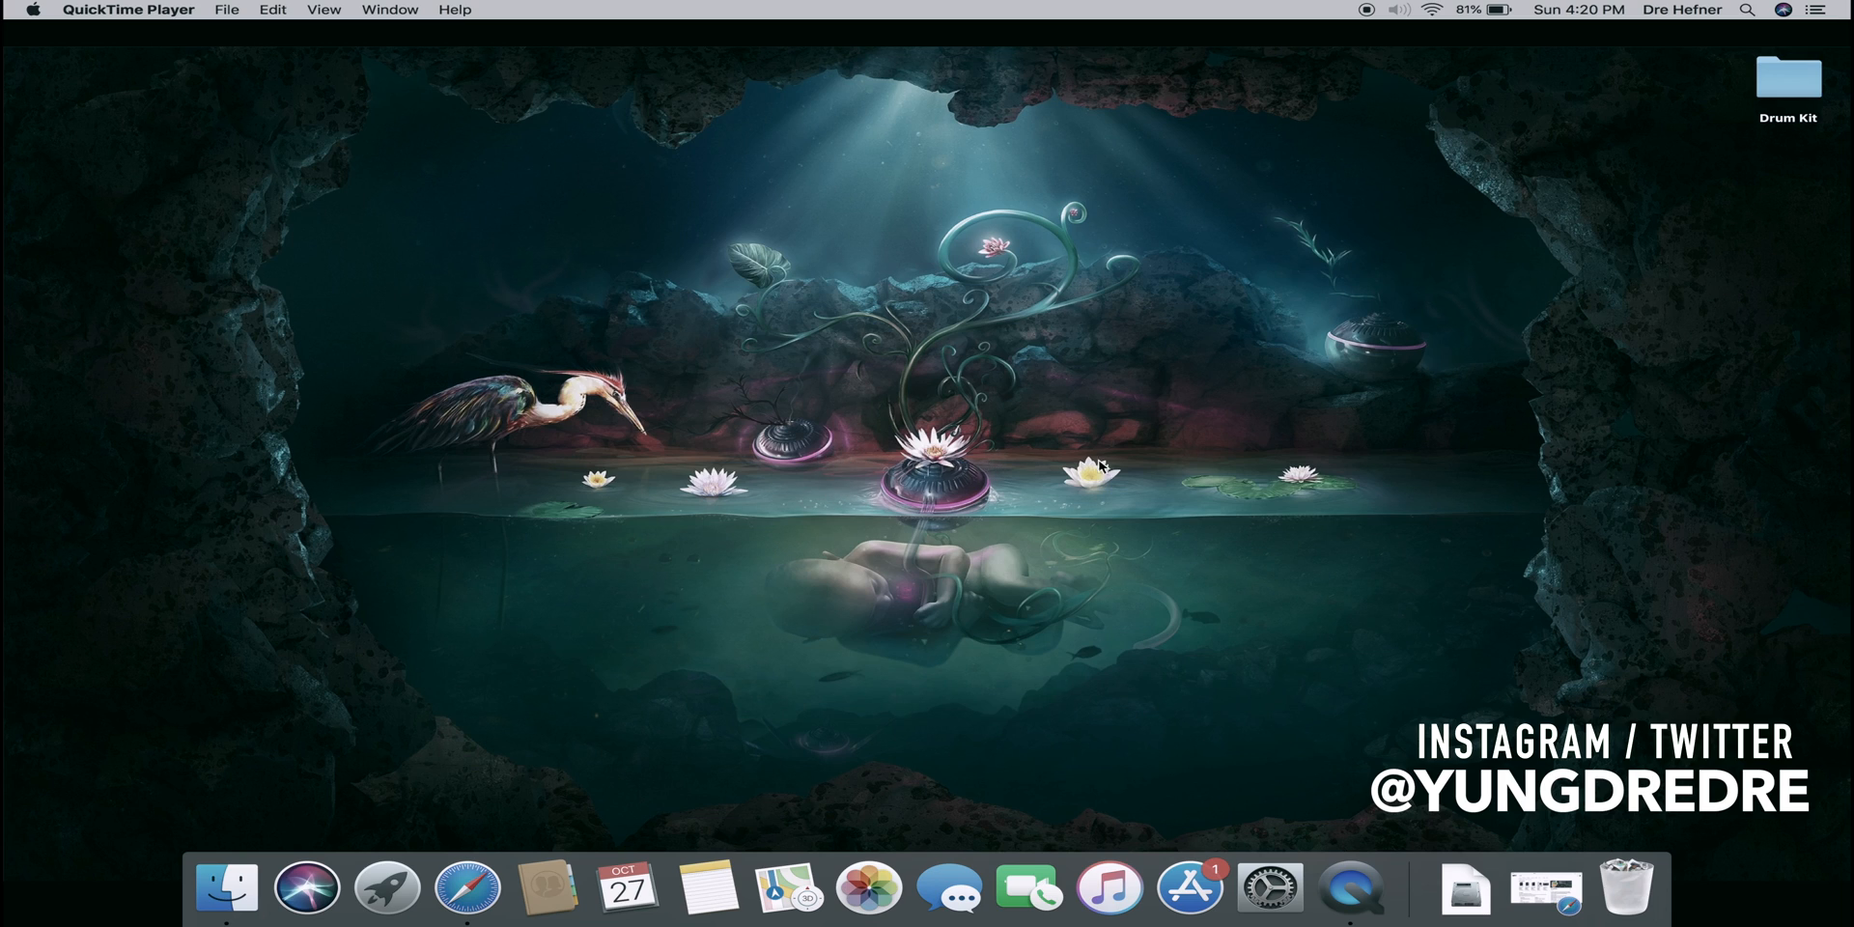
mouse_move(468, 886)
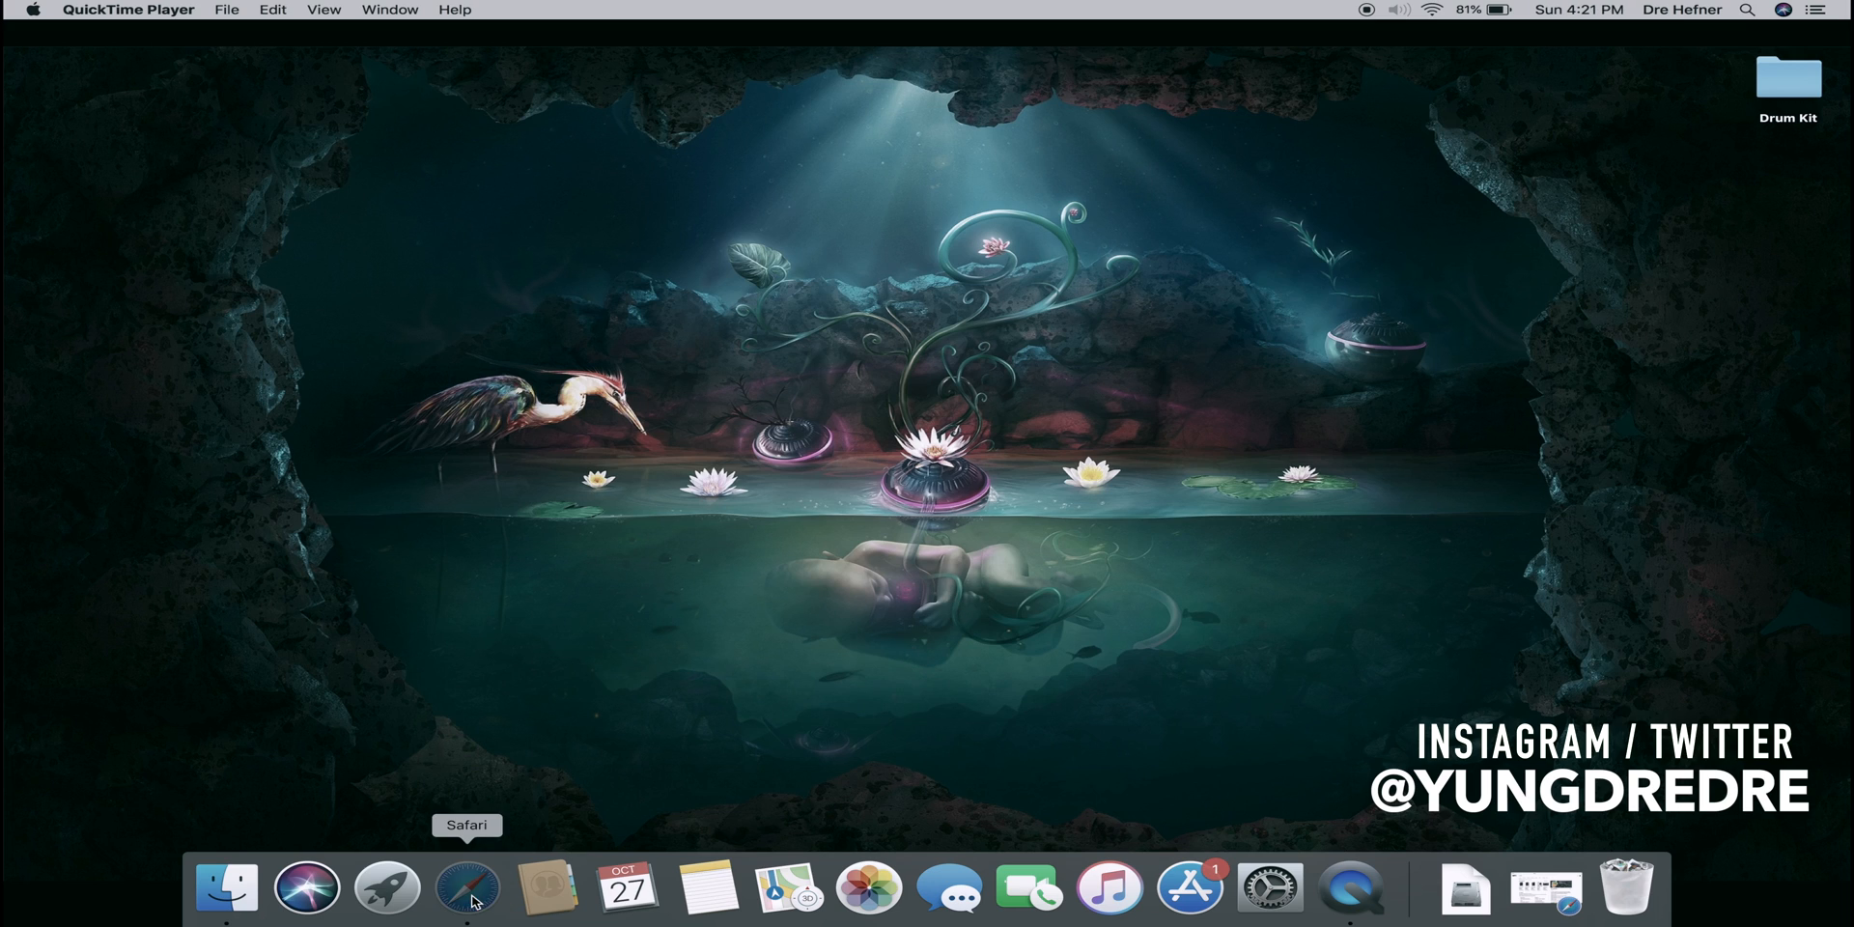
Launch Safari and go to the official image-line.com FL Studio result
left_click(469, 886)
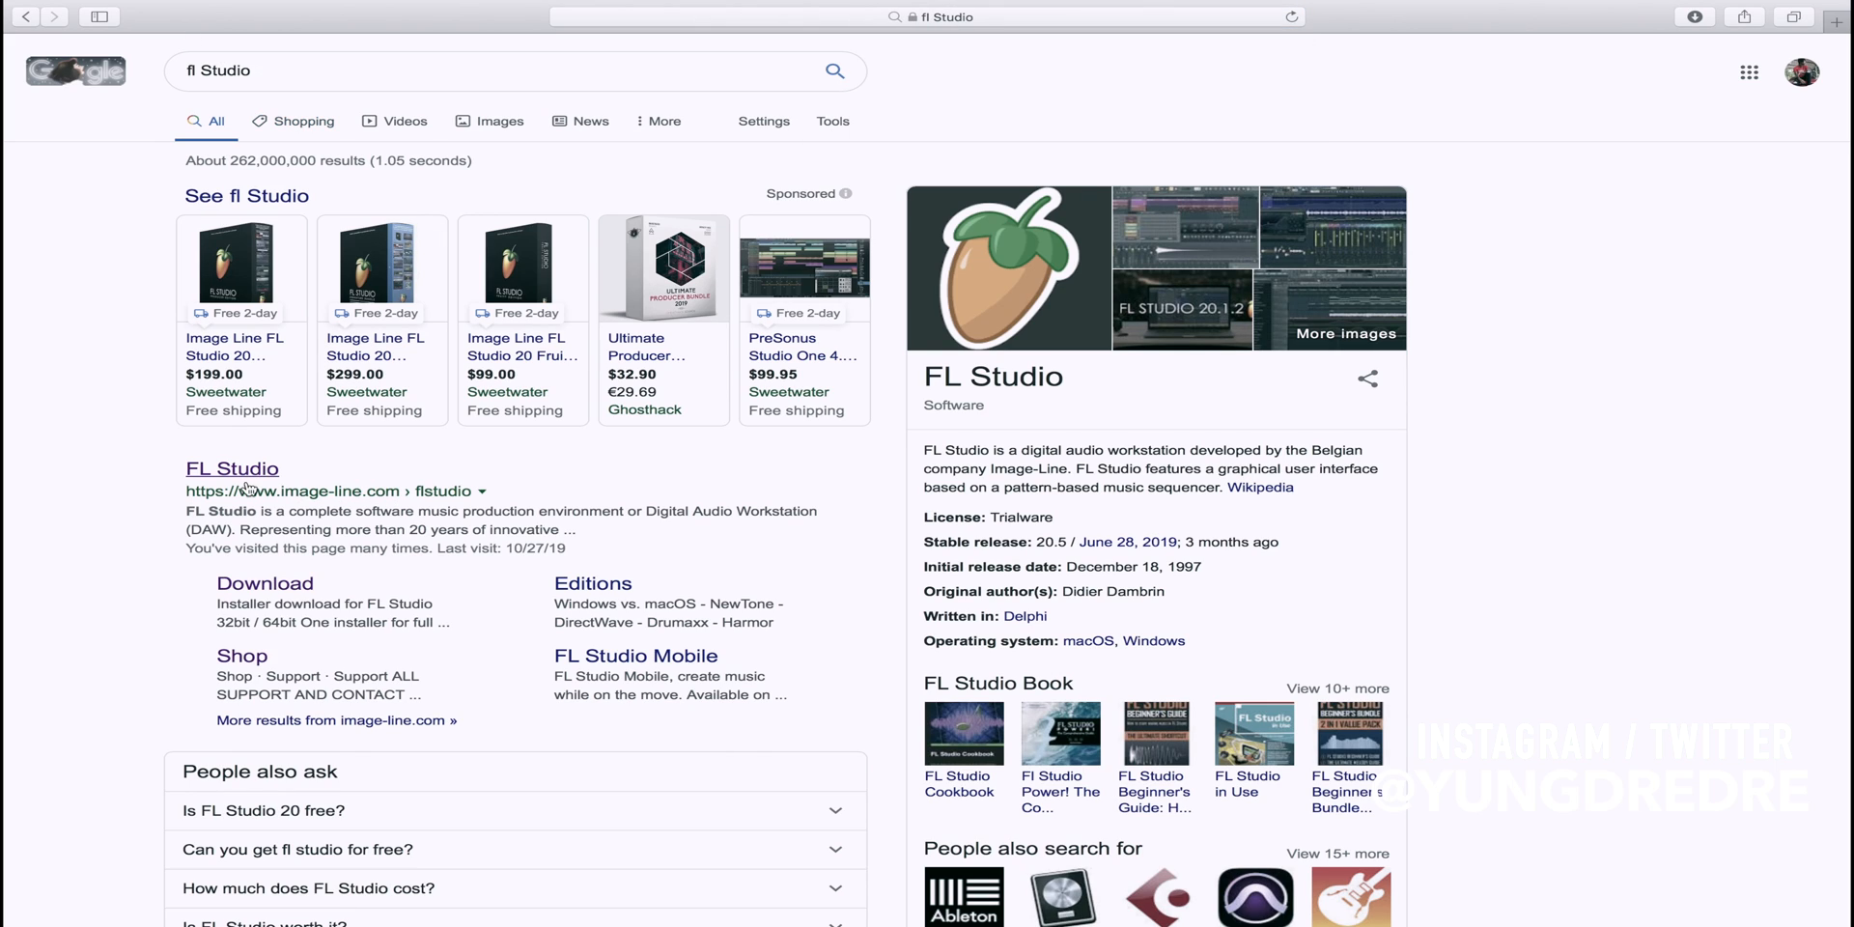
mouse_move(228, 479)
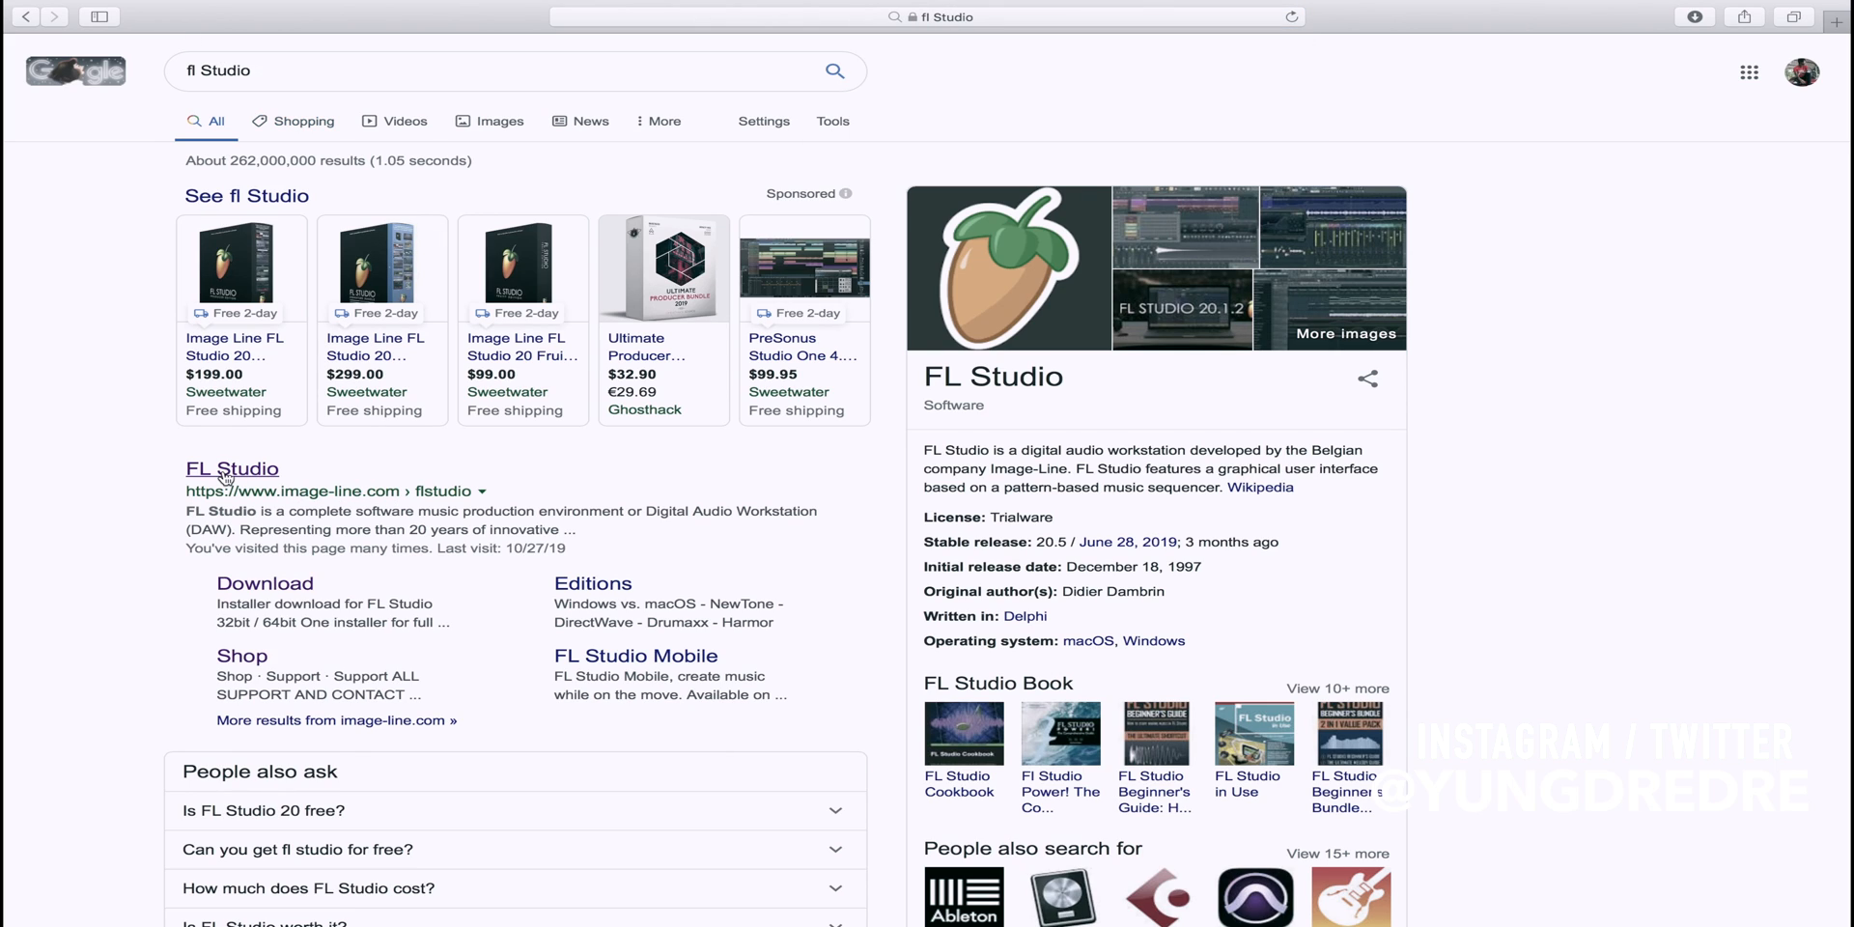
left_click(231, 469)
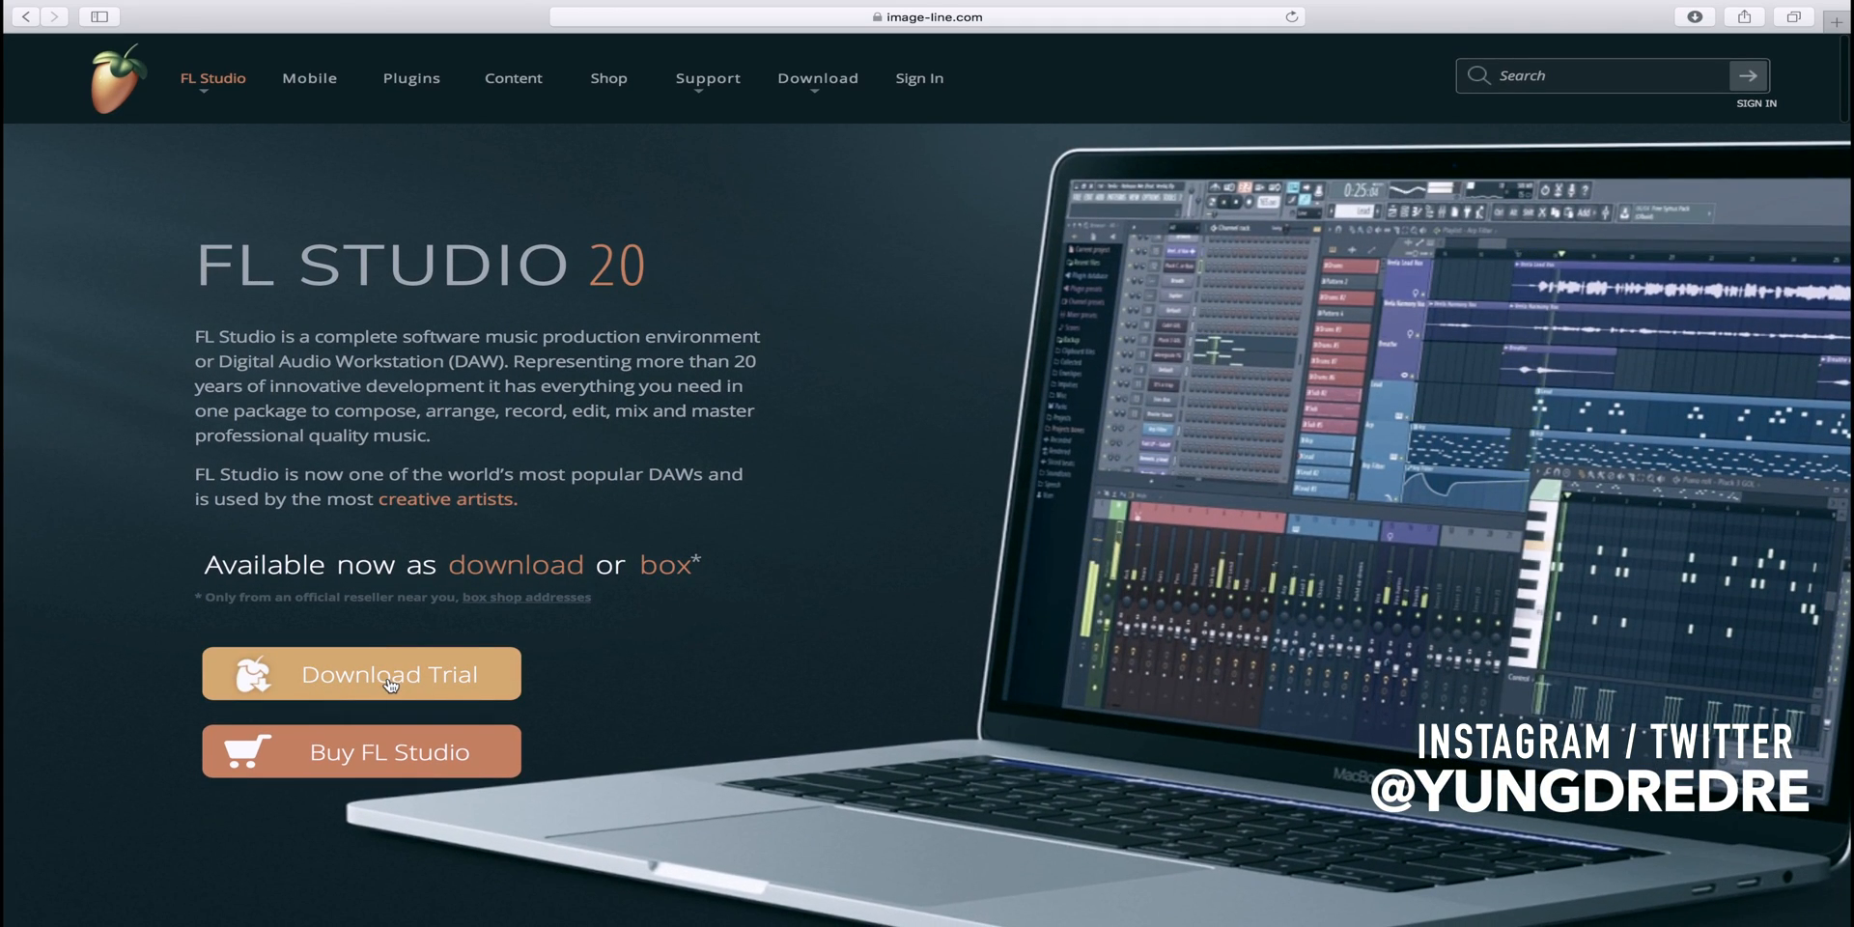
Go from the FL Studio homepage to the trial download page
left_click(360, 673)
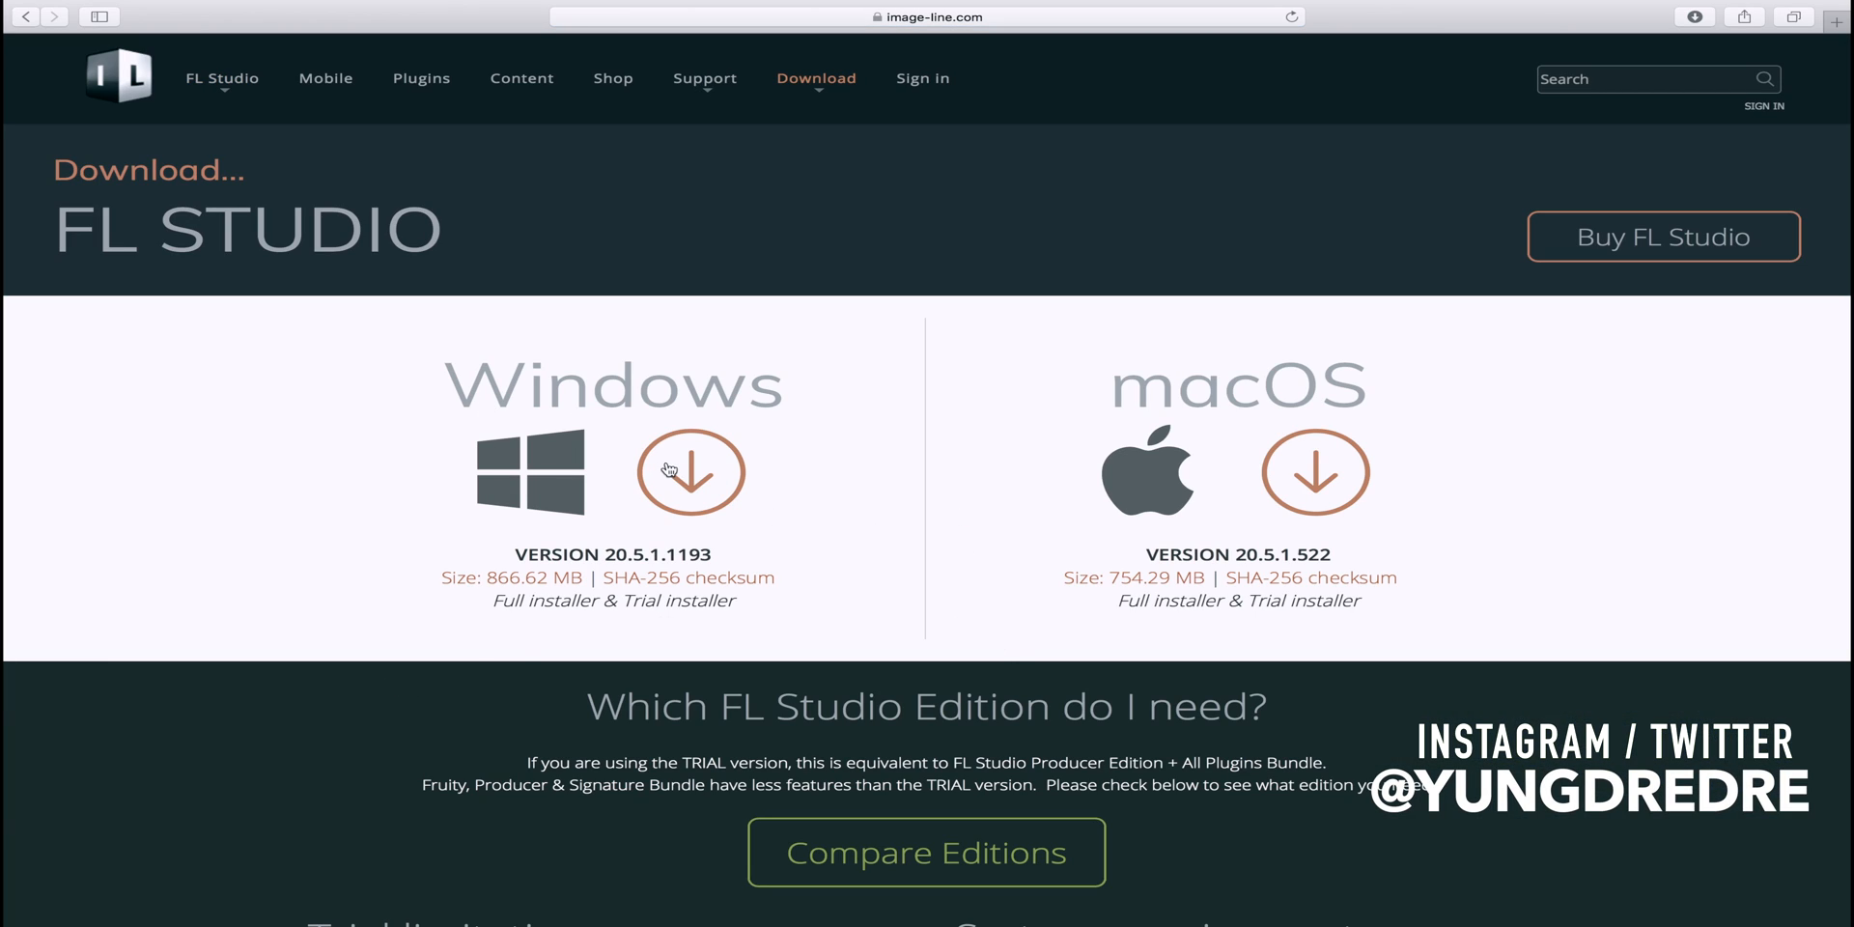
mouse_move(627, 559)
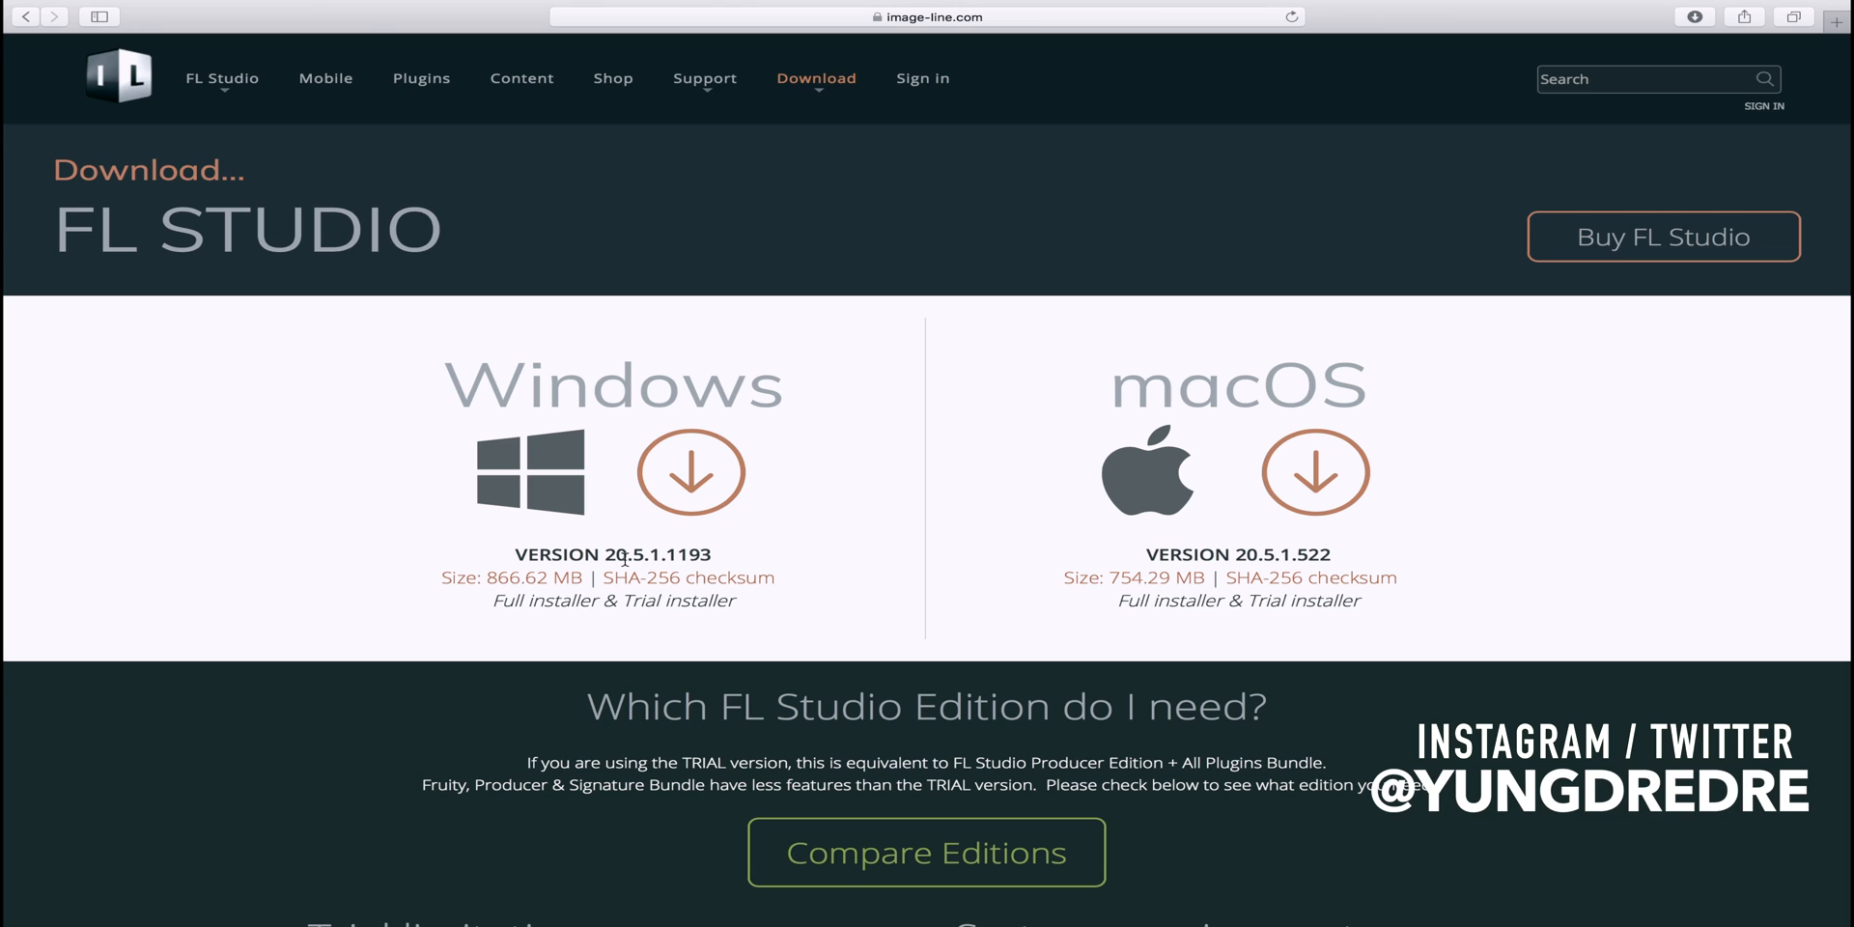
mouse_move(1348, 520)
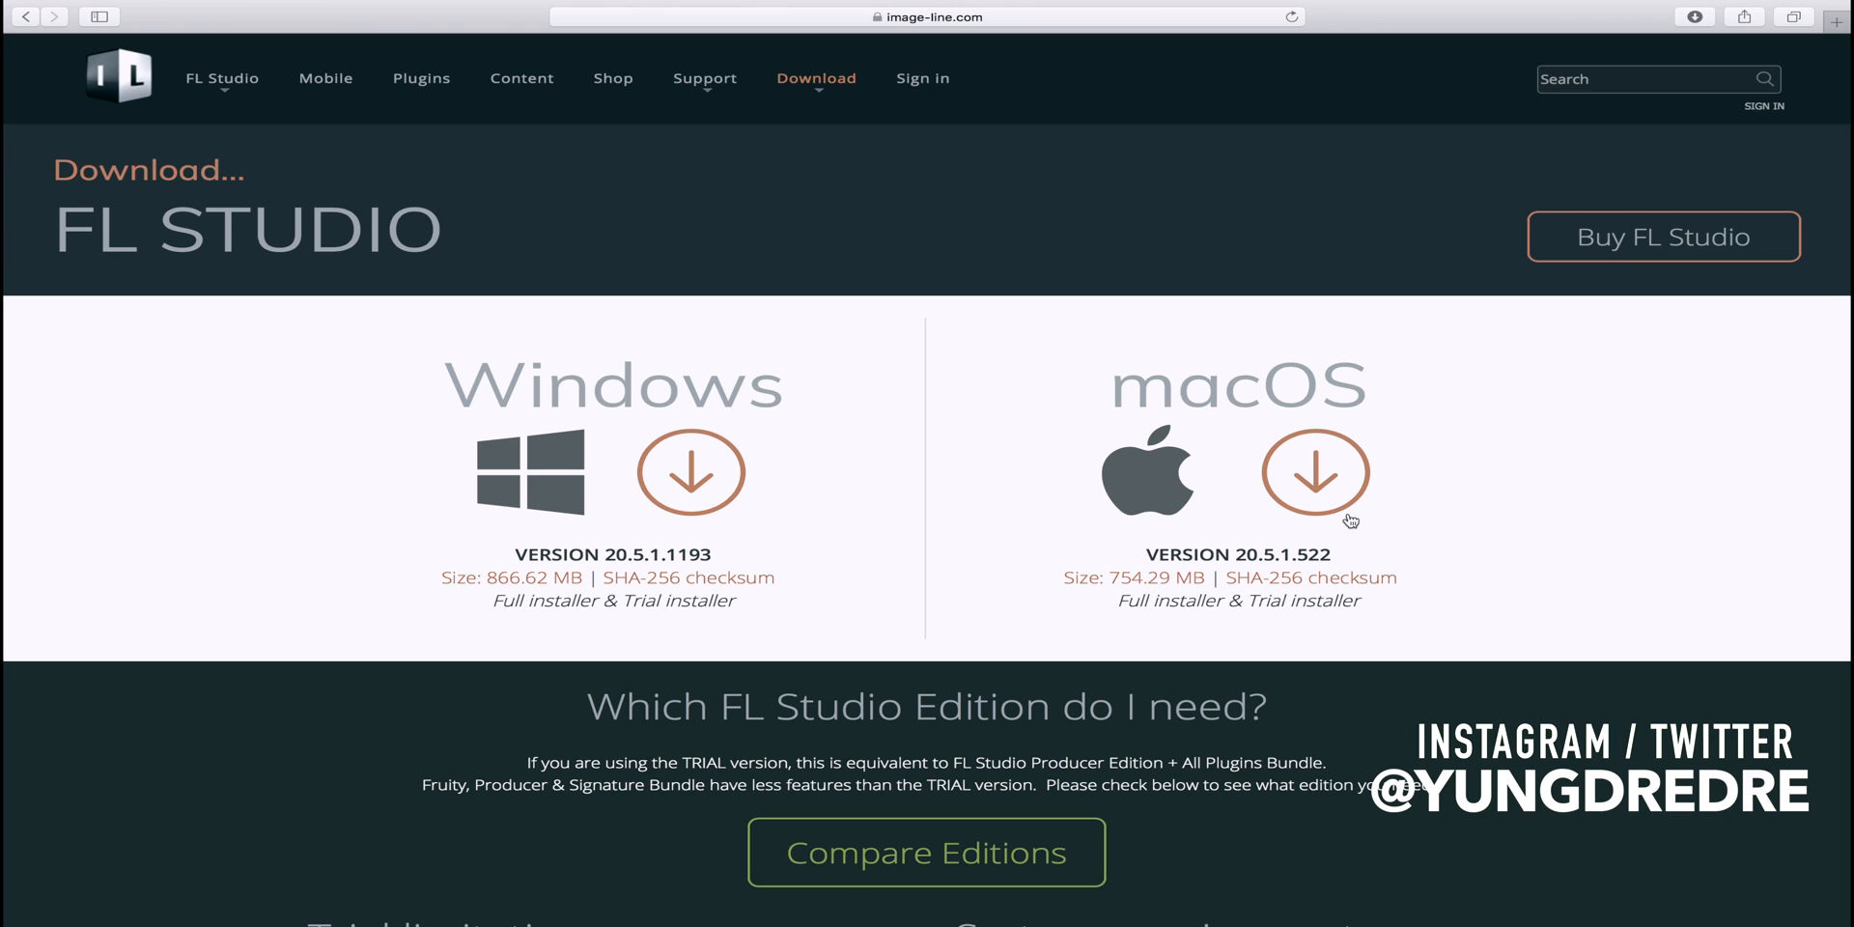
mouse_move(964, 237)
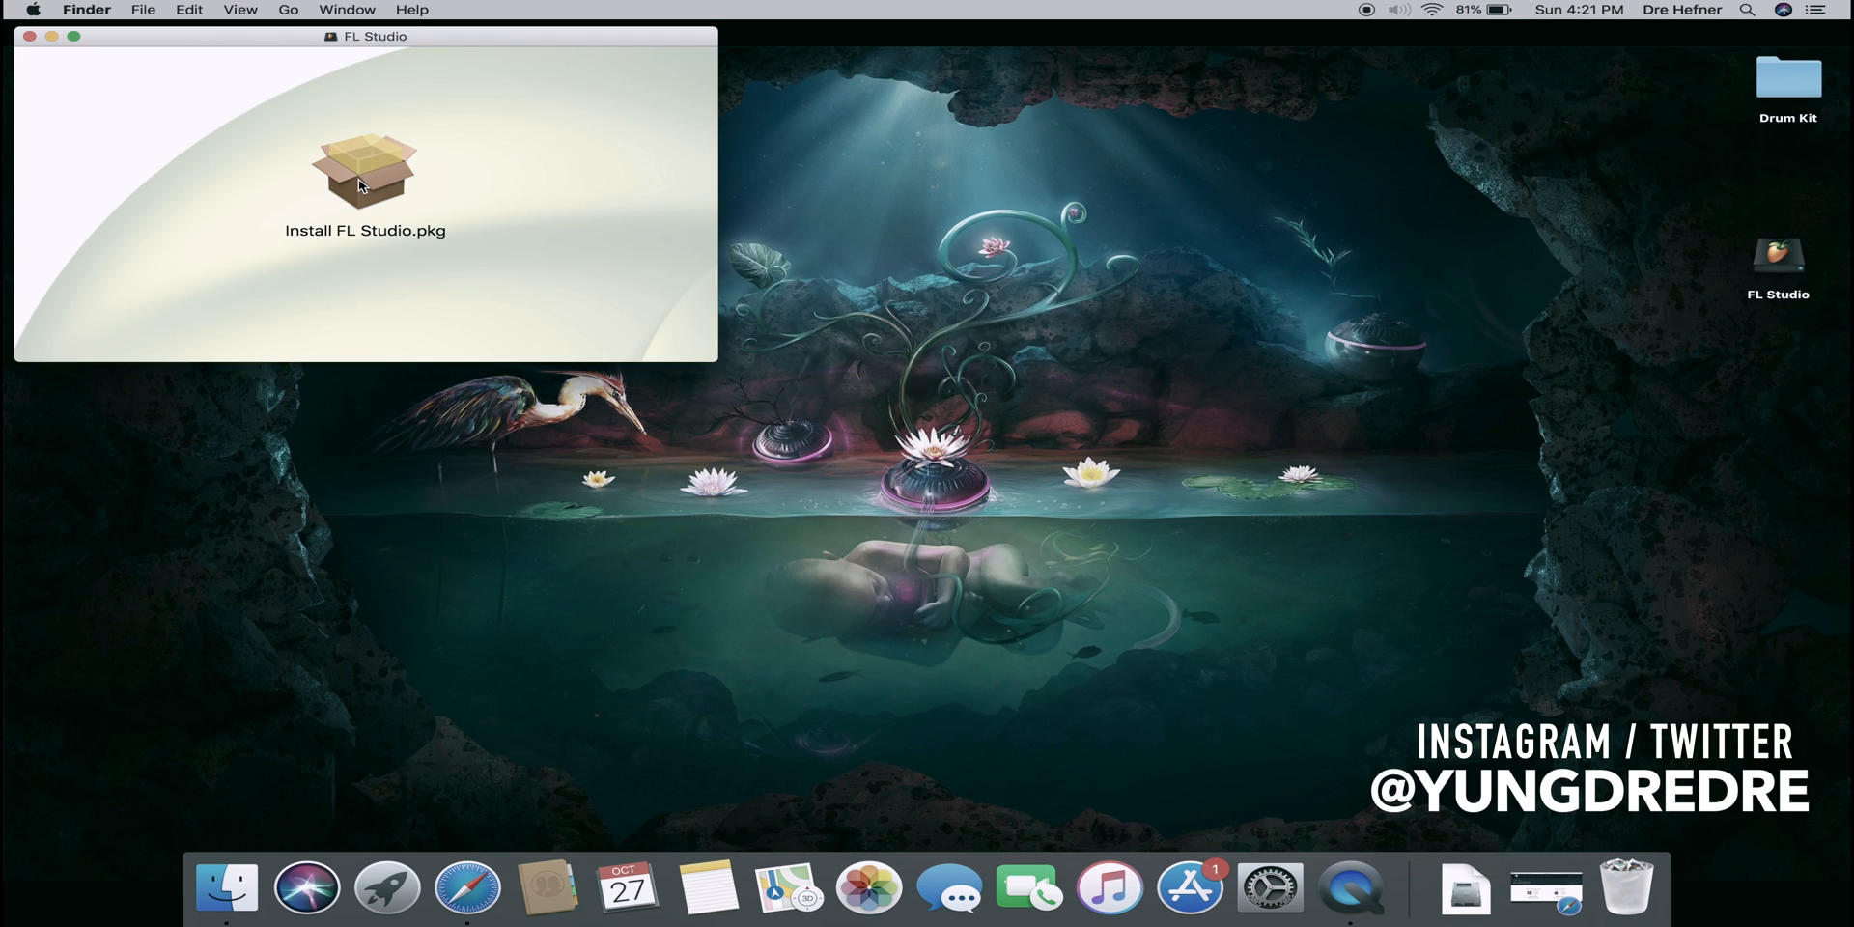
Run Install FL Studio.pkg as a standard install, authorizing it with the account password
double_click(365, 172)
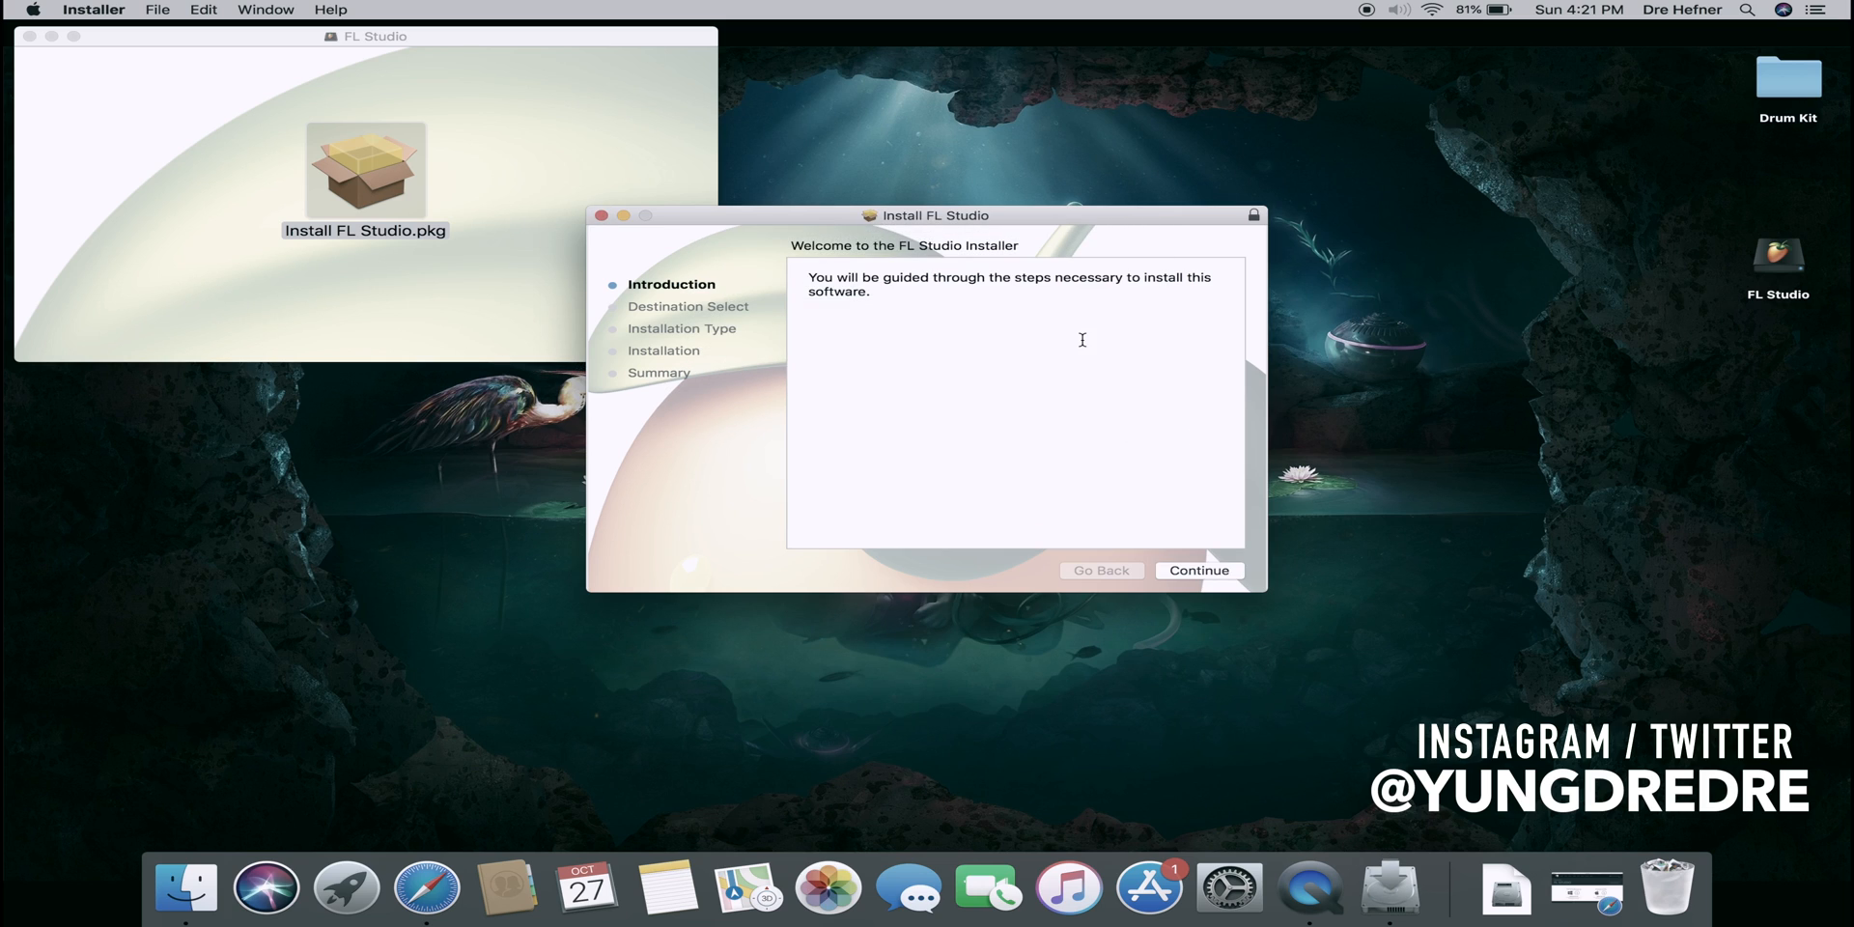
left_click(1198, 570)
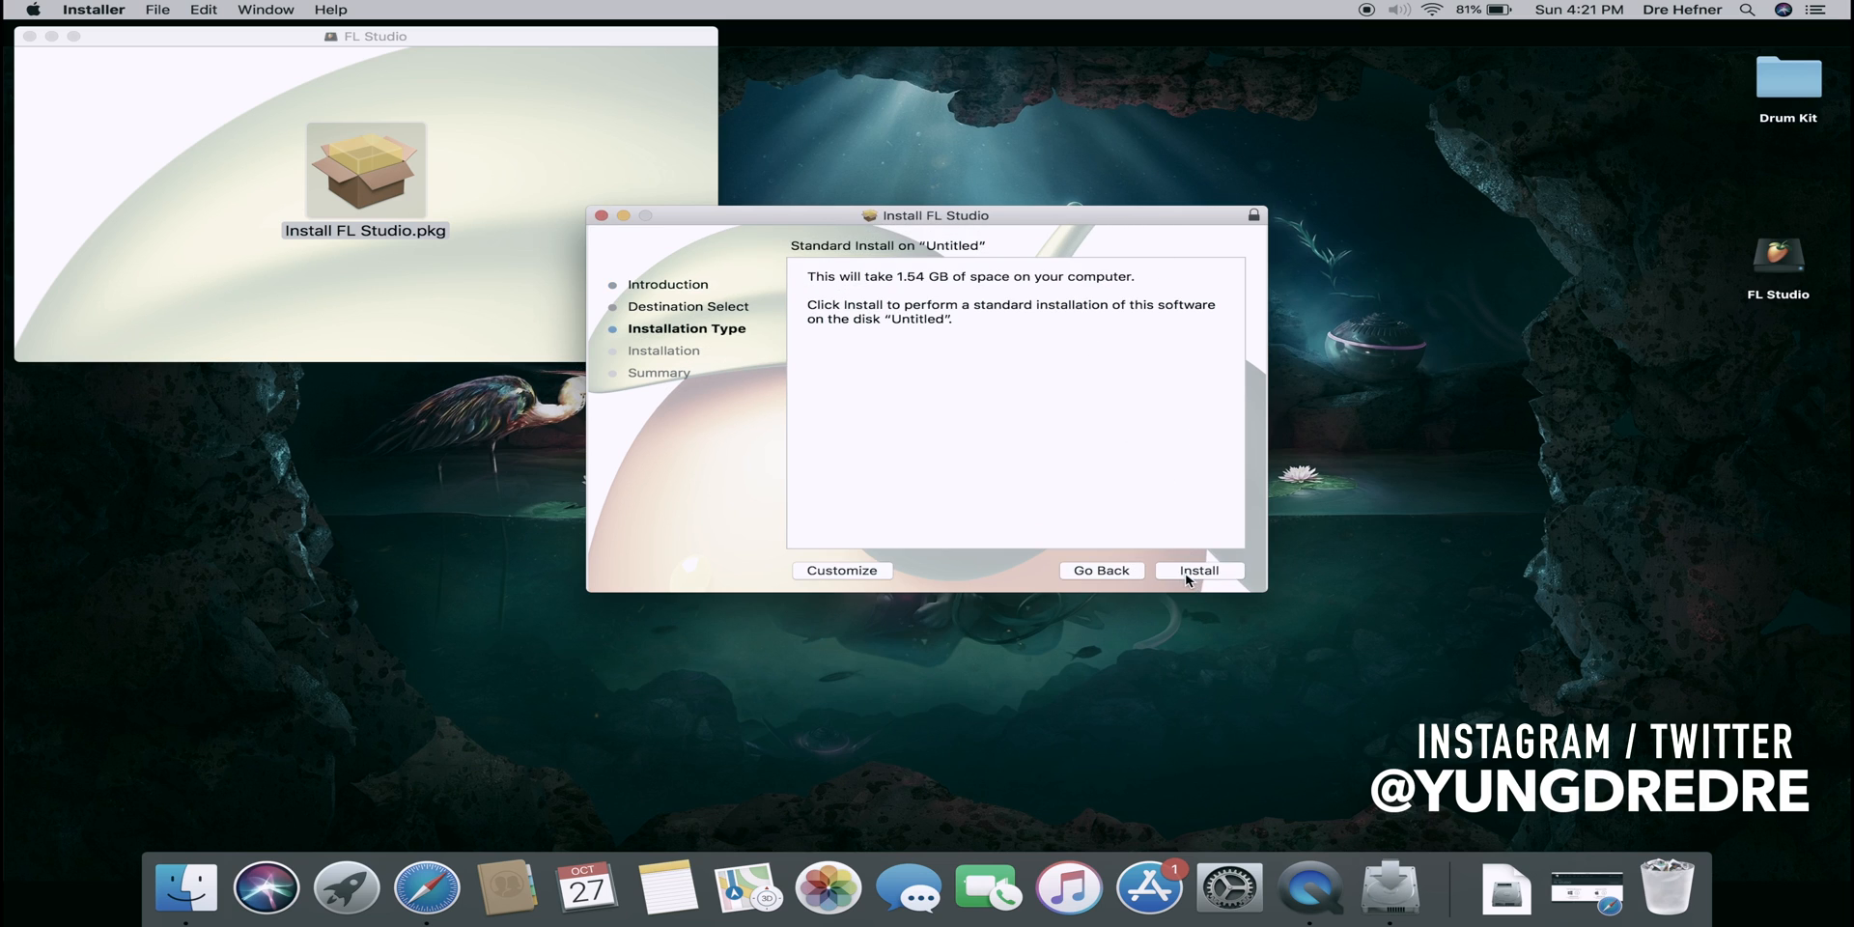
left_click(1198, 570)
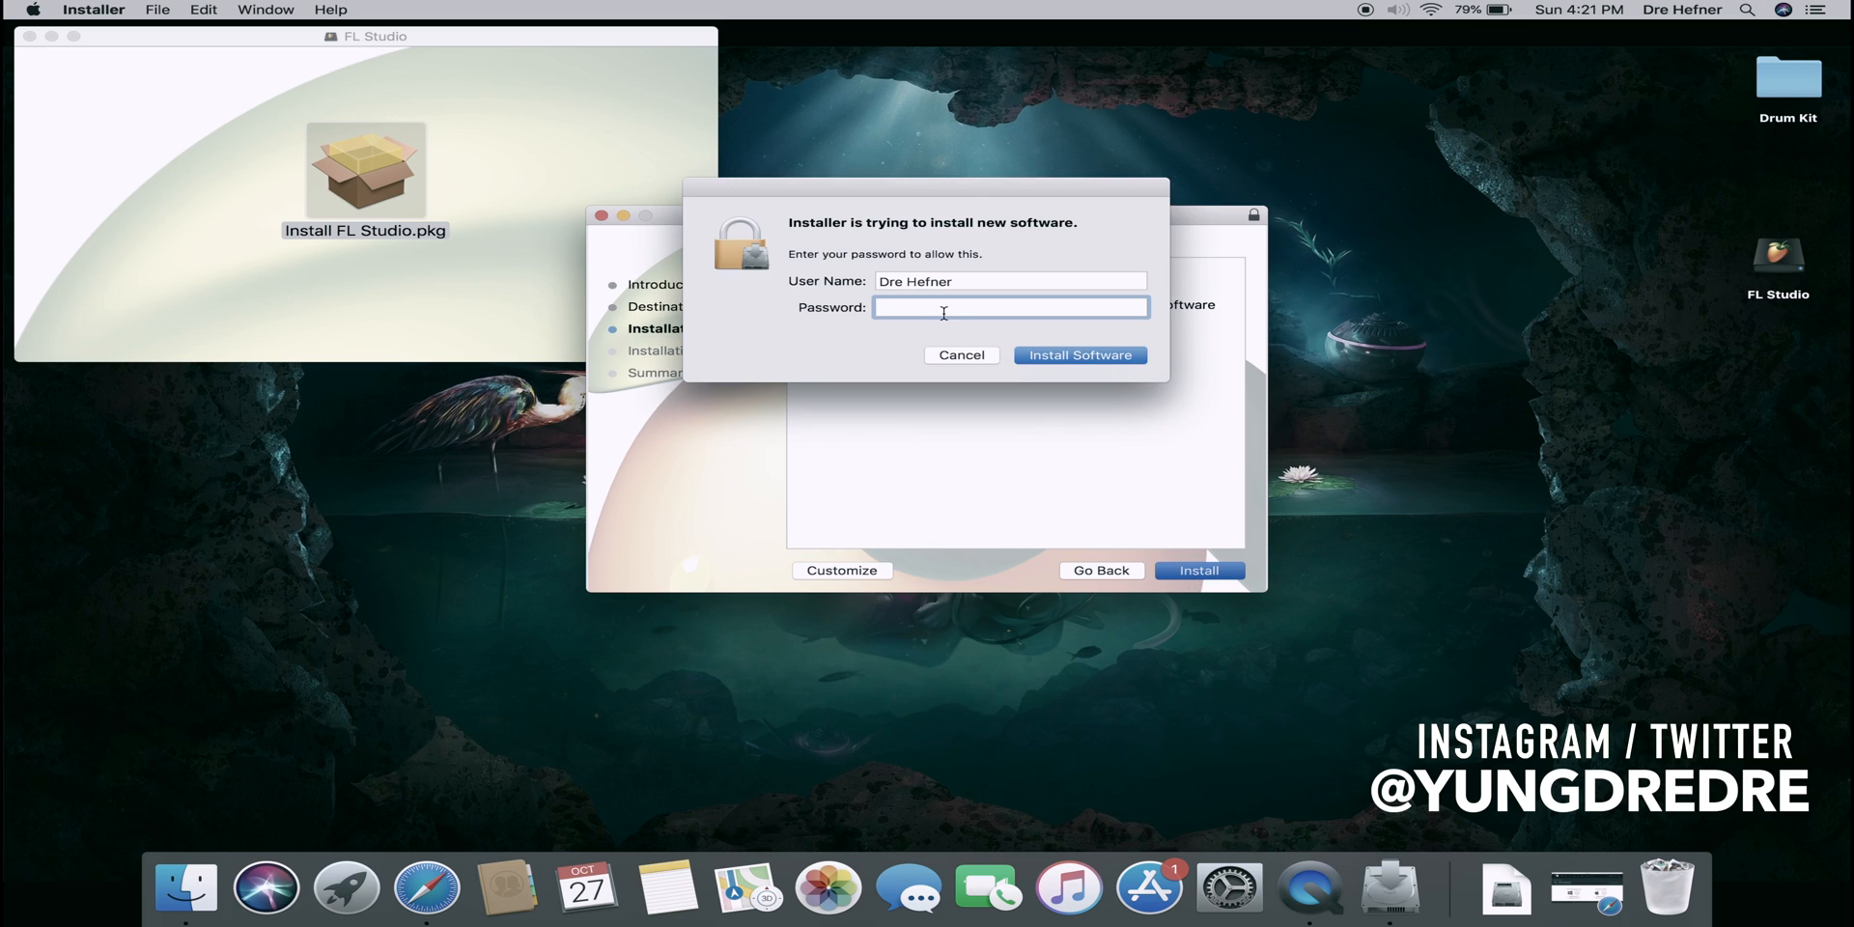
type("•")
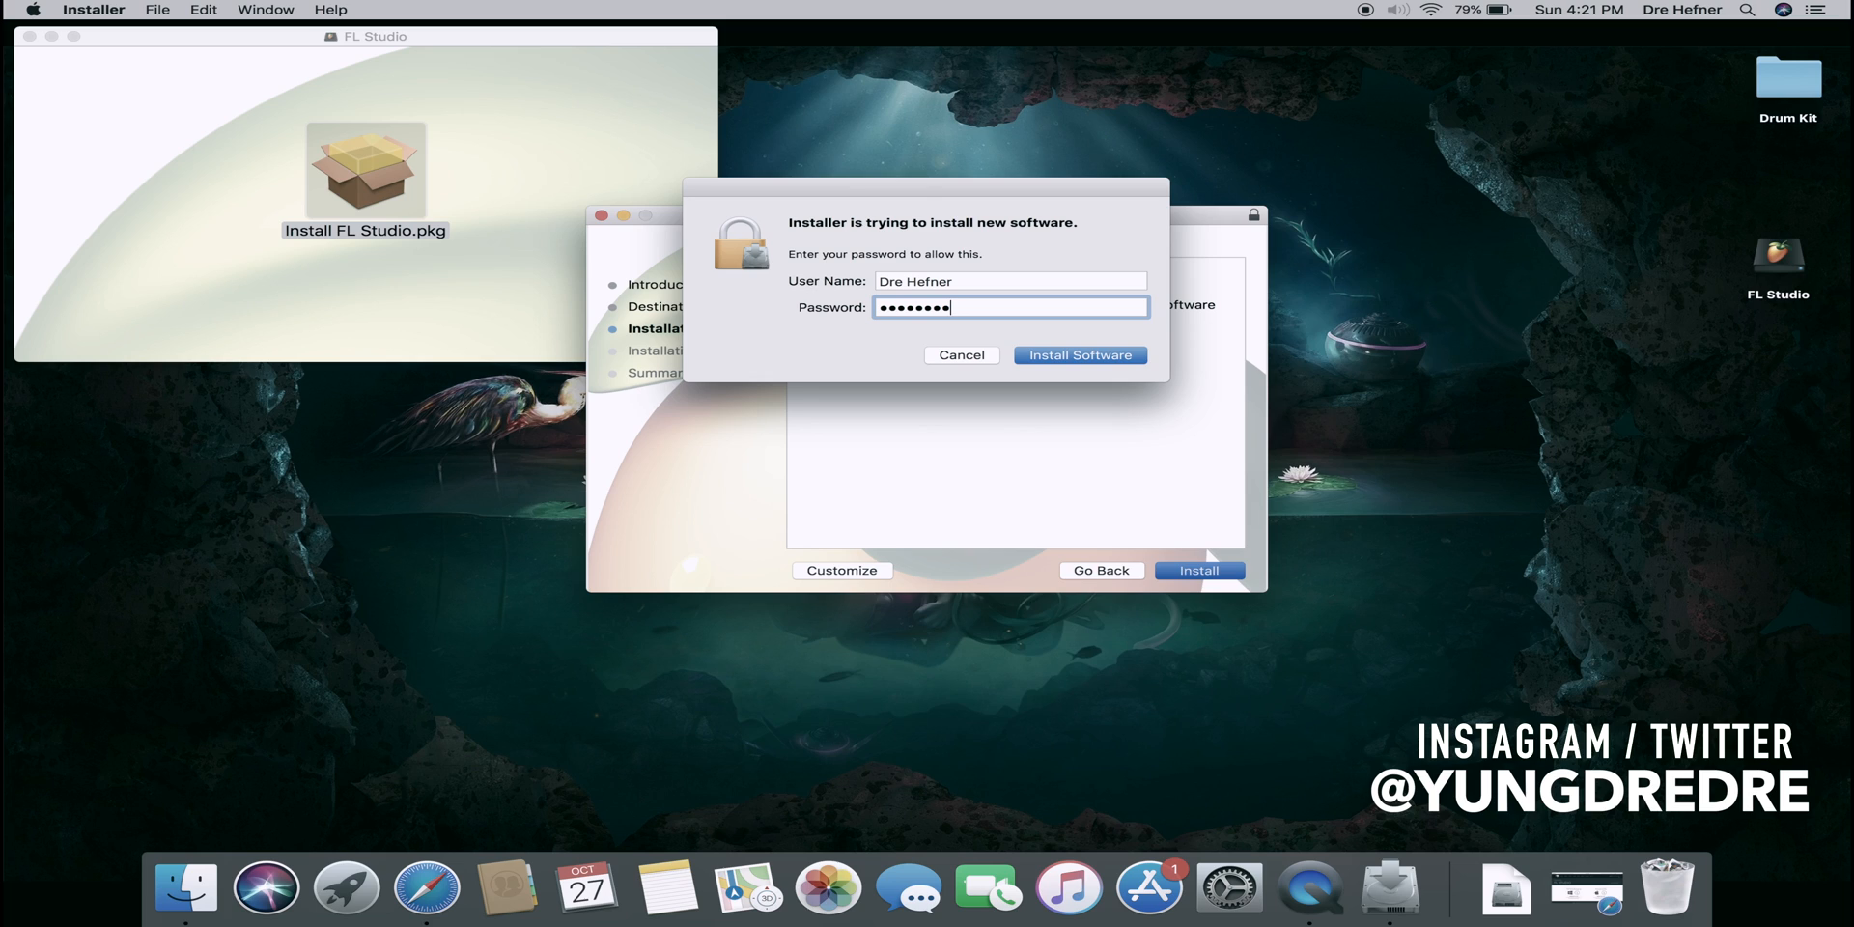
left_click(1078, 355)
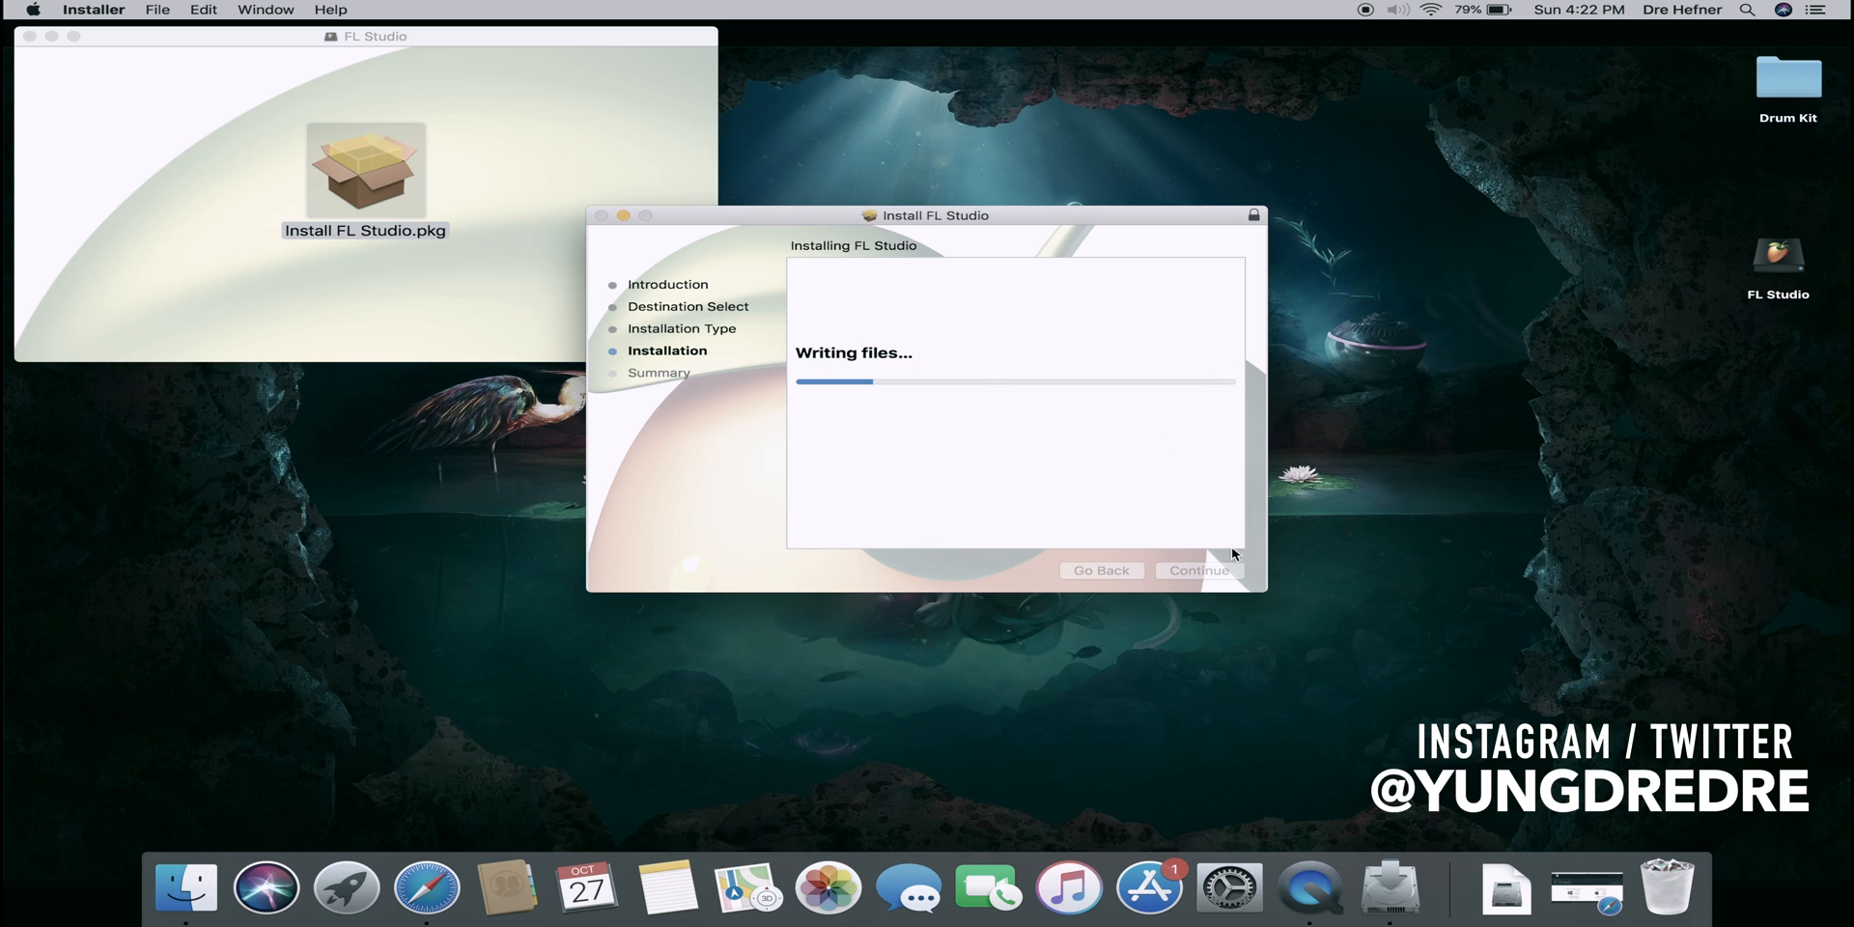
mouse_move(1168, 536)
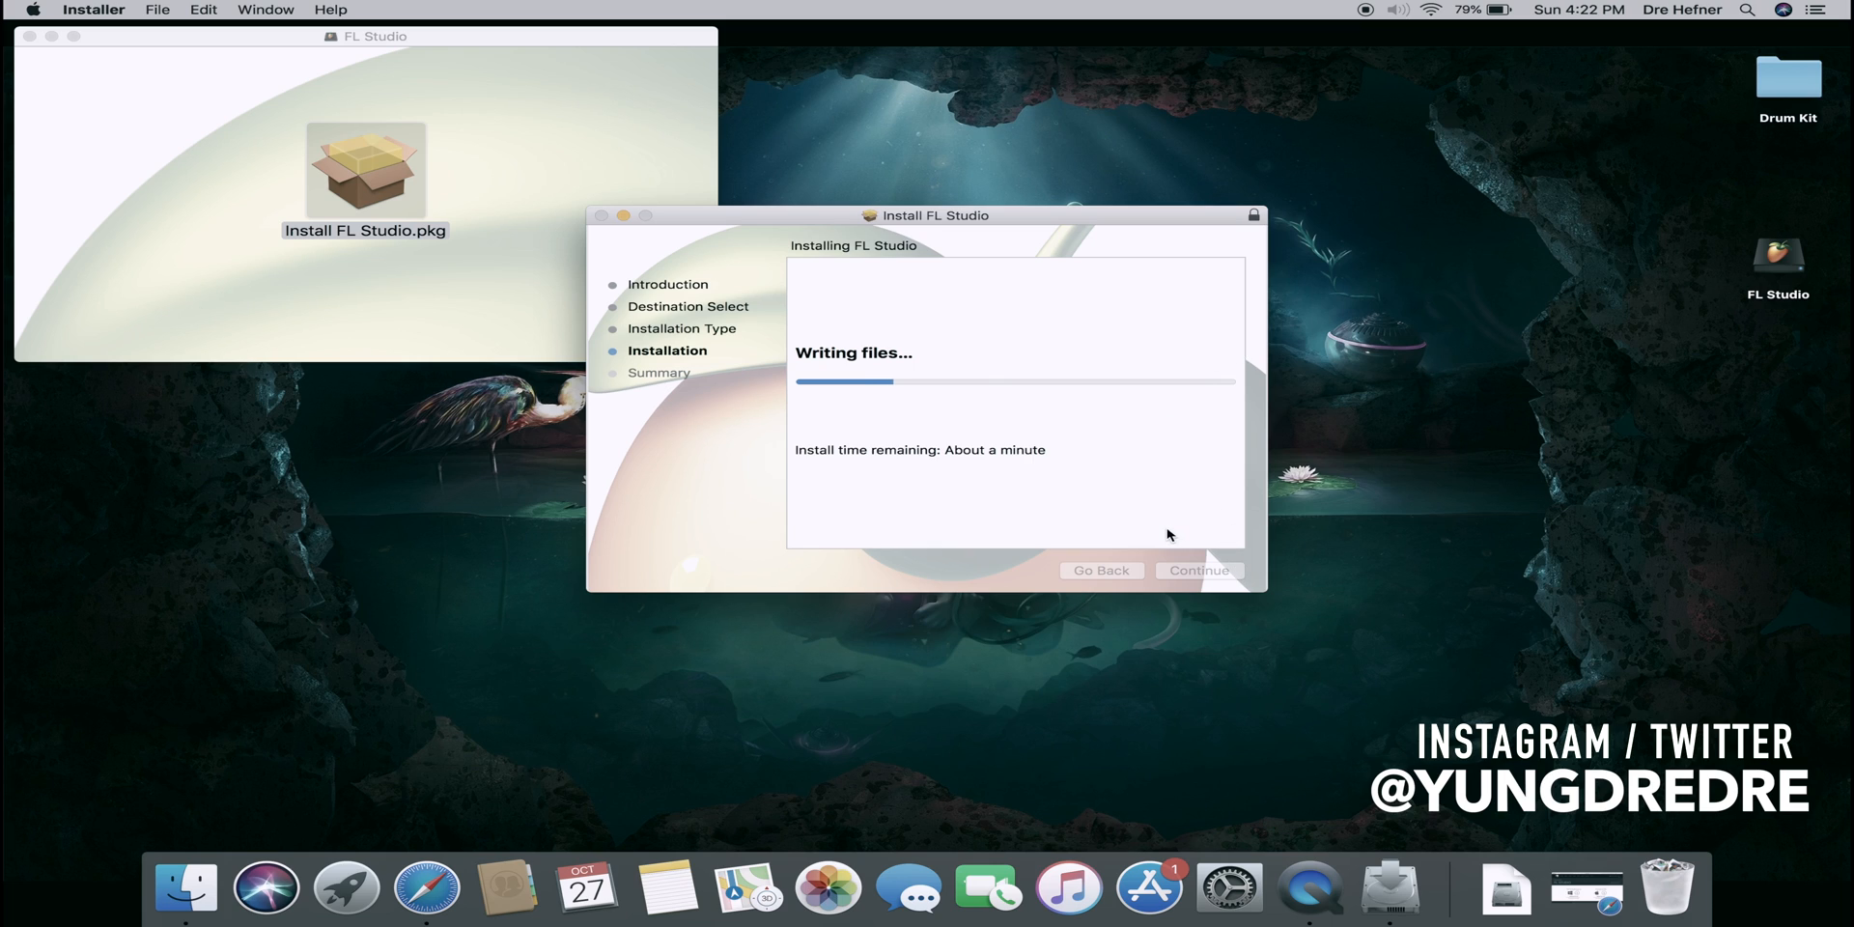
mouse_move(1178, 531)
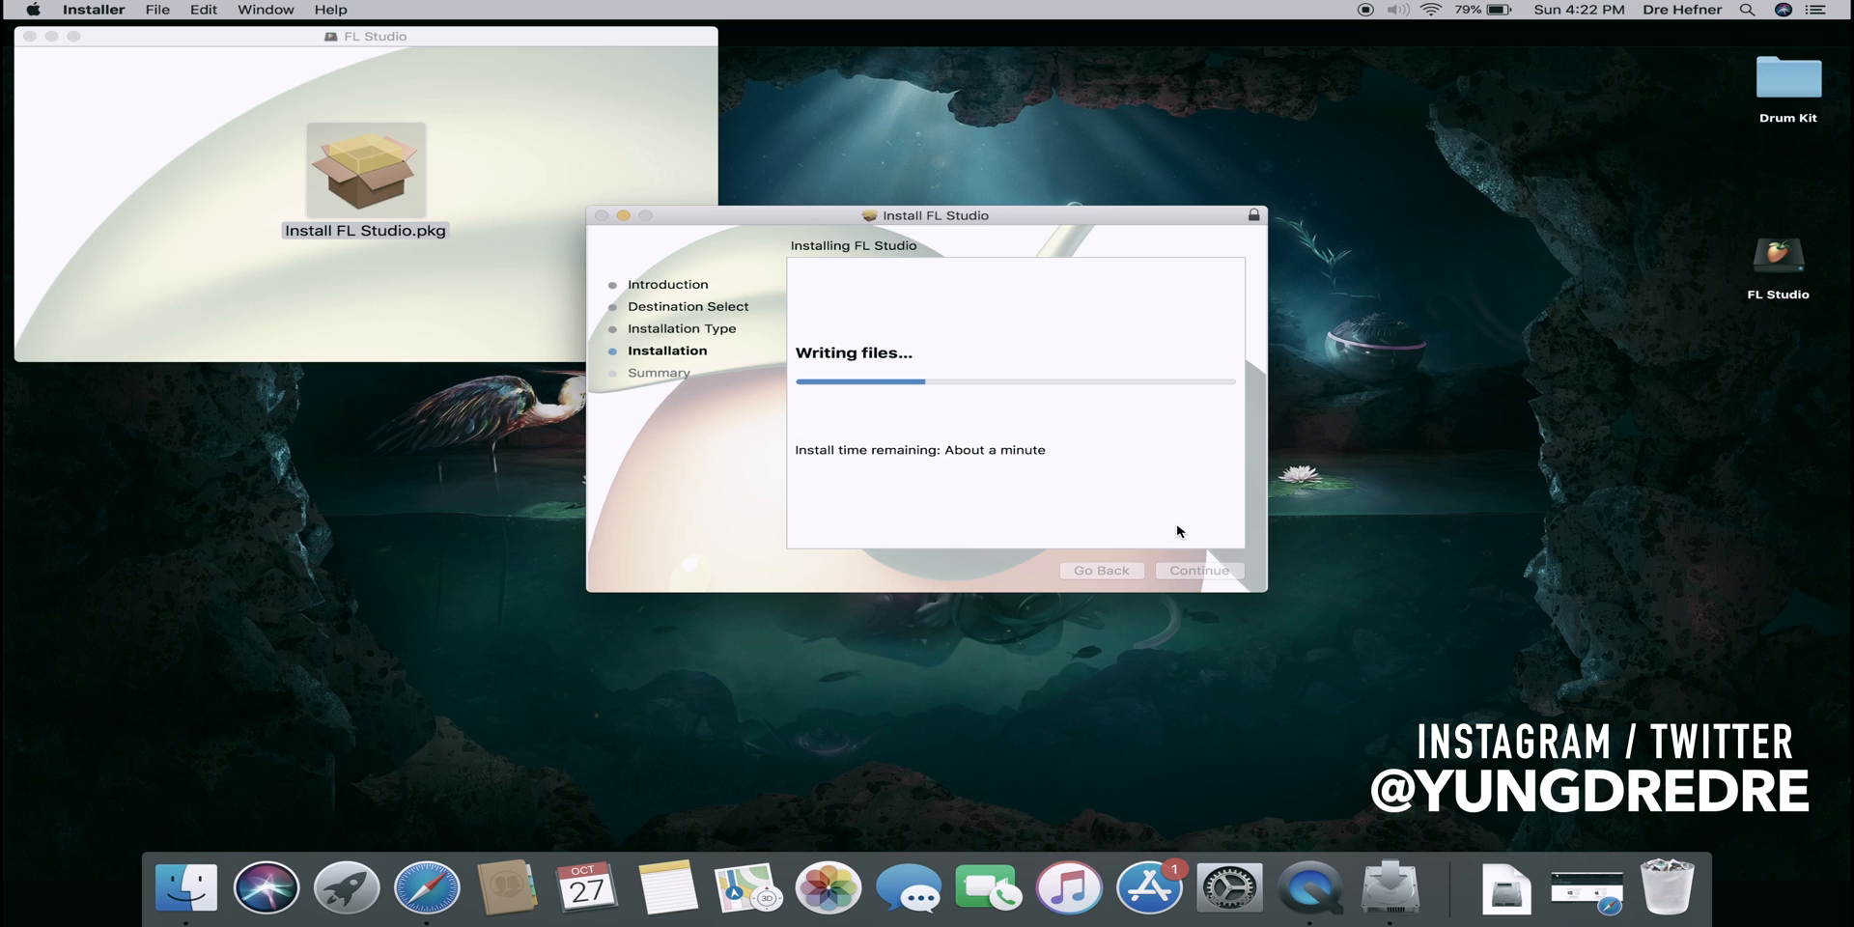
mouse_move(1081, 449)
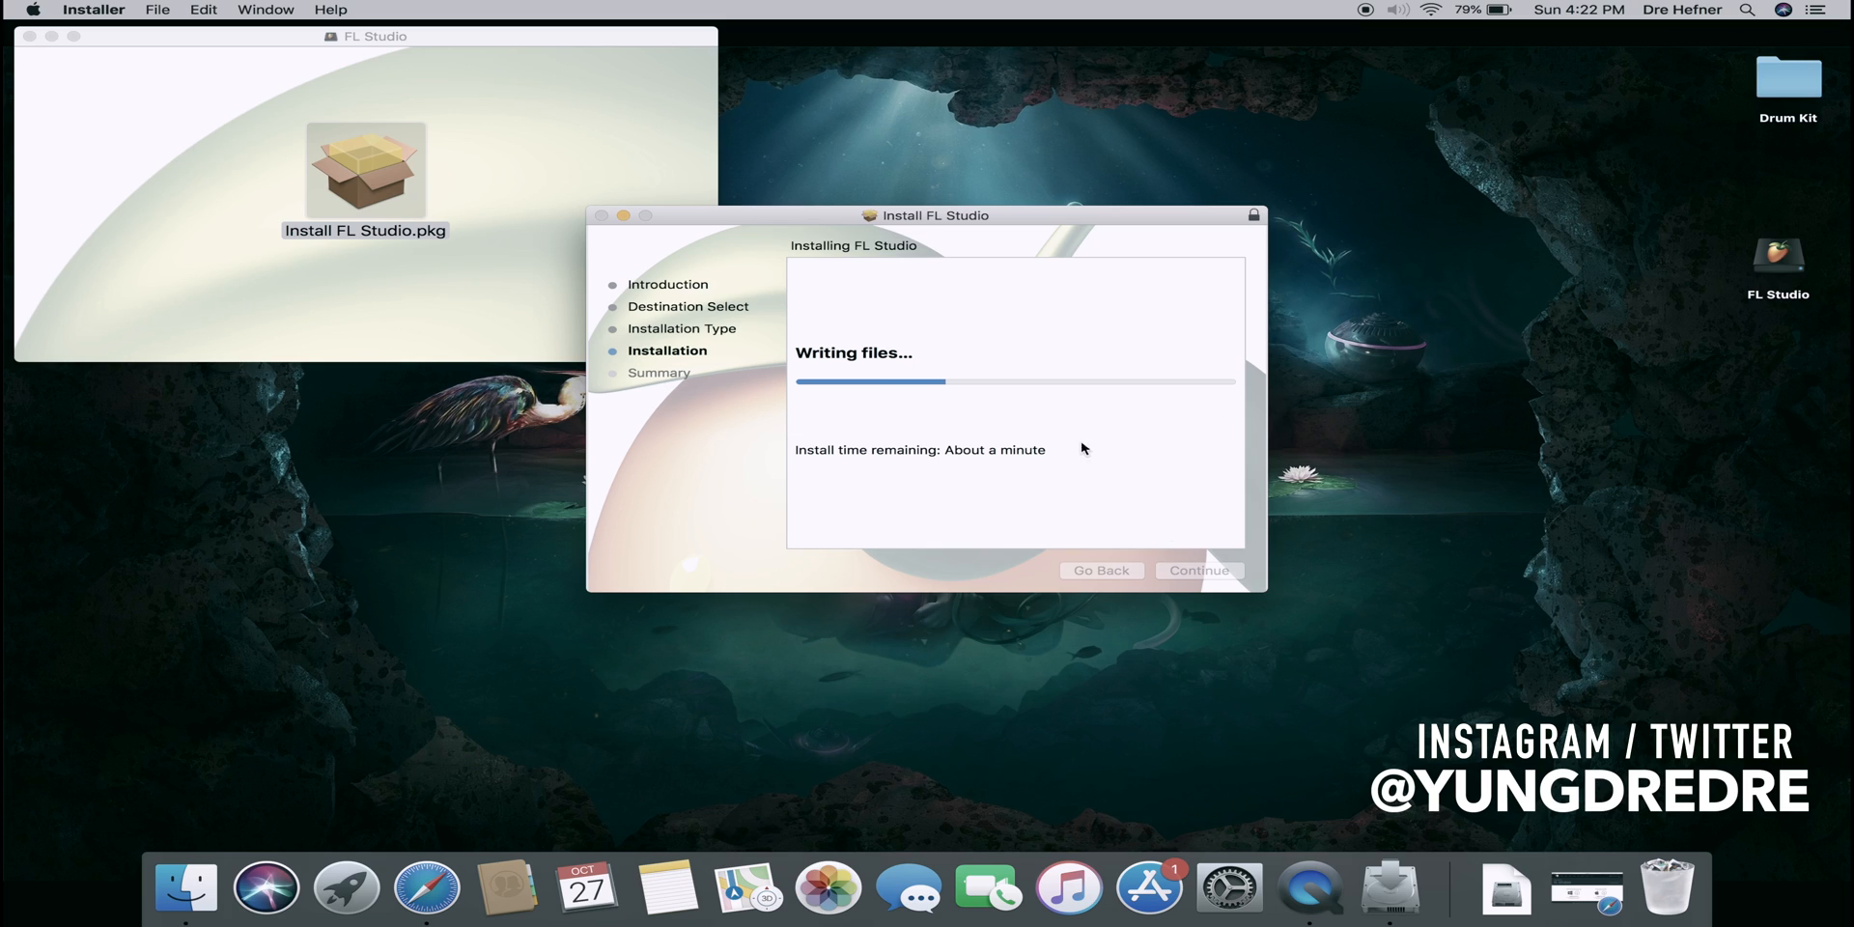
mouse_move(1039, 409)
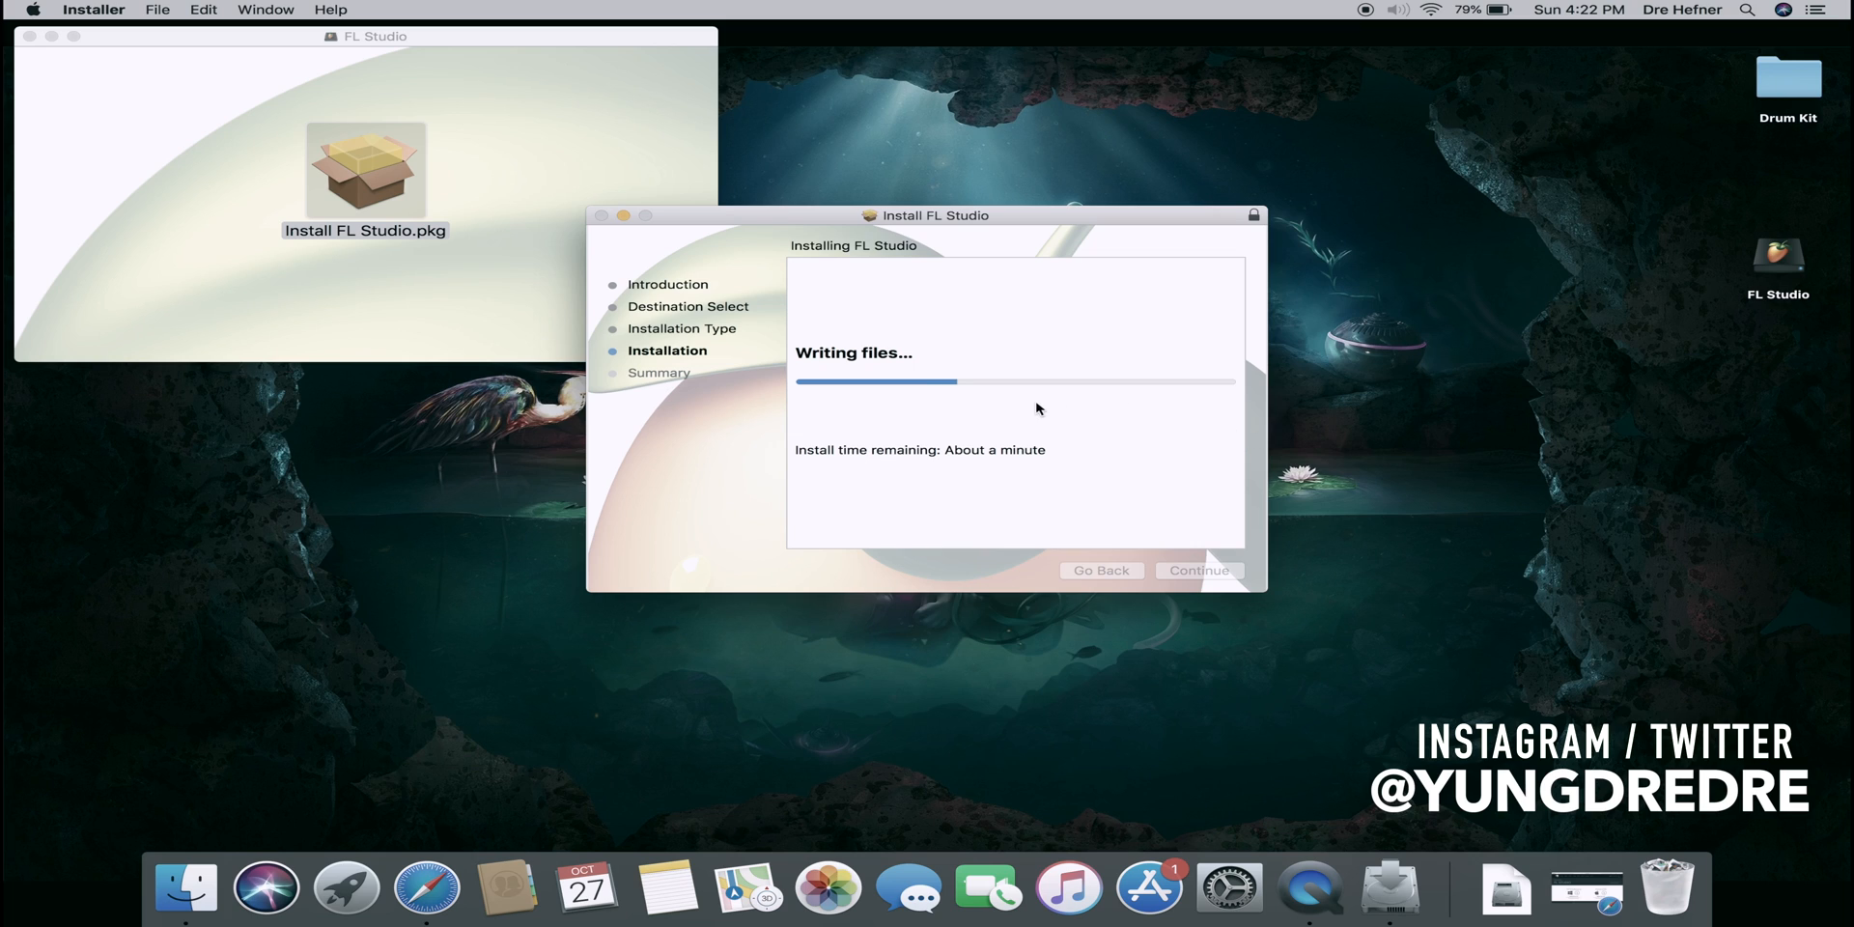
mouse_move(889, 352)
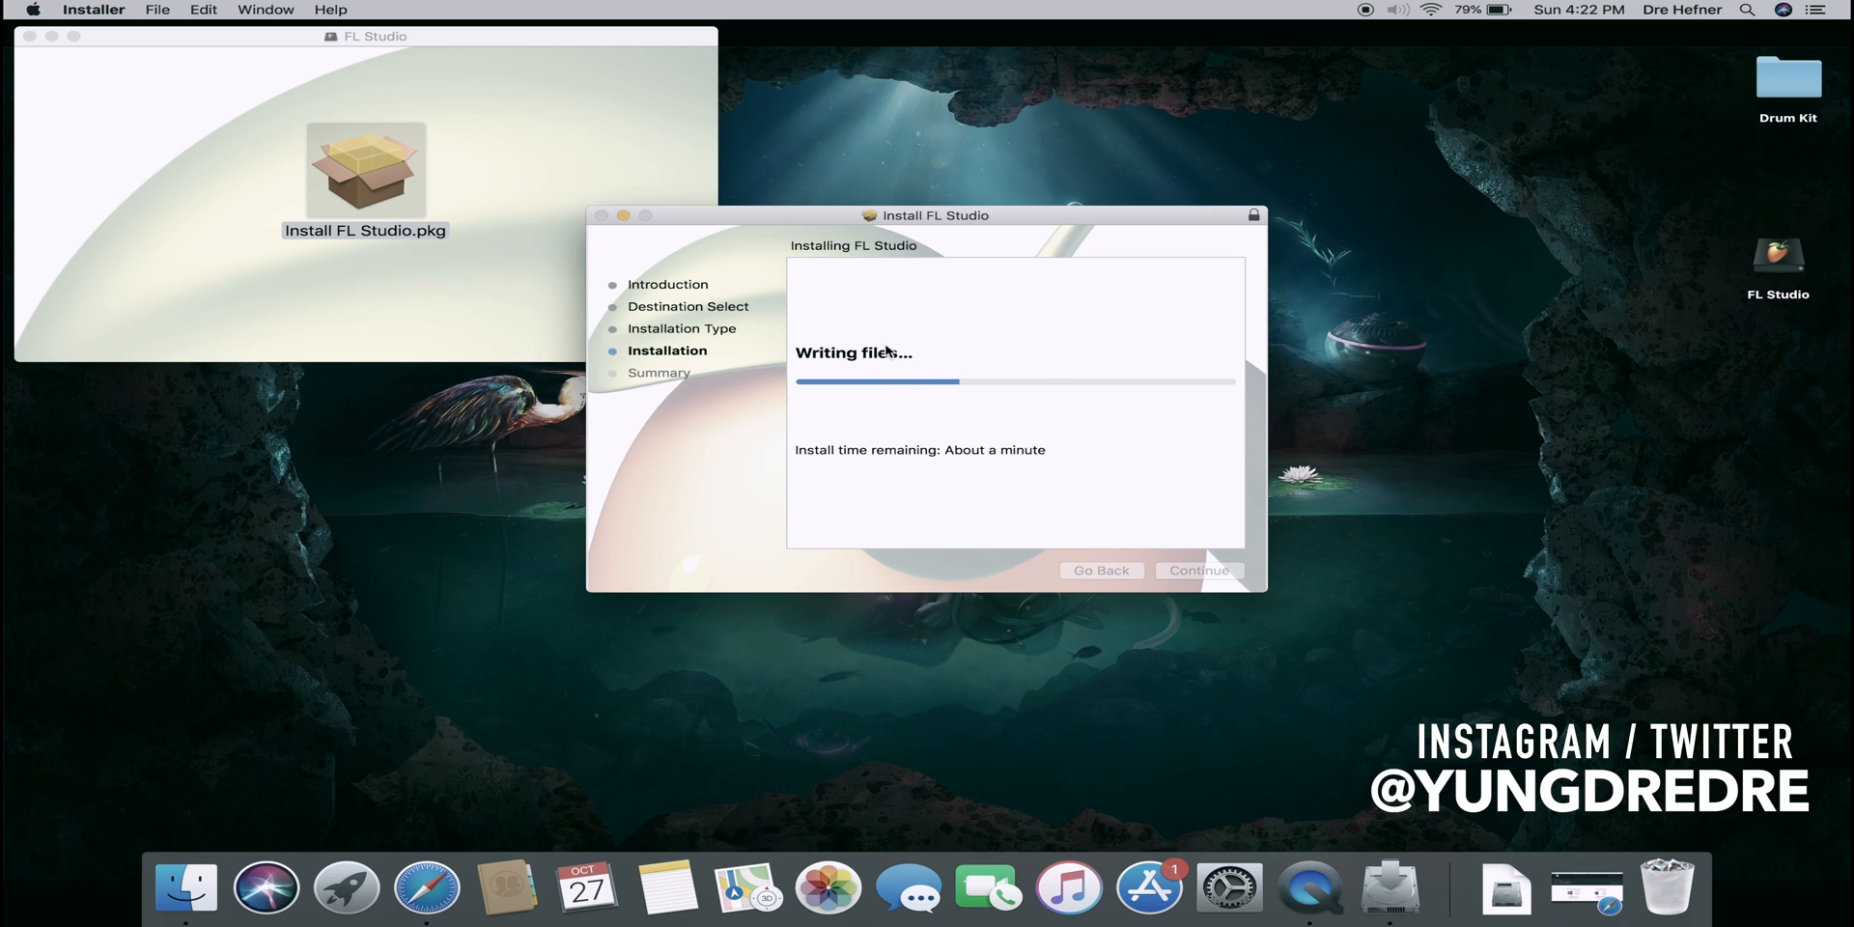
mouse_move(1082, 443)
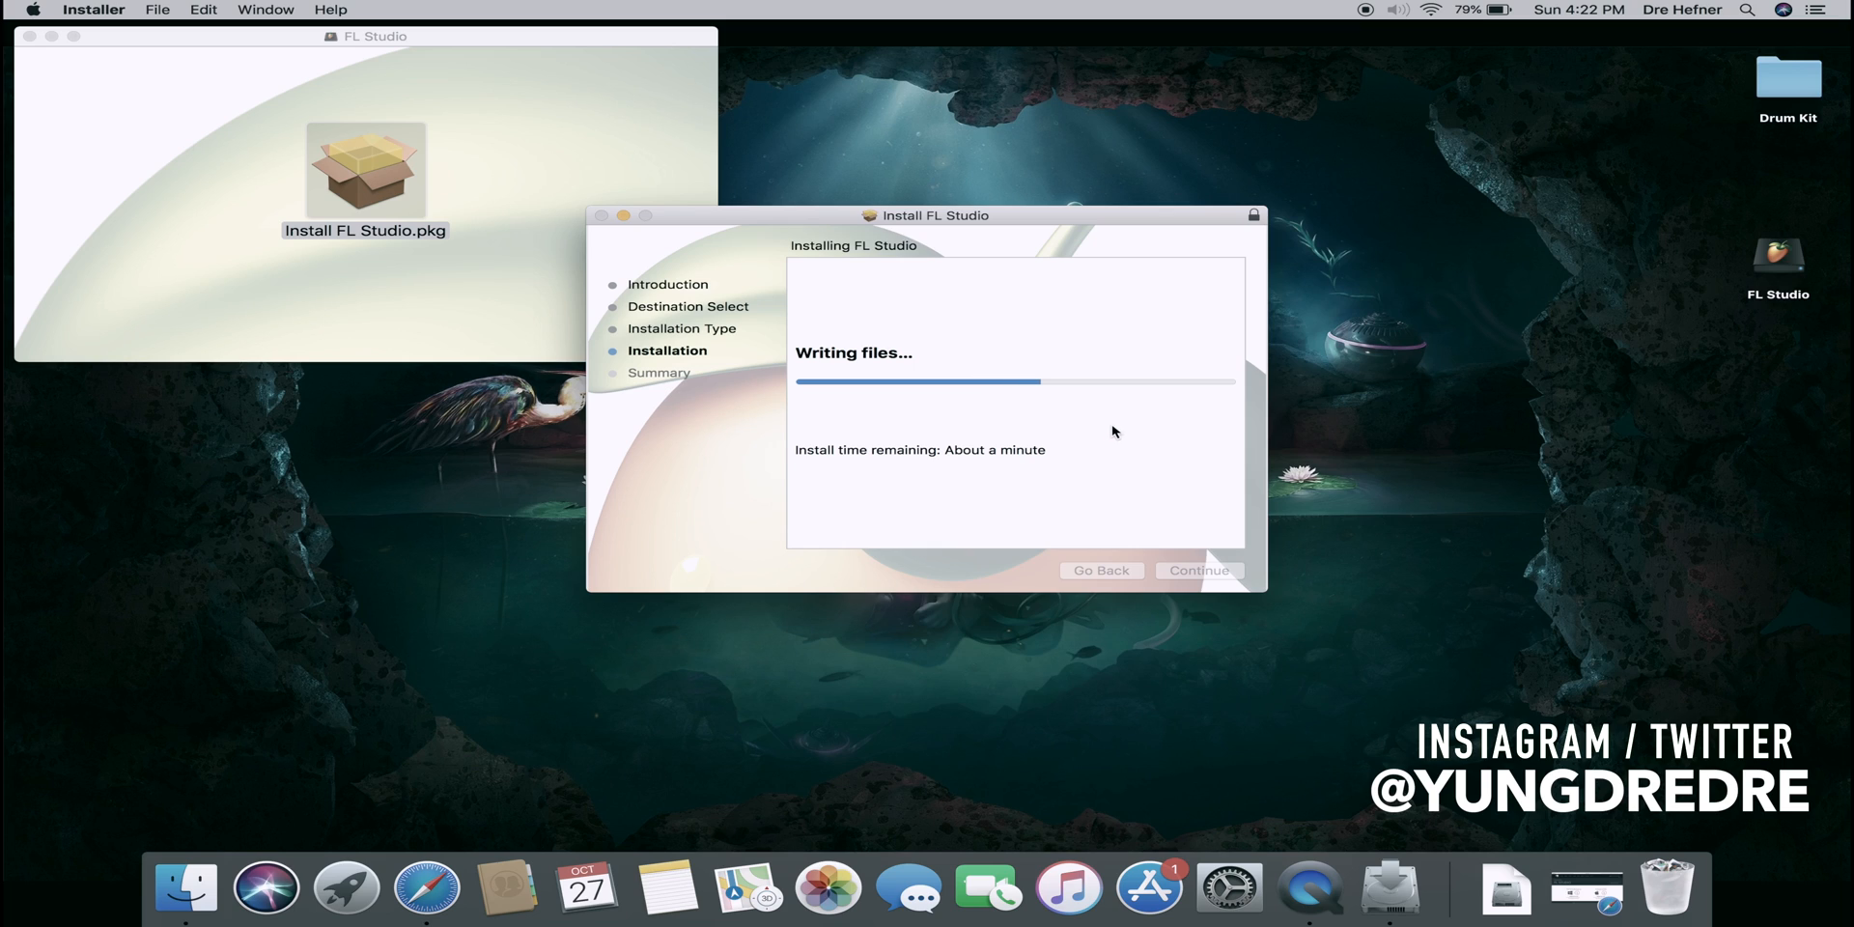
mouse_move(1211, 419)
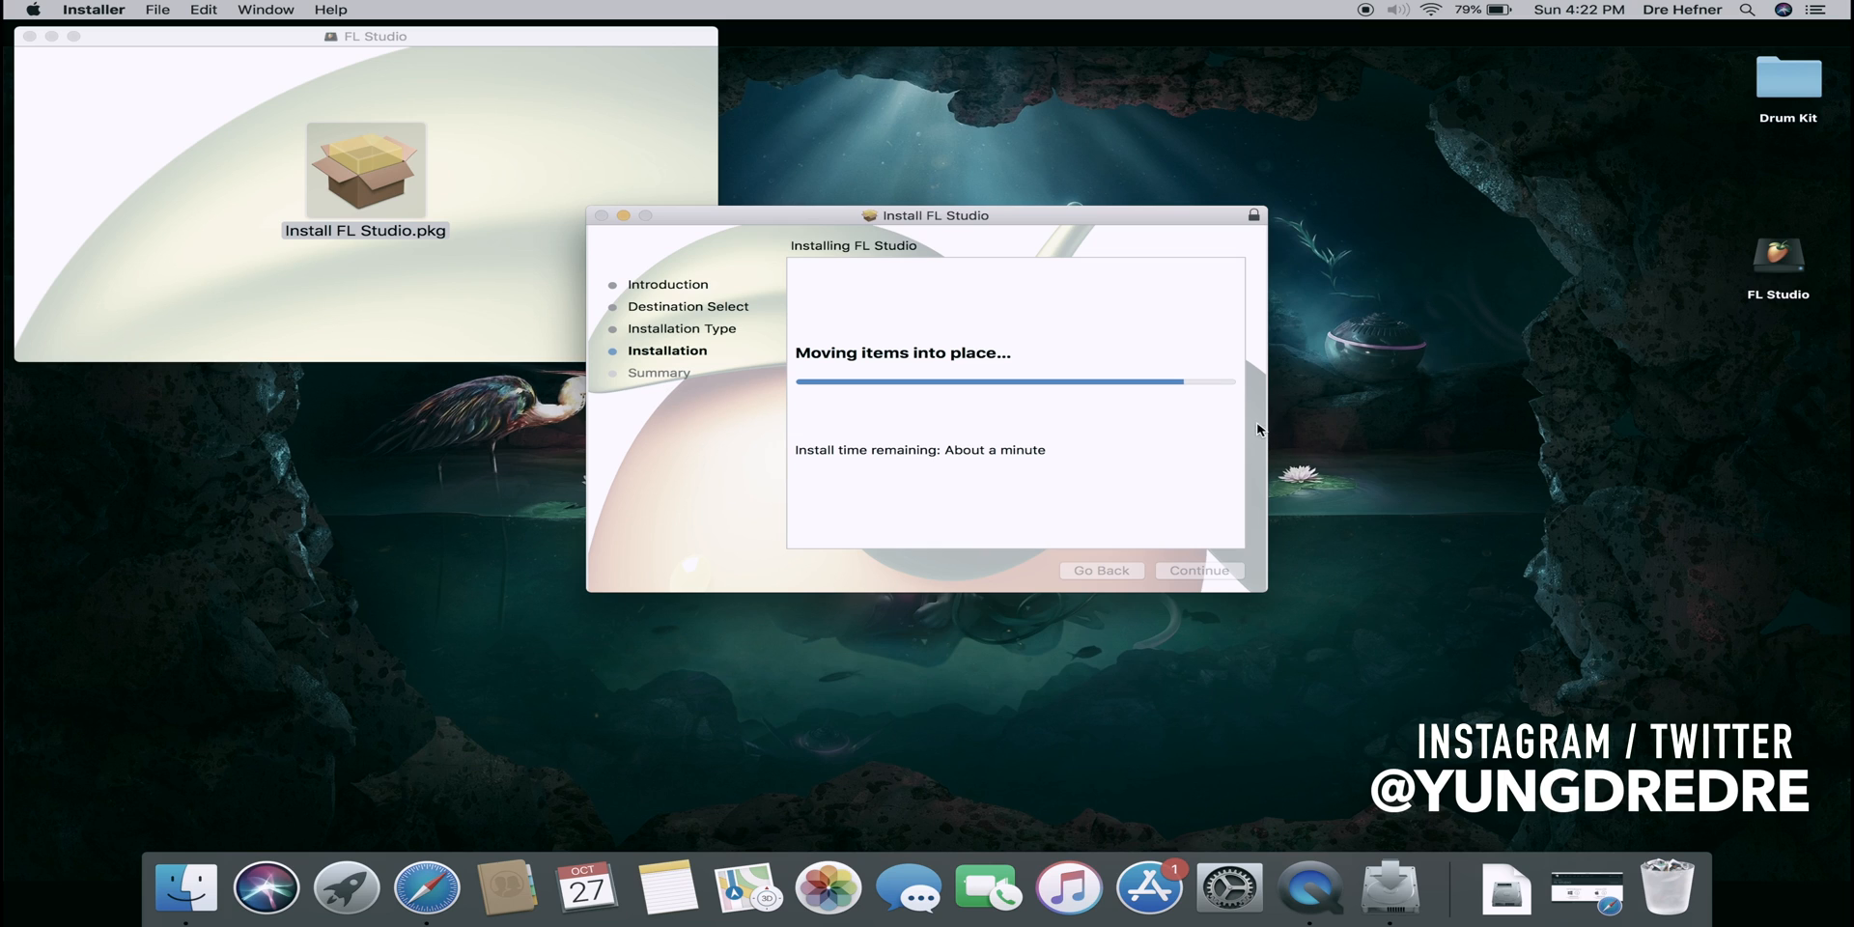
mouse_move(1298, 512)
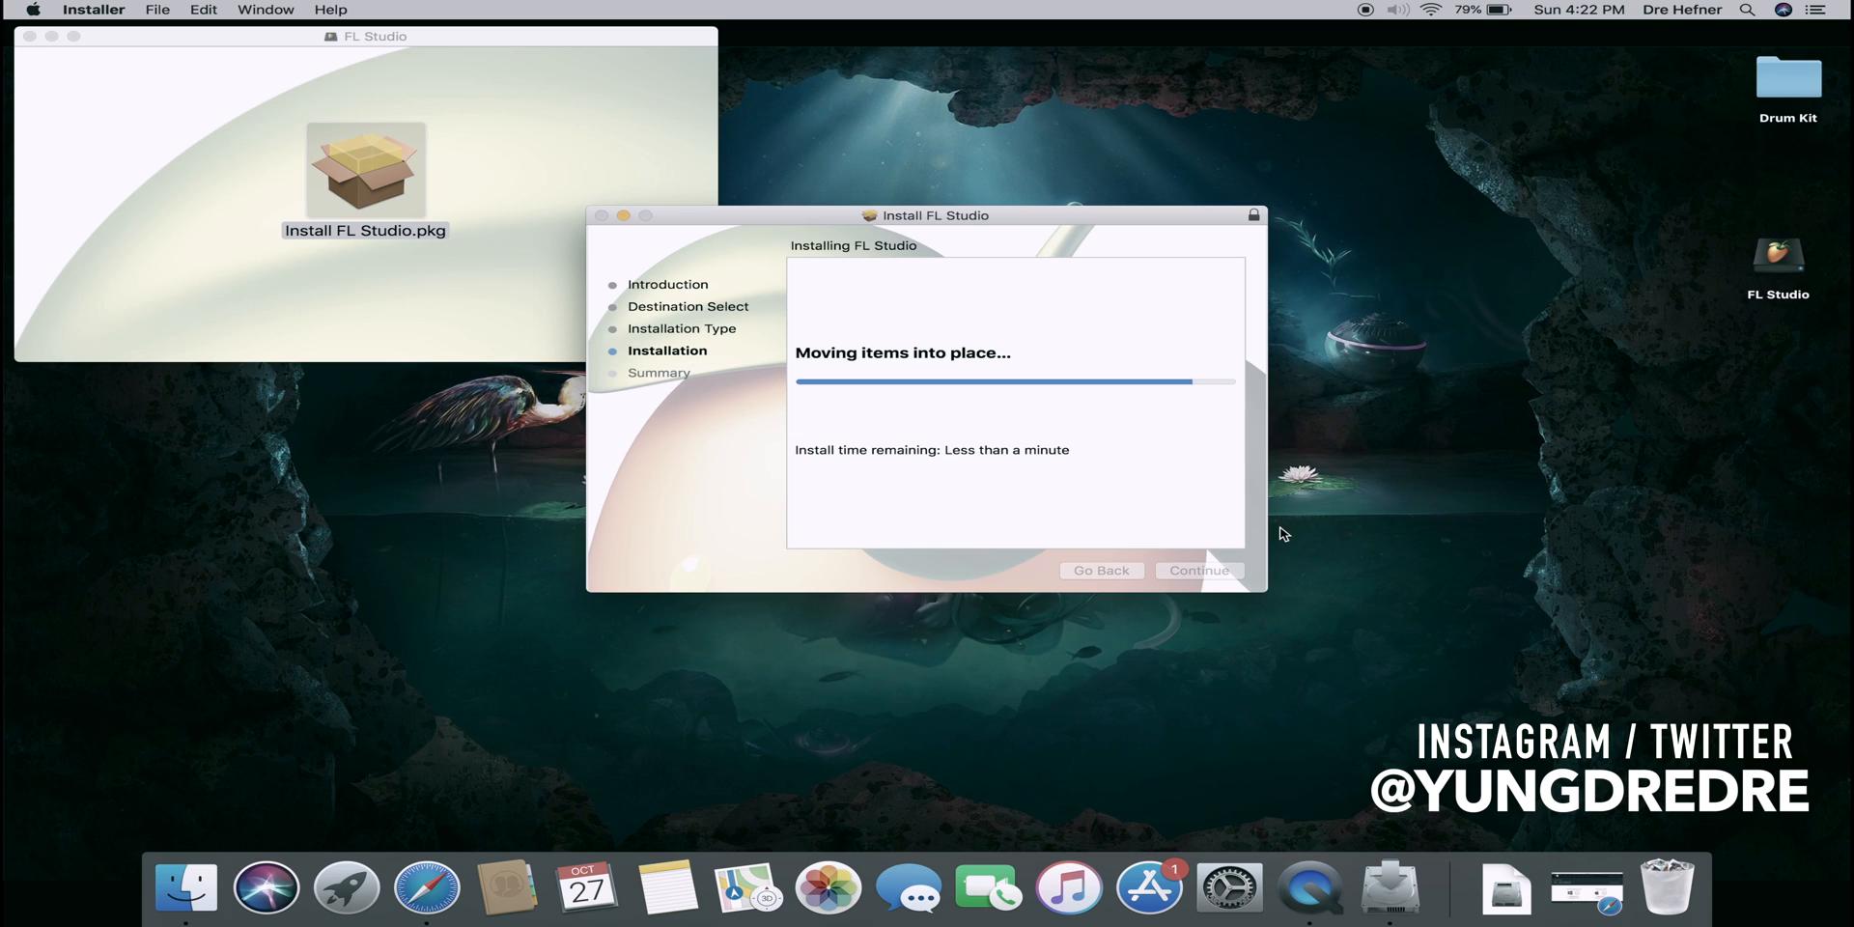
mouse_move(1285, 548)
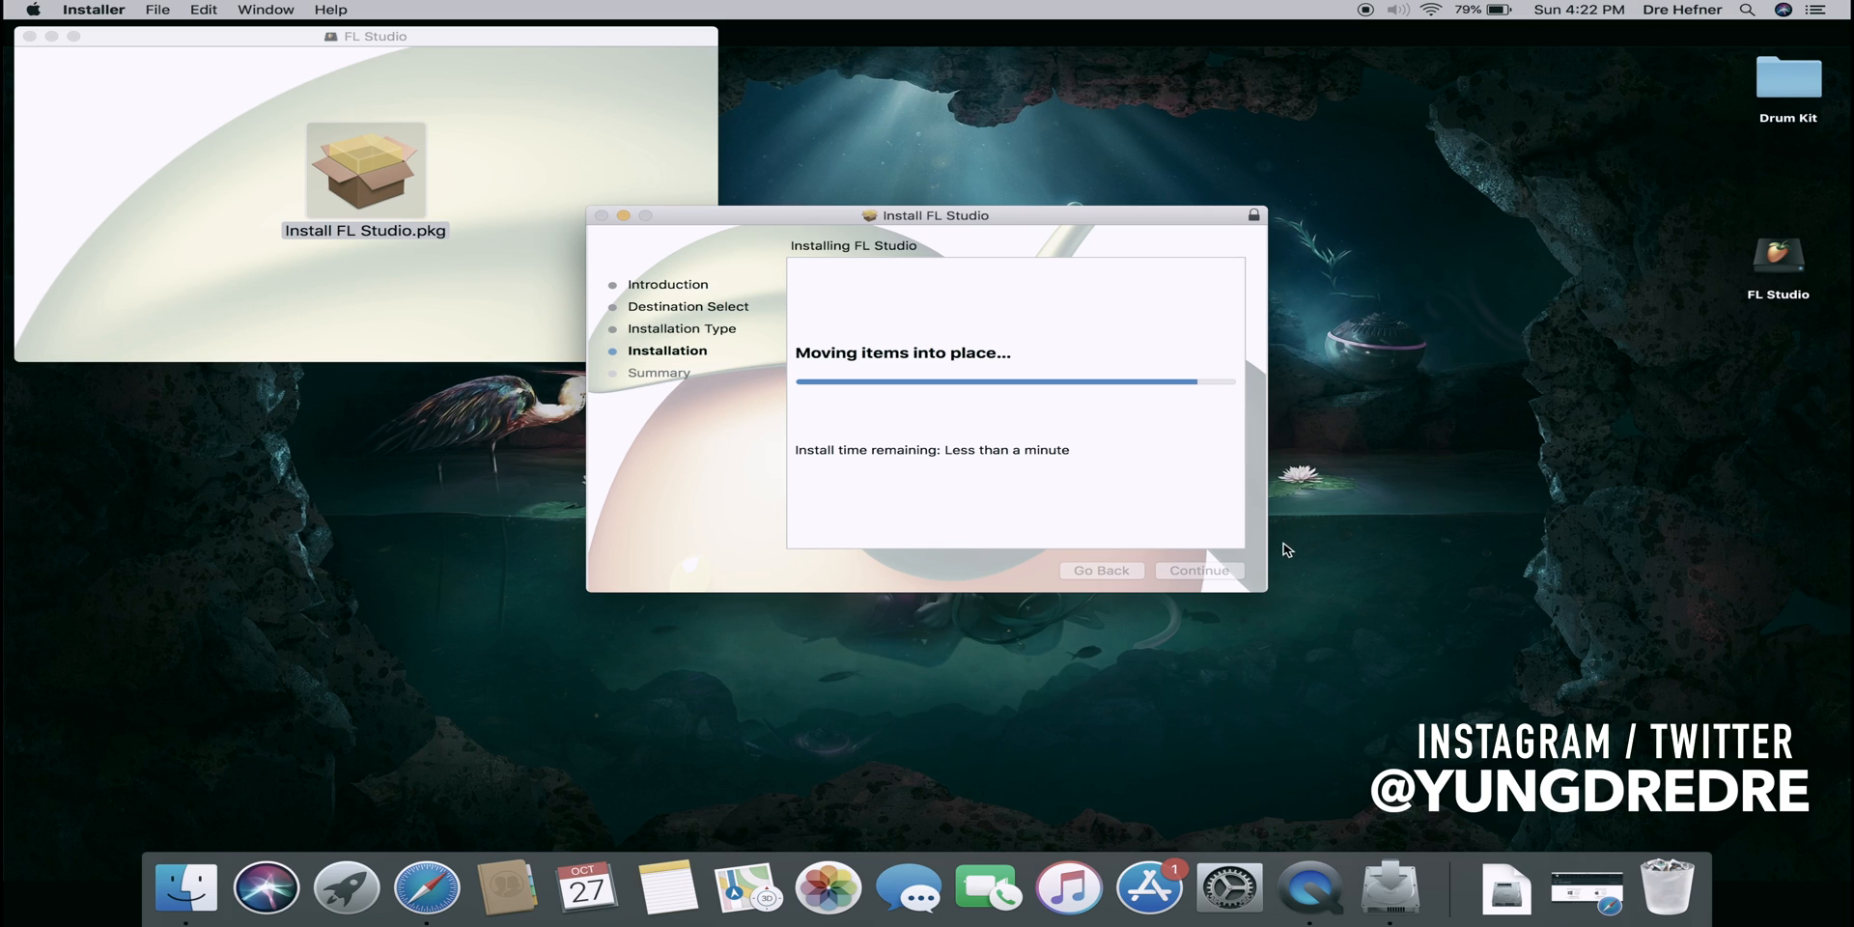
mouse_move(1270, 506)
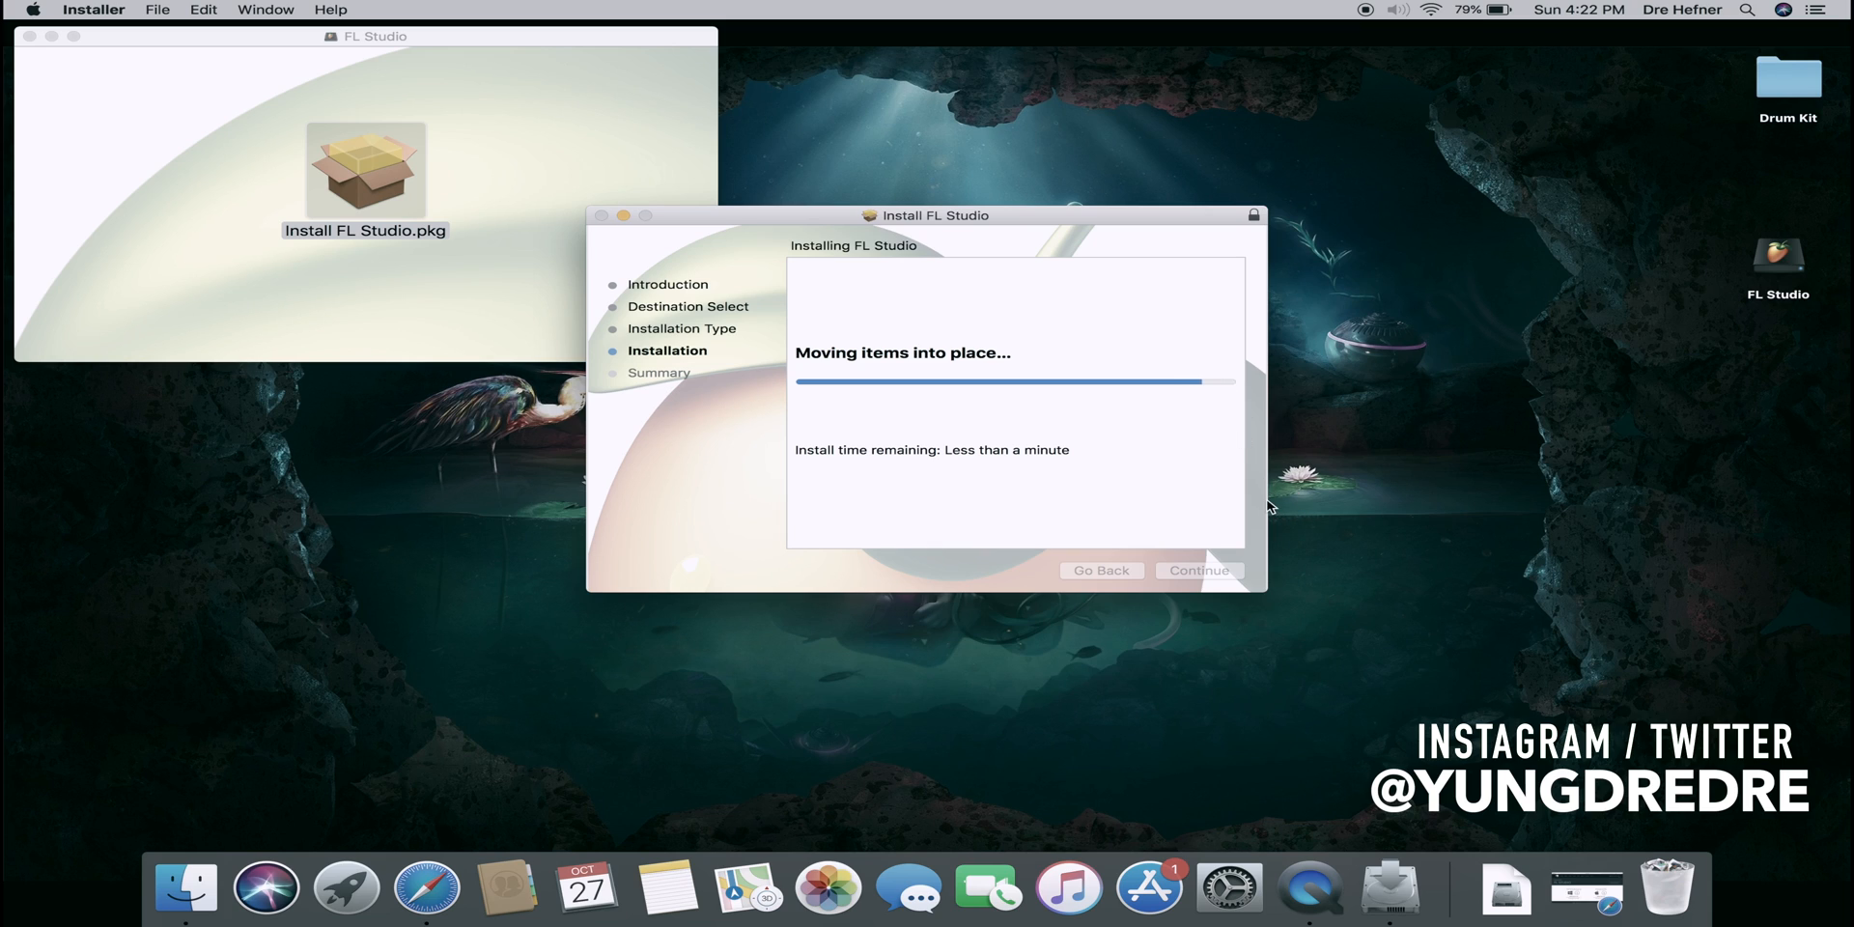
mouse_move(1301, 571)
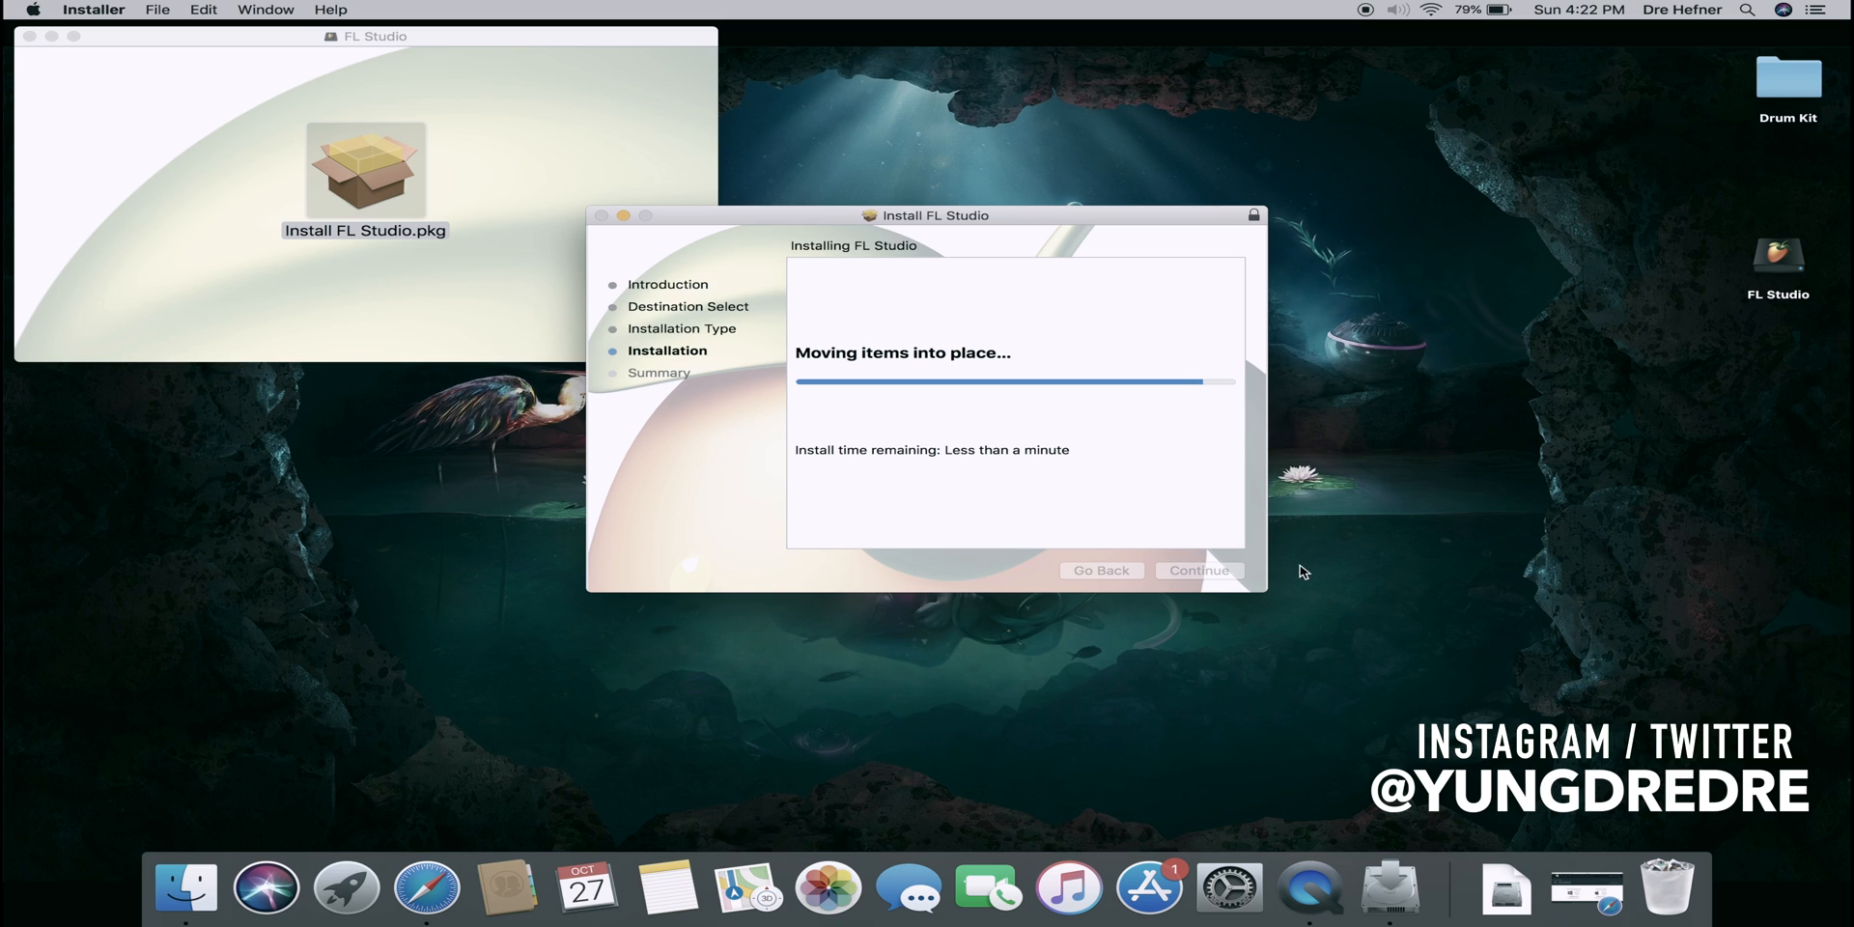
mouse_move(1242, 501)
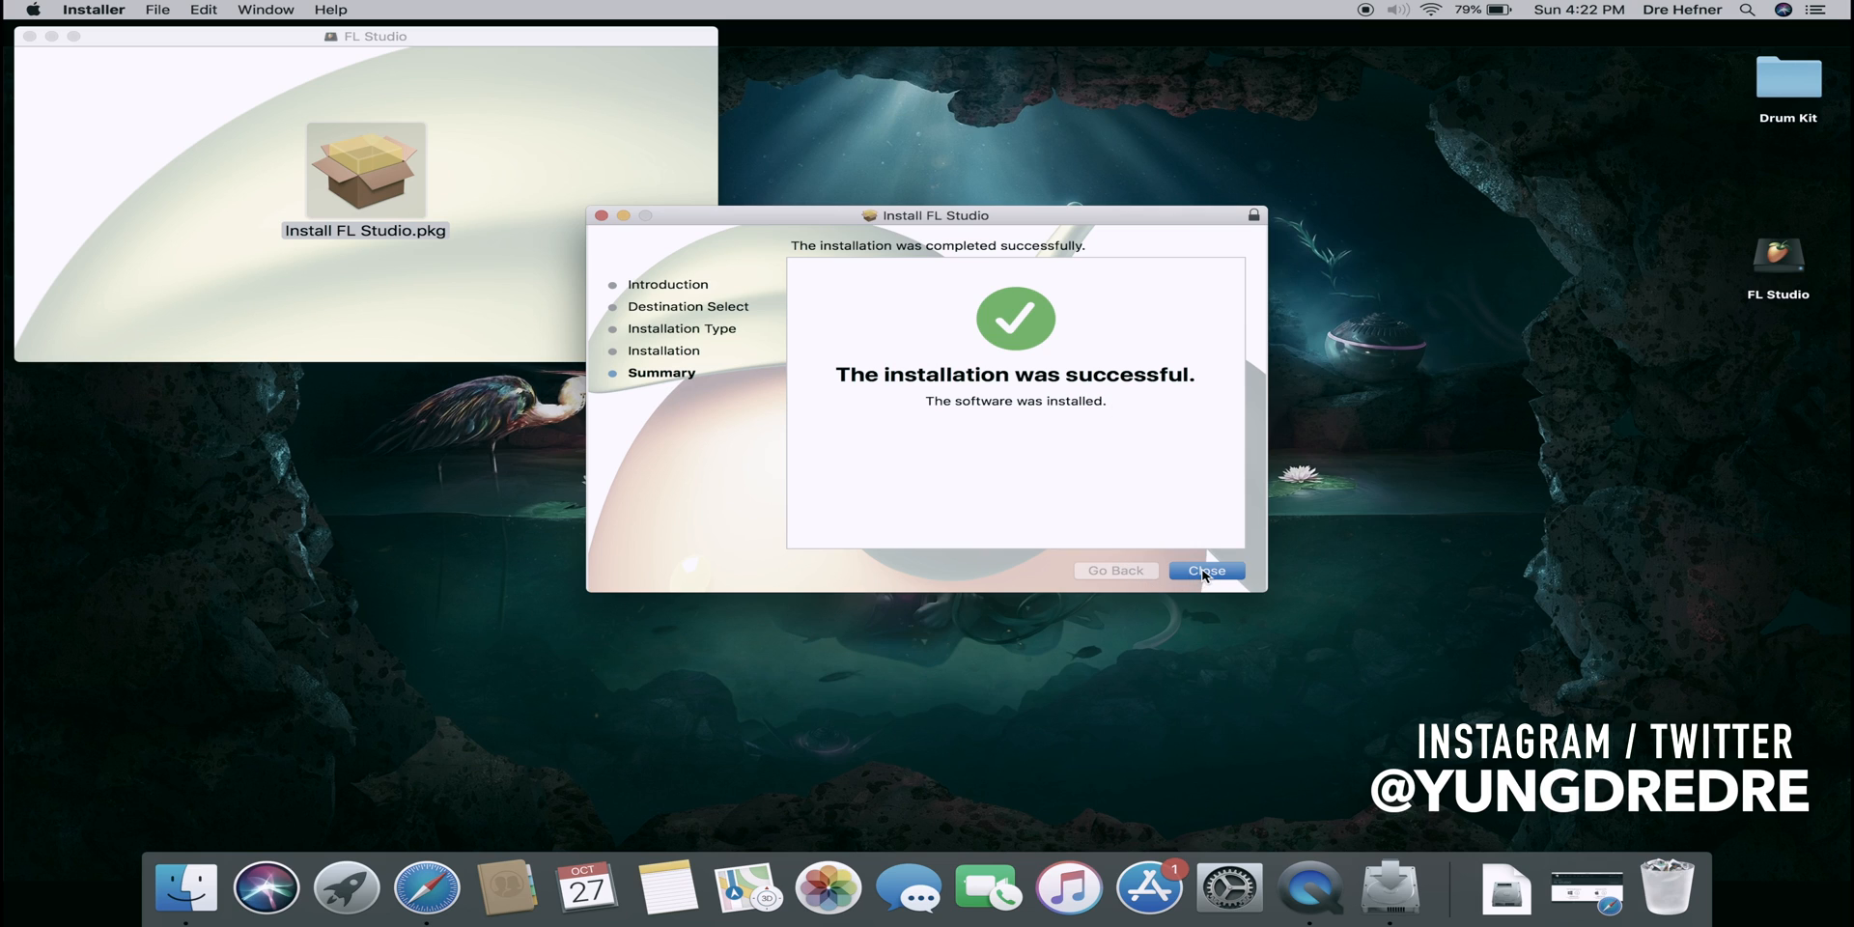
mouse_move(1226, 581)
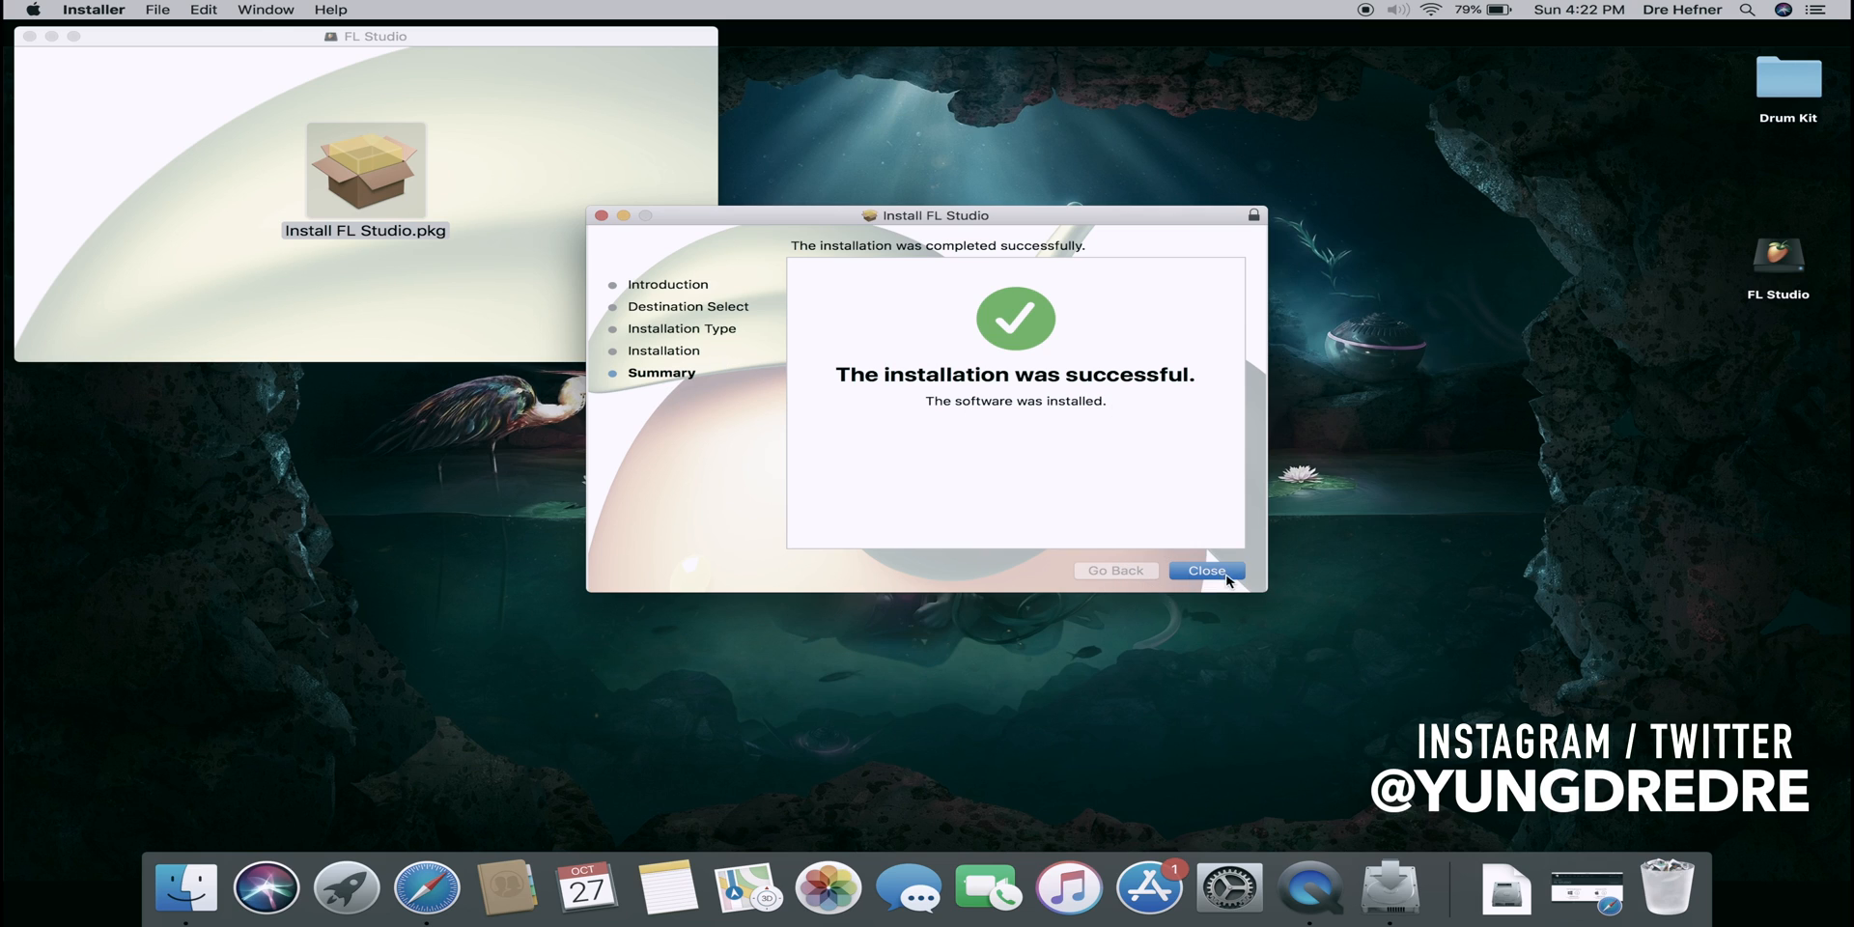
Close the finished installer and keep Install FL Studio.pkg instead of trashing it
left_click(1206, 570)
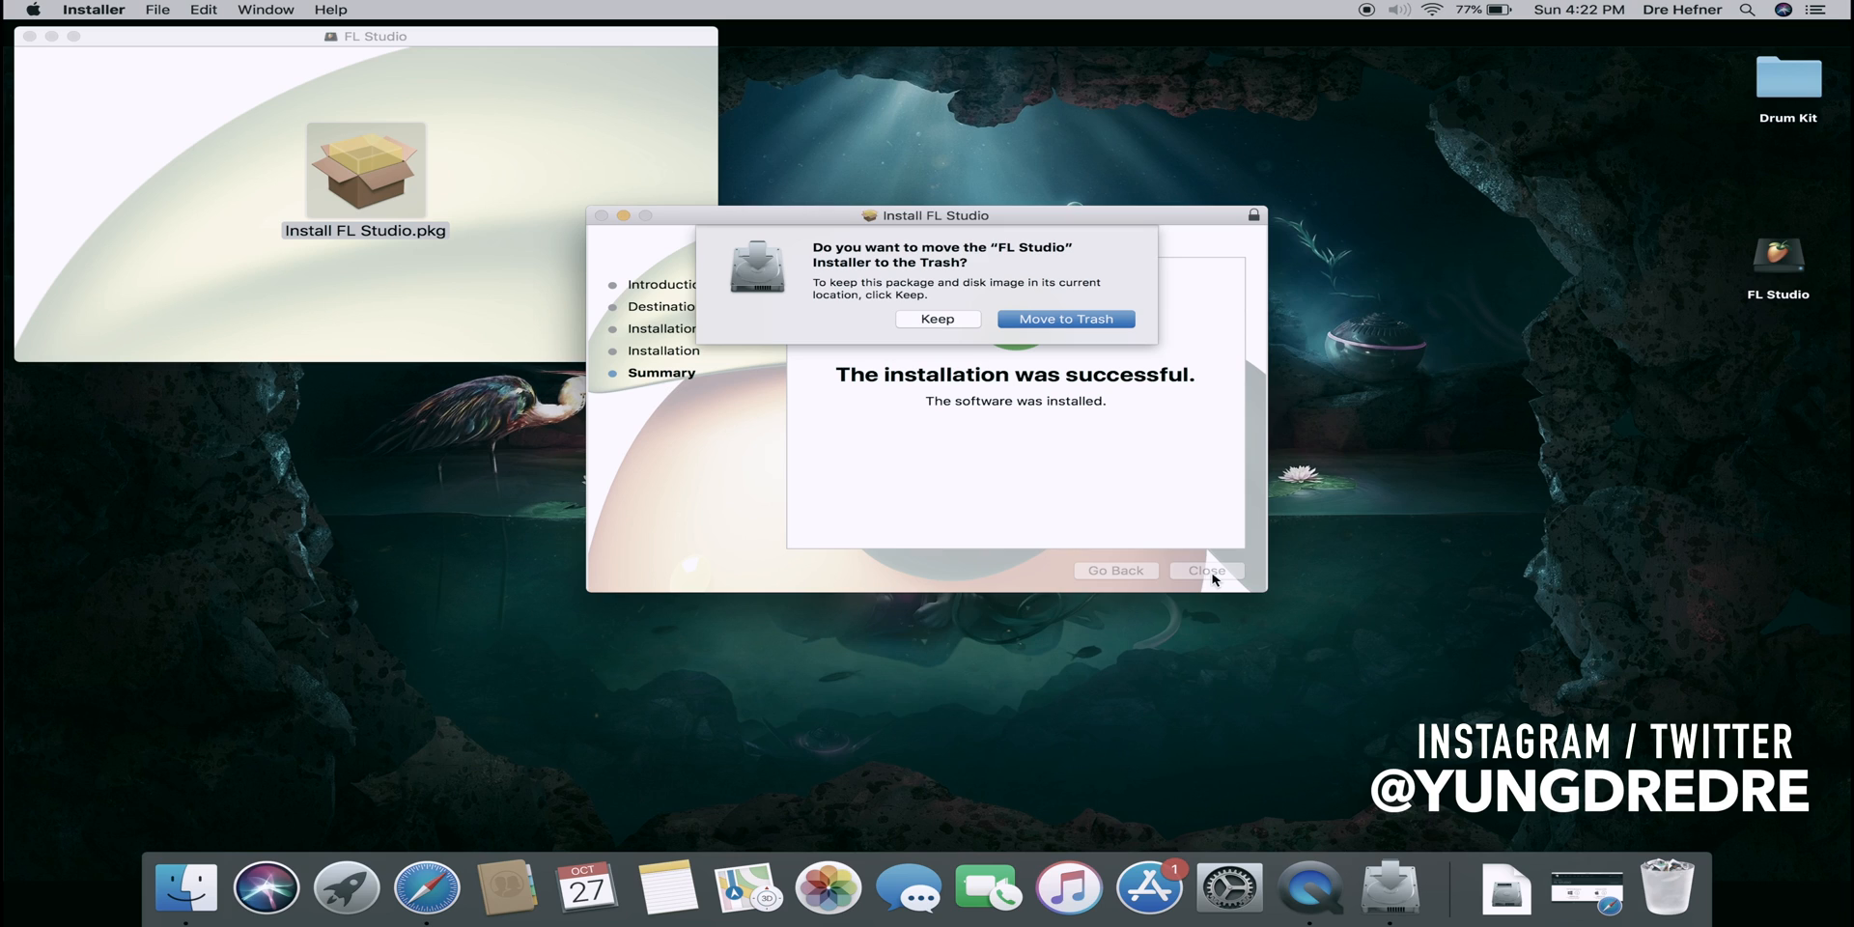
mouse_move(868, 324)
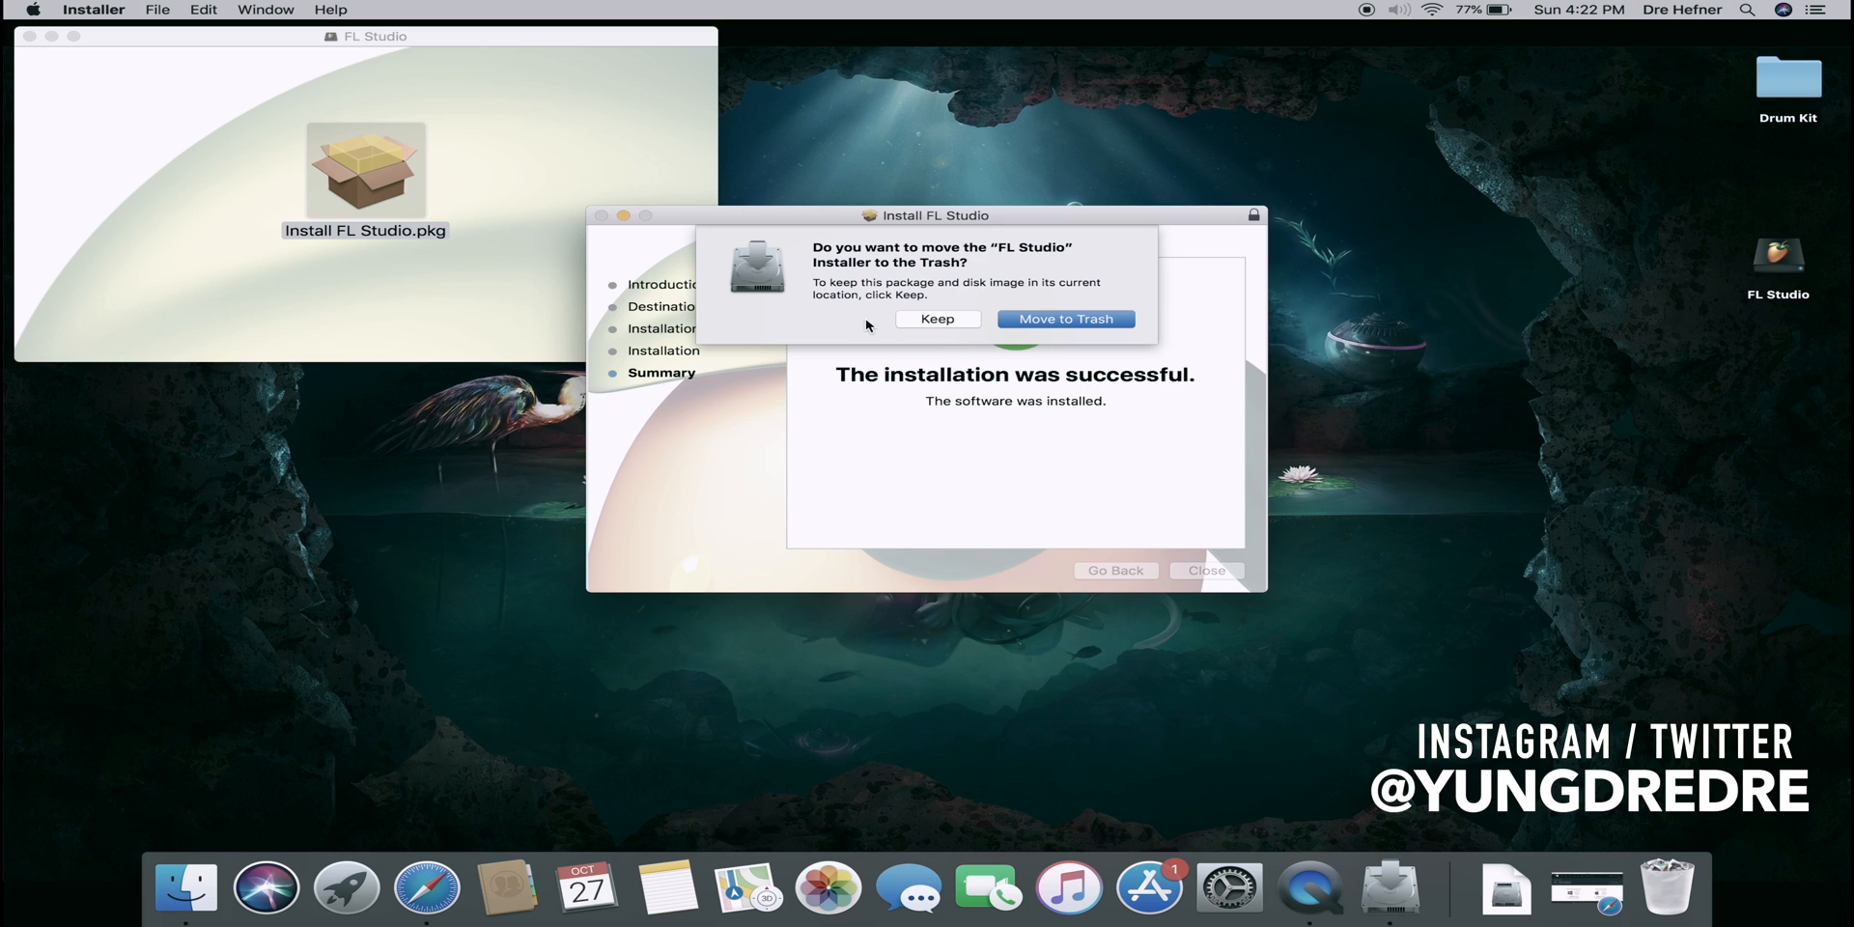
mouse_move(1000, 333)
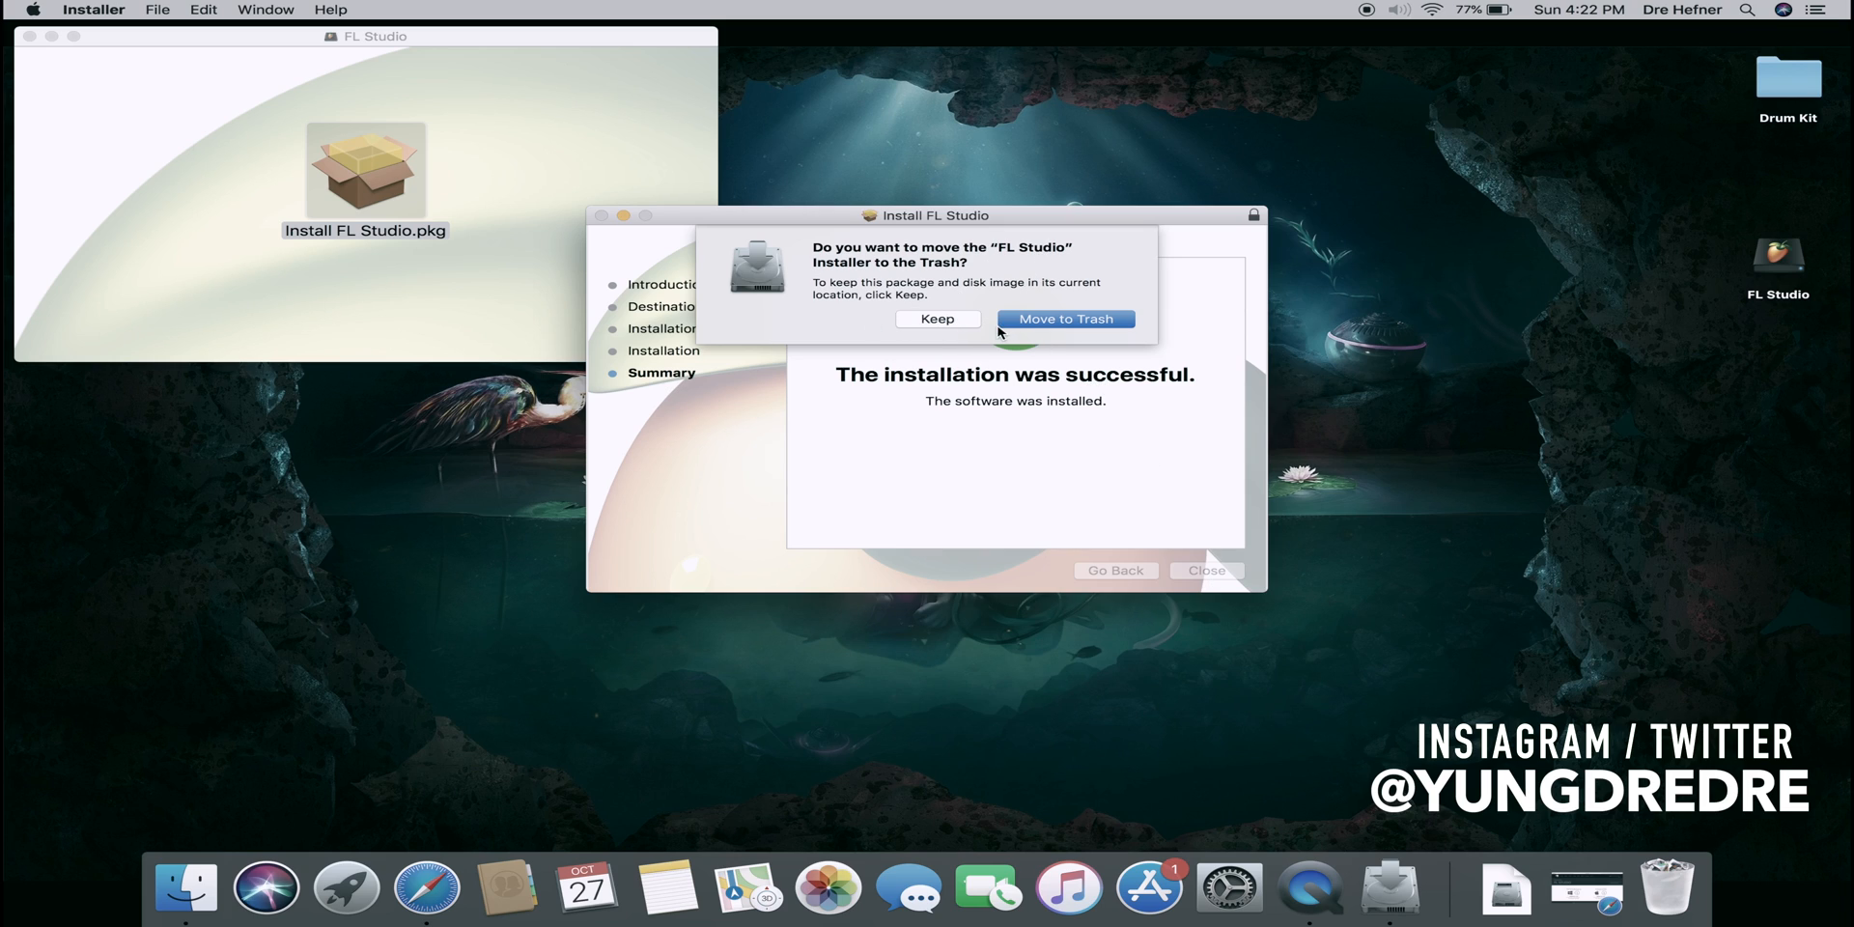
mouse_move(1127, 344)
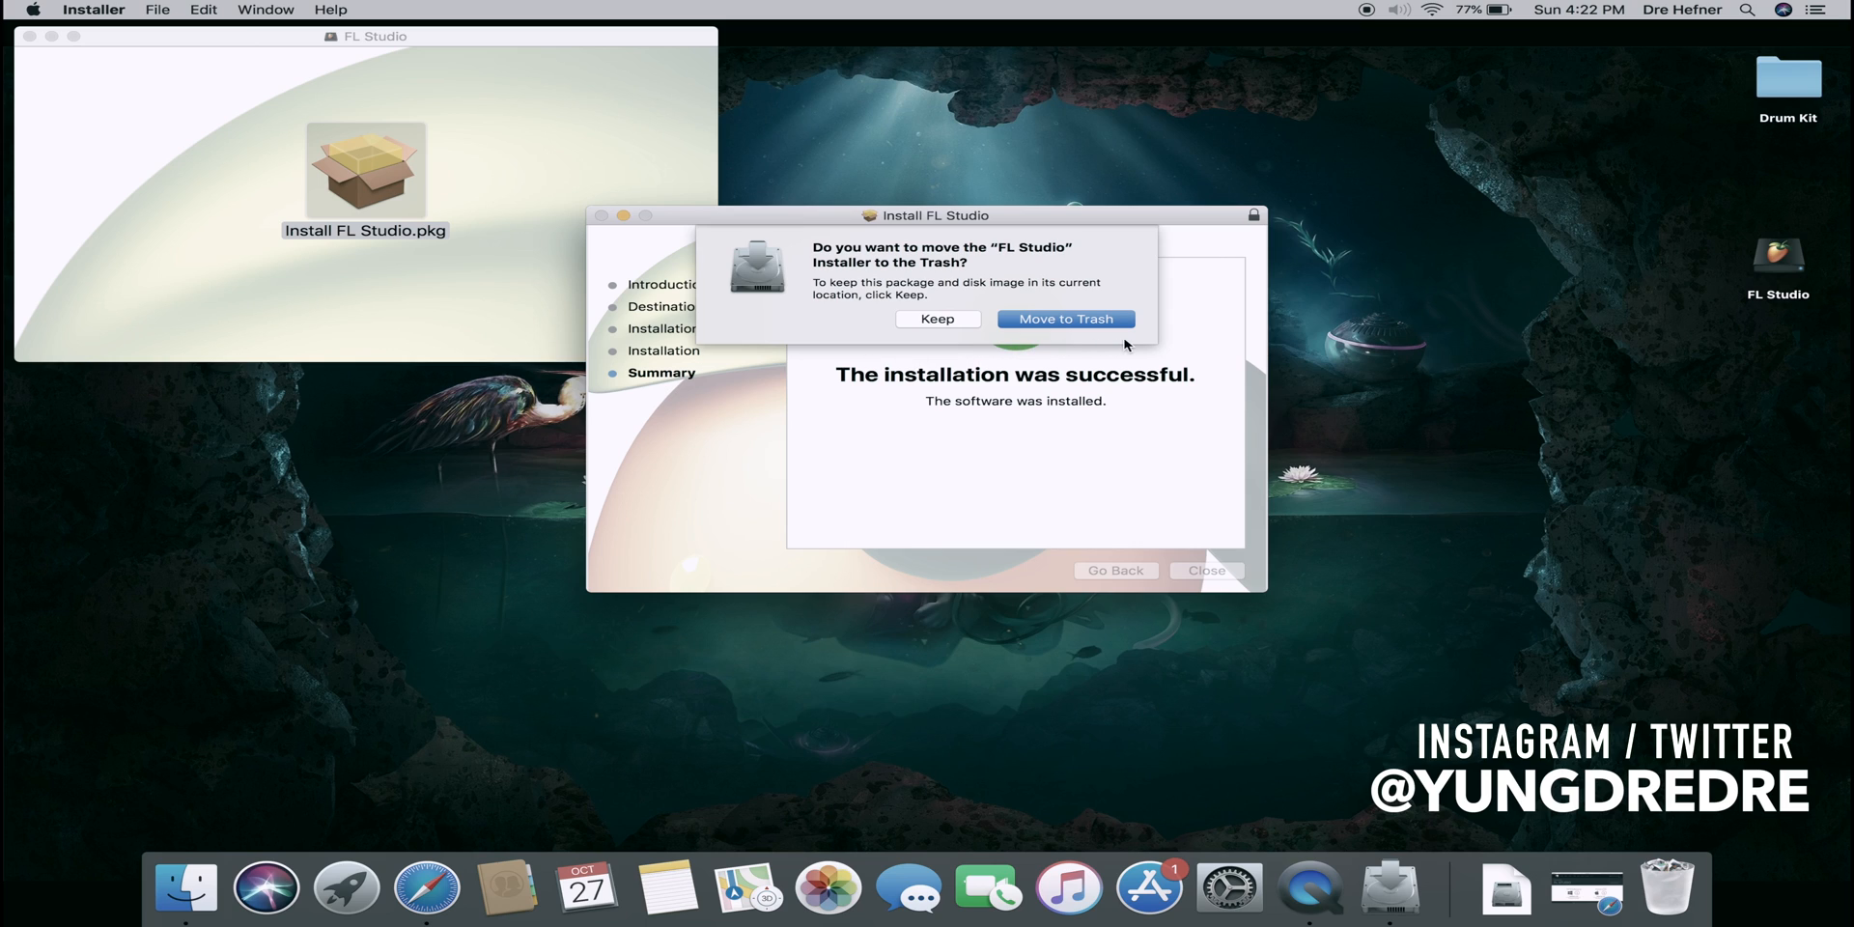
mouse_move(1779, 269)
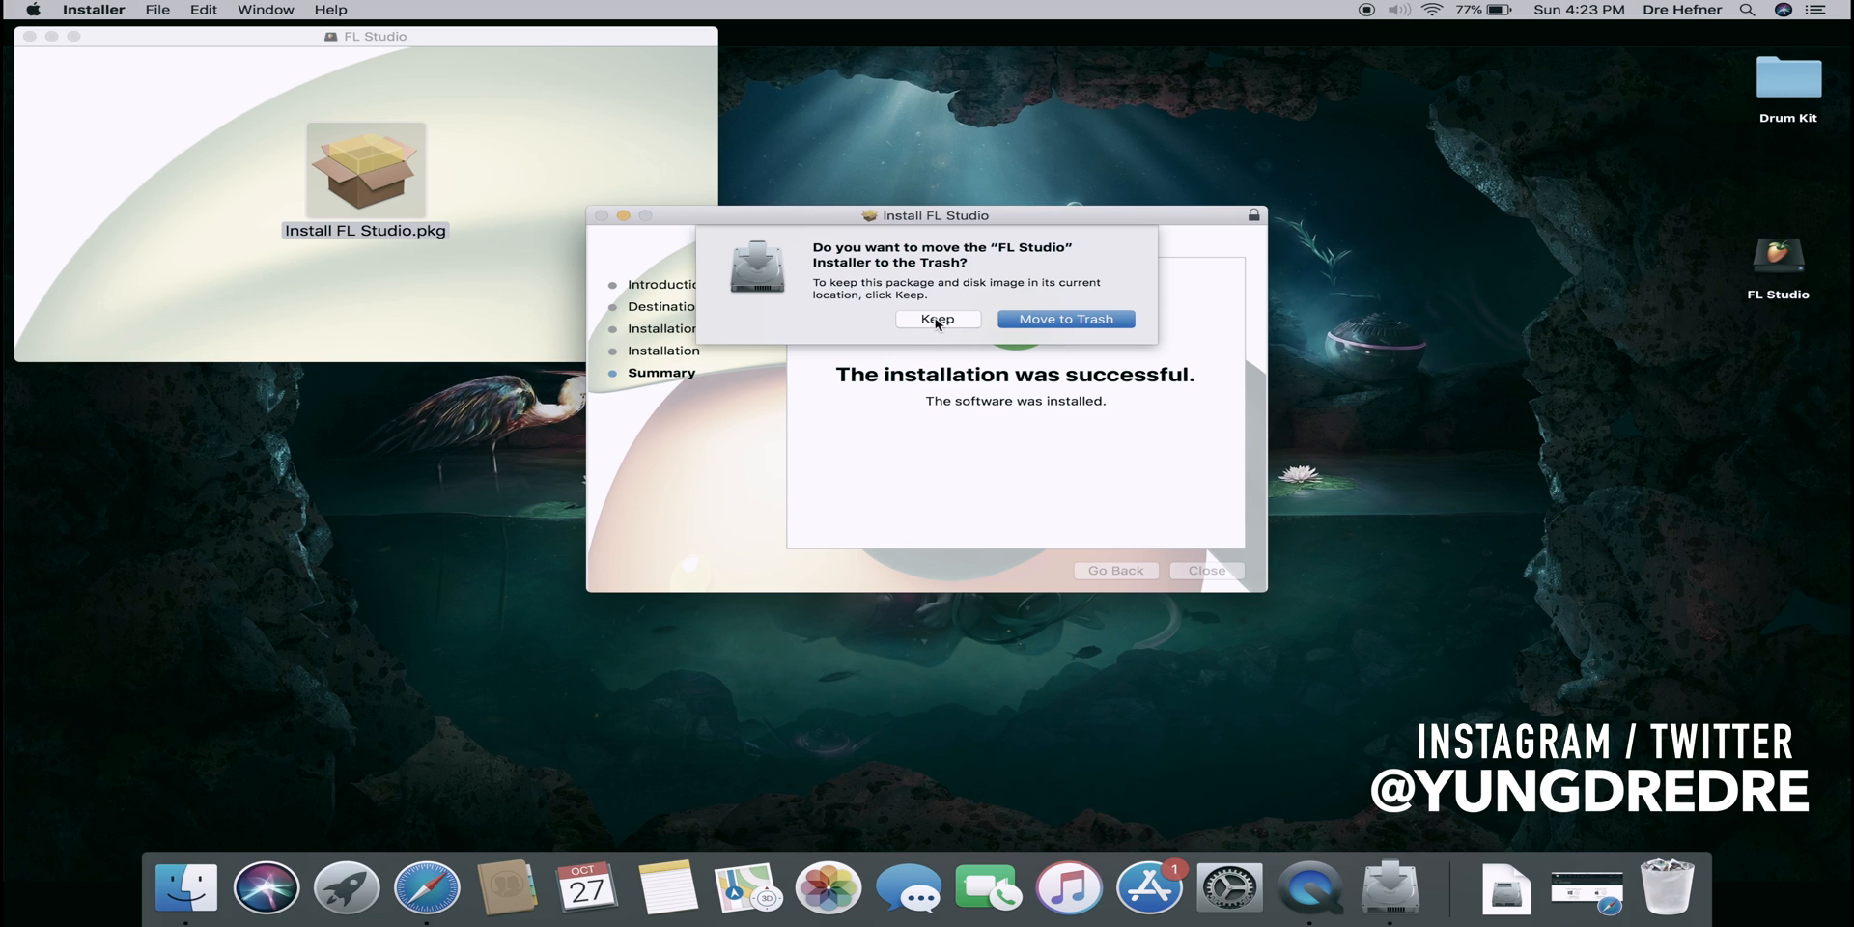
left_click(936, 320)
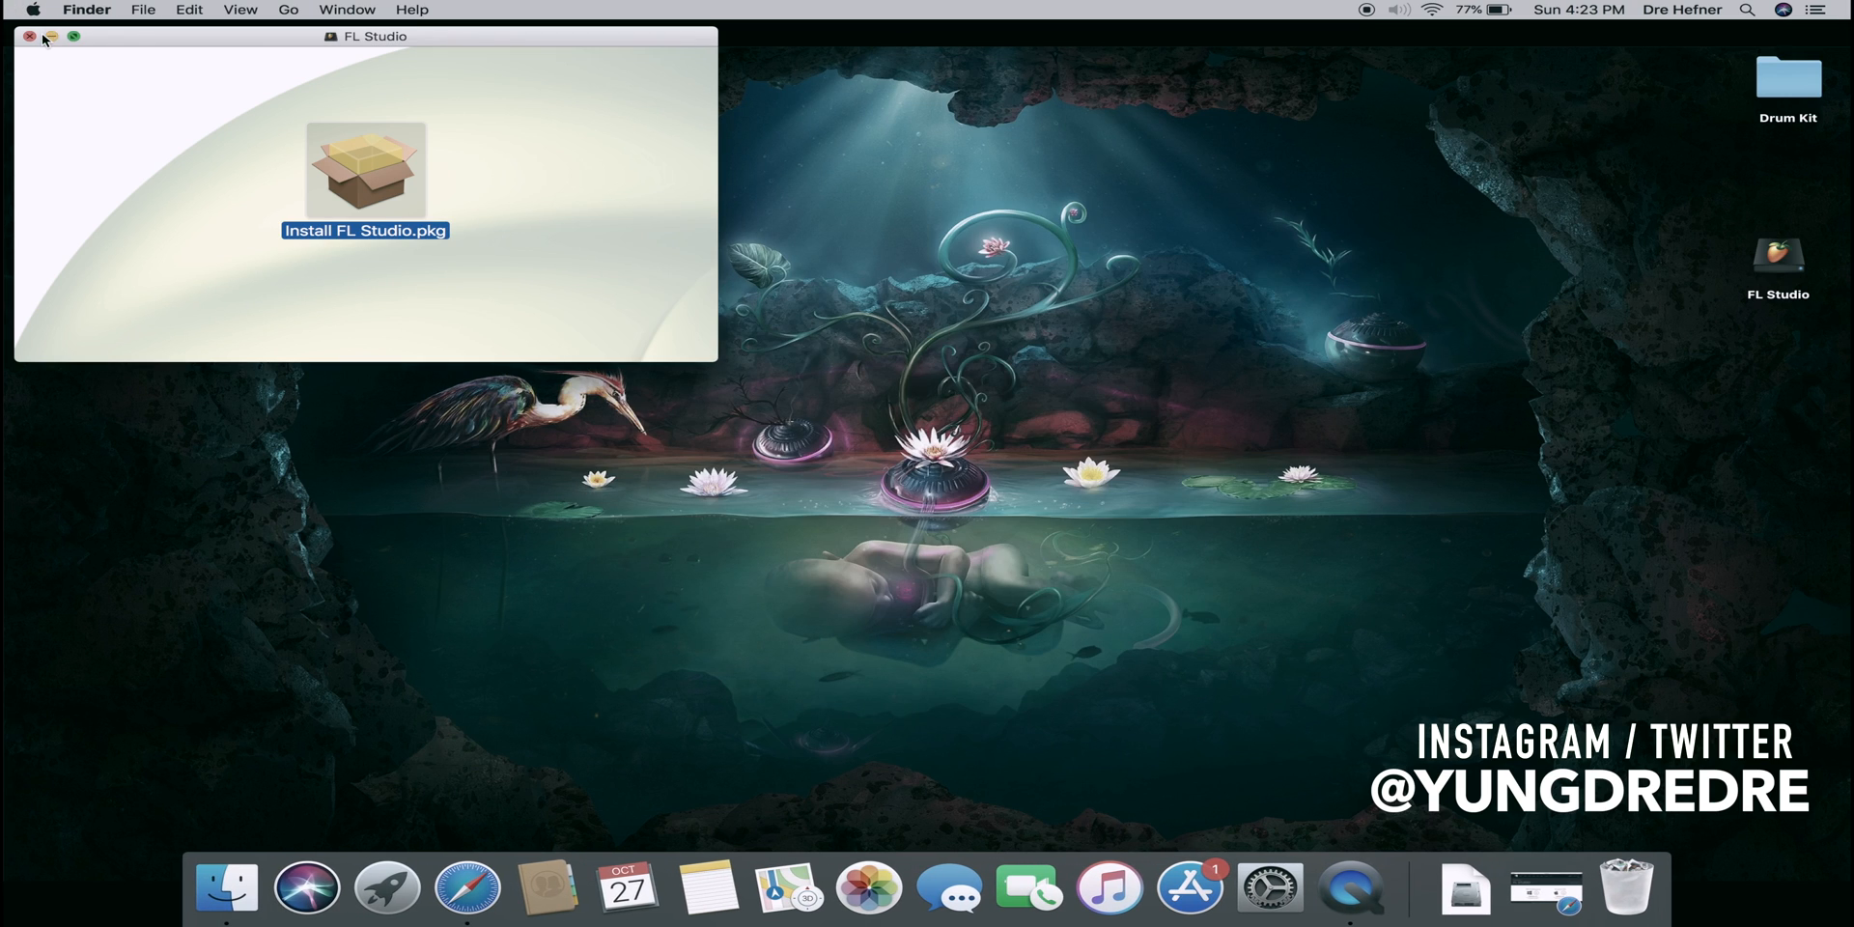
Close the FL Studio disk image window and search Launchpad for 'f'
left_click(30, 37)
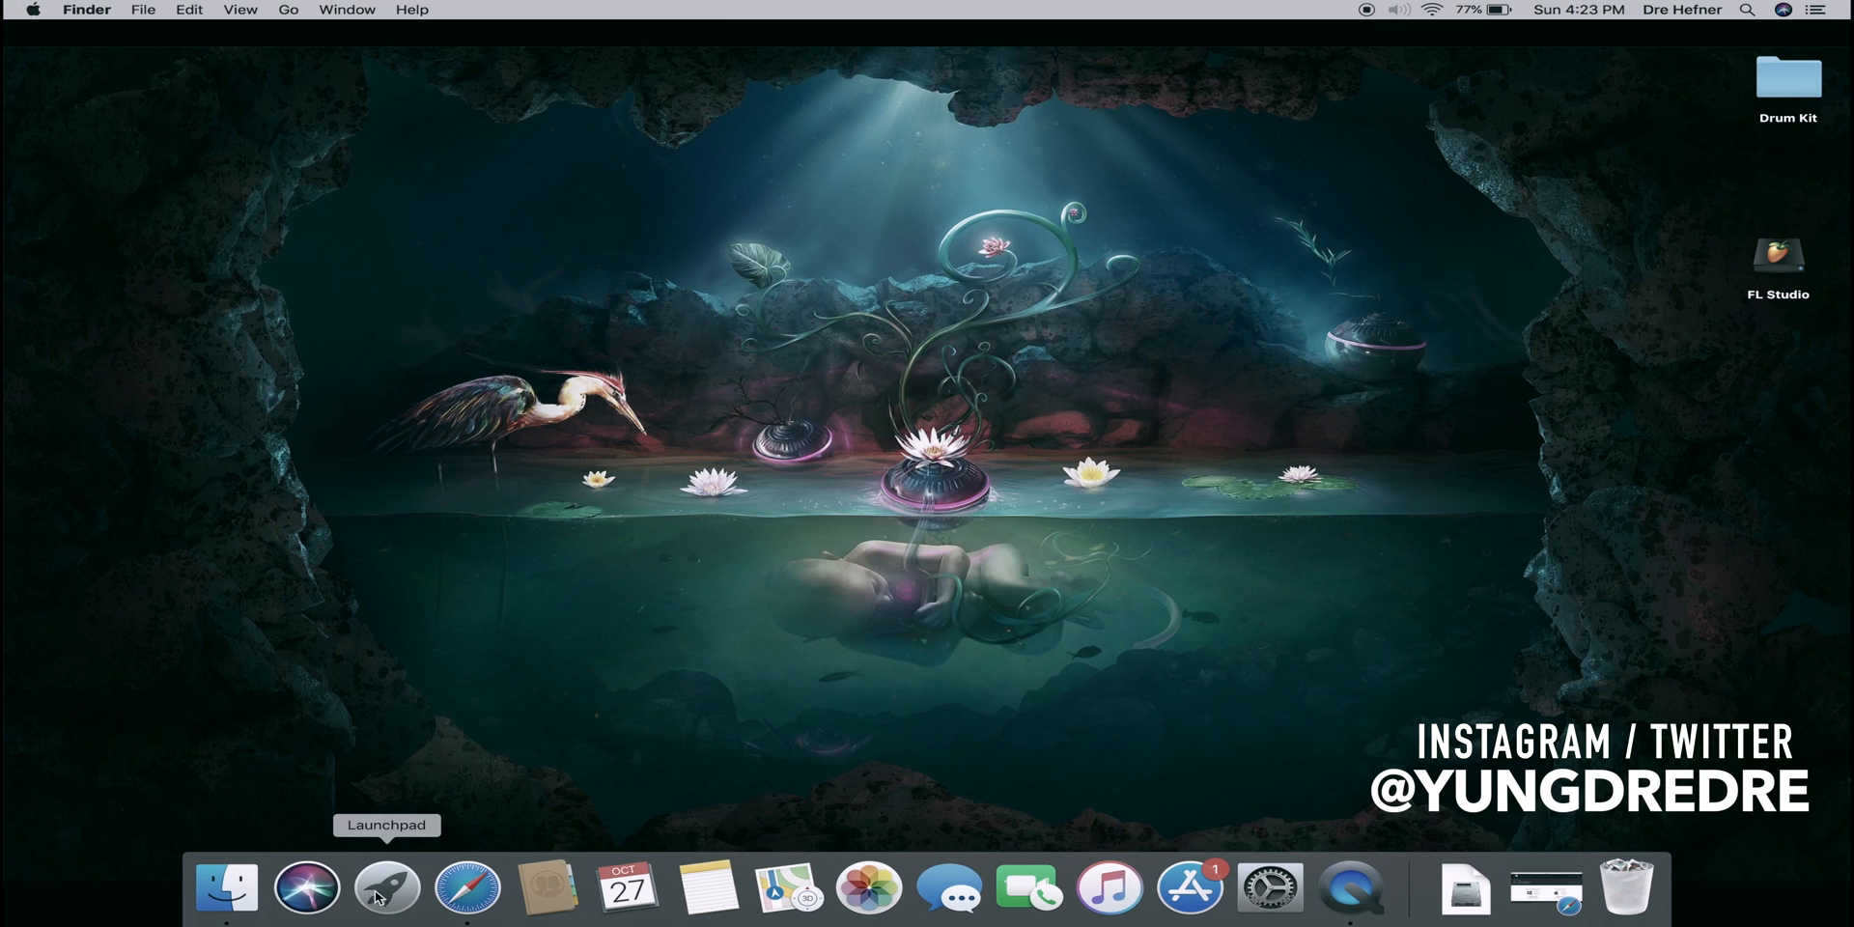
left_click(385, 887)
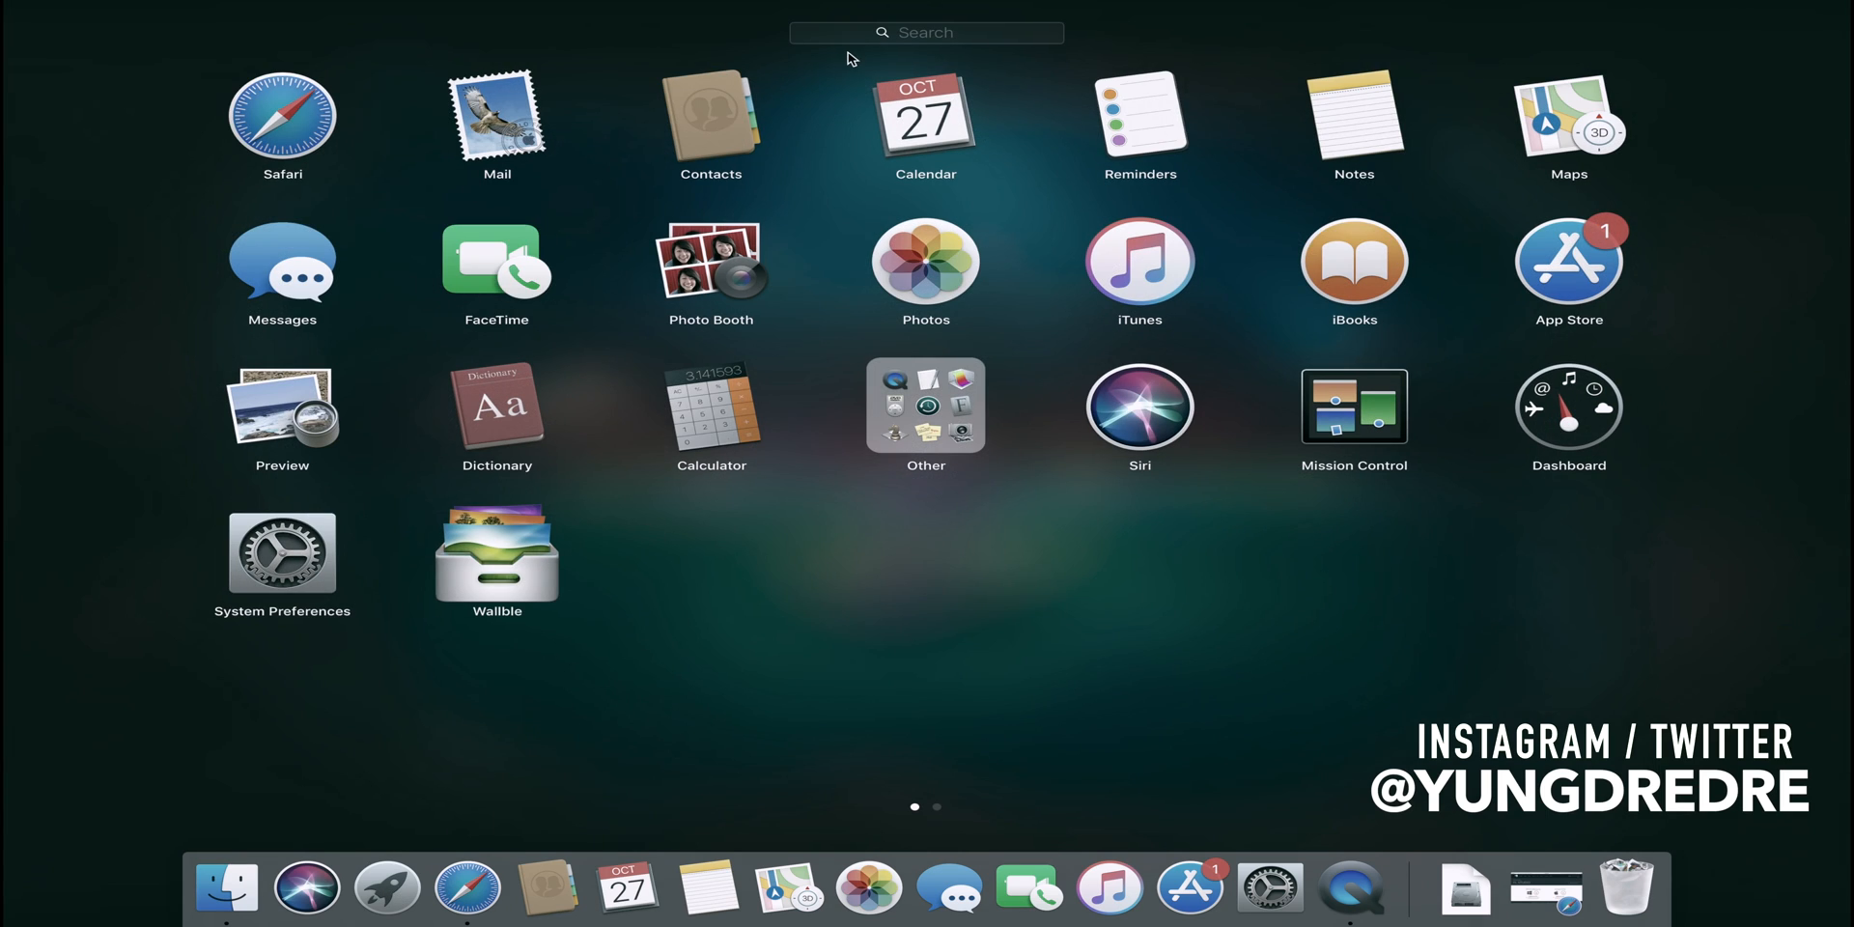
type("f")
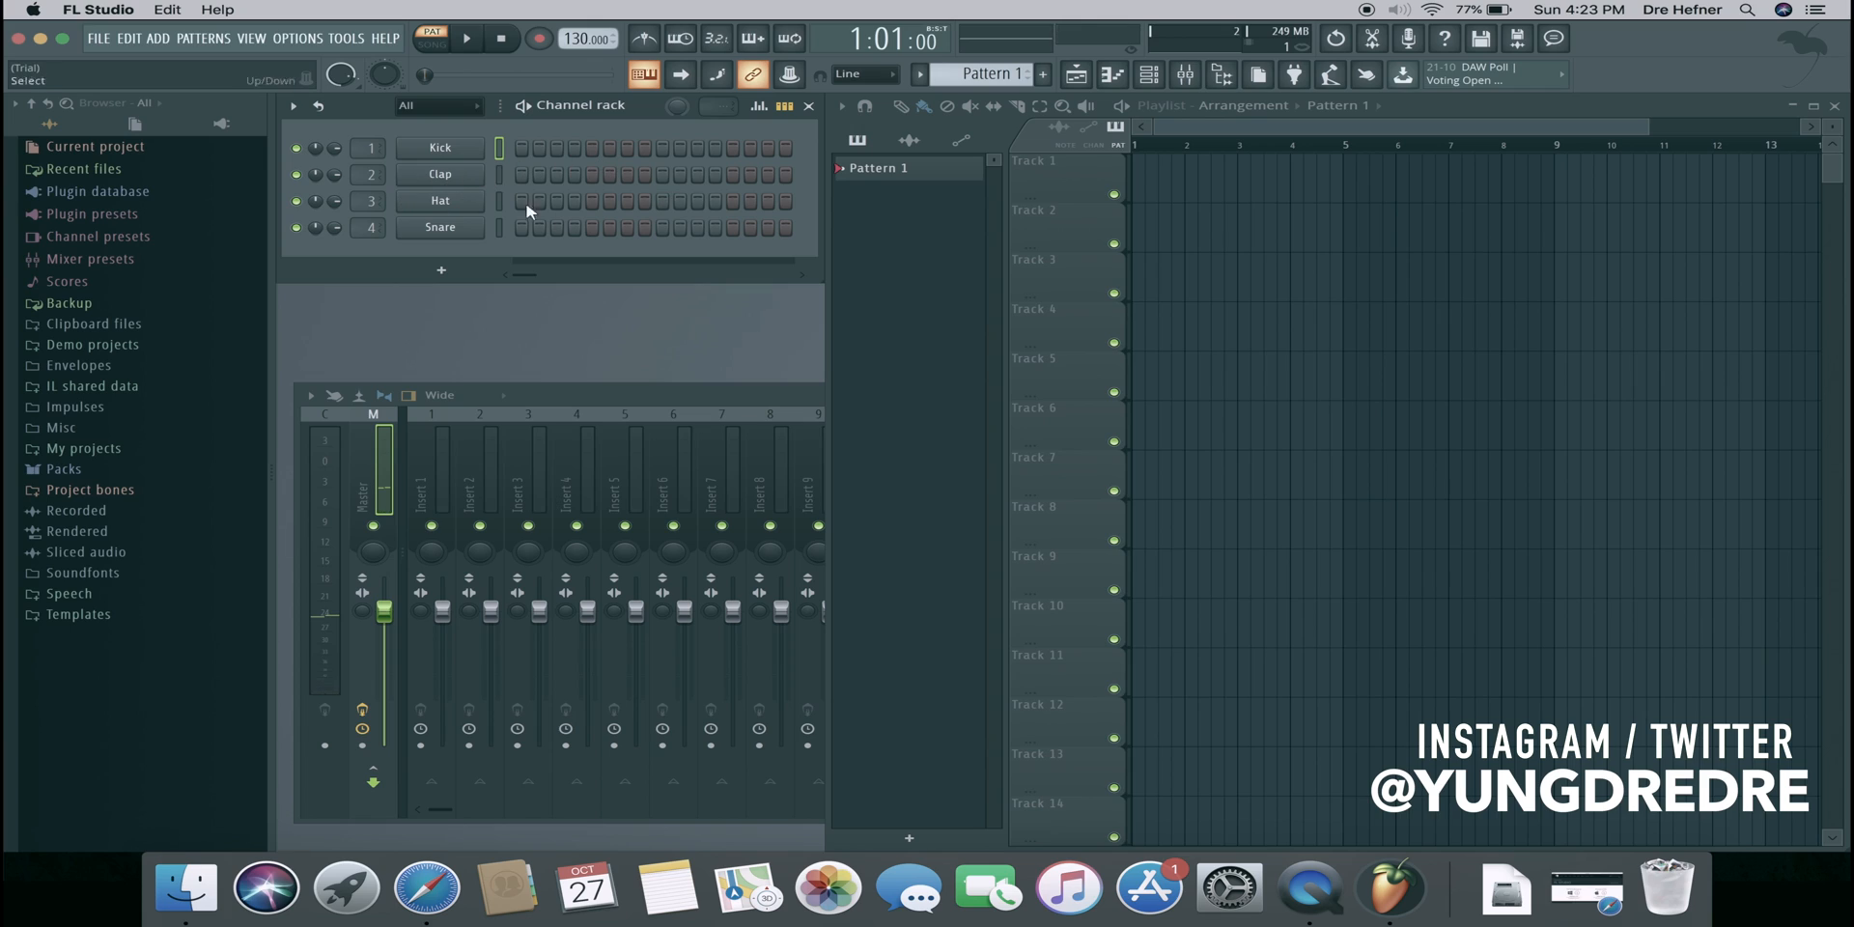
mouse_move(497, 249)
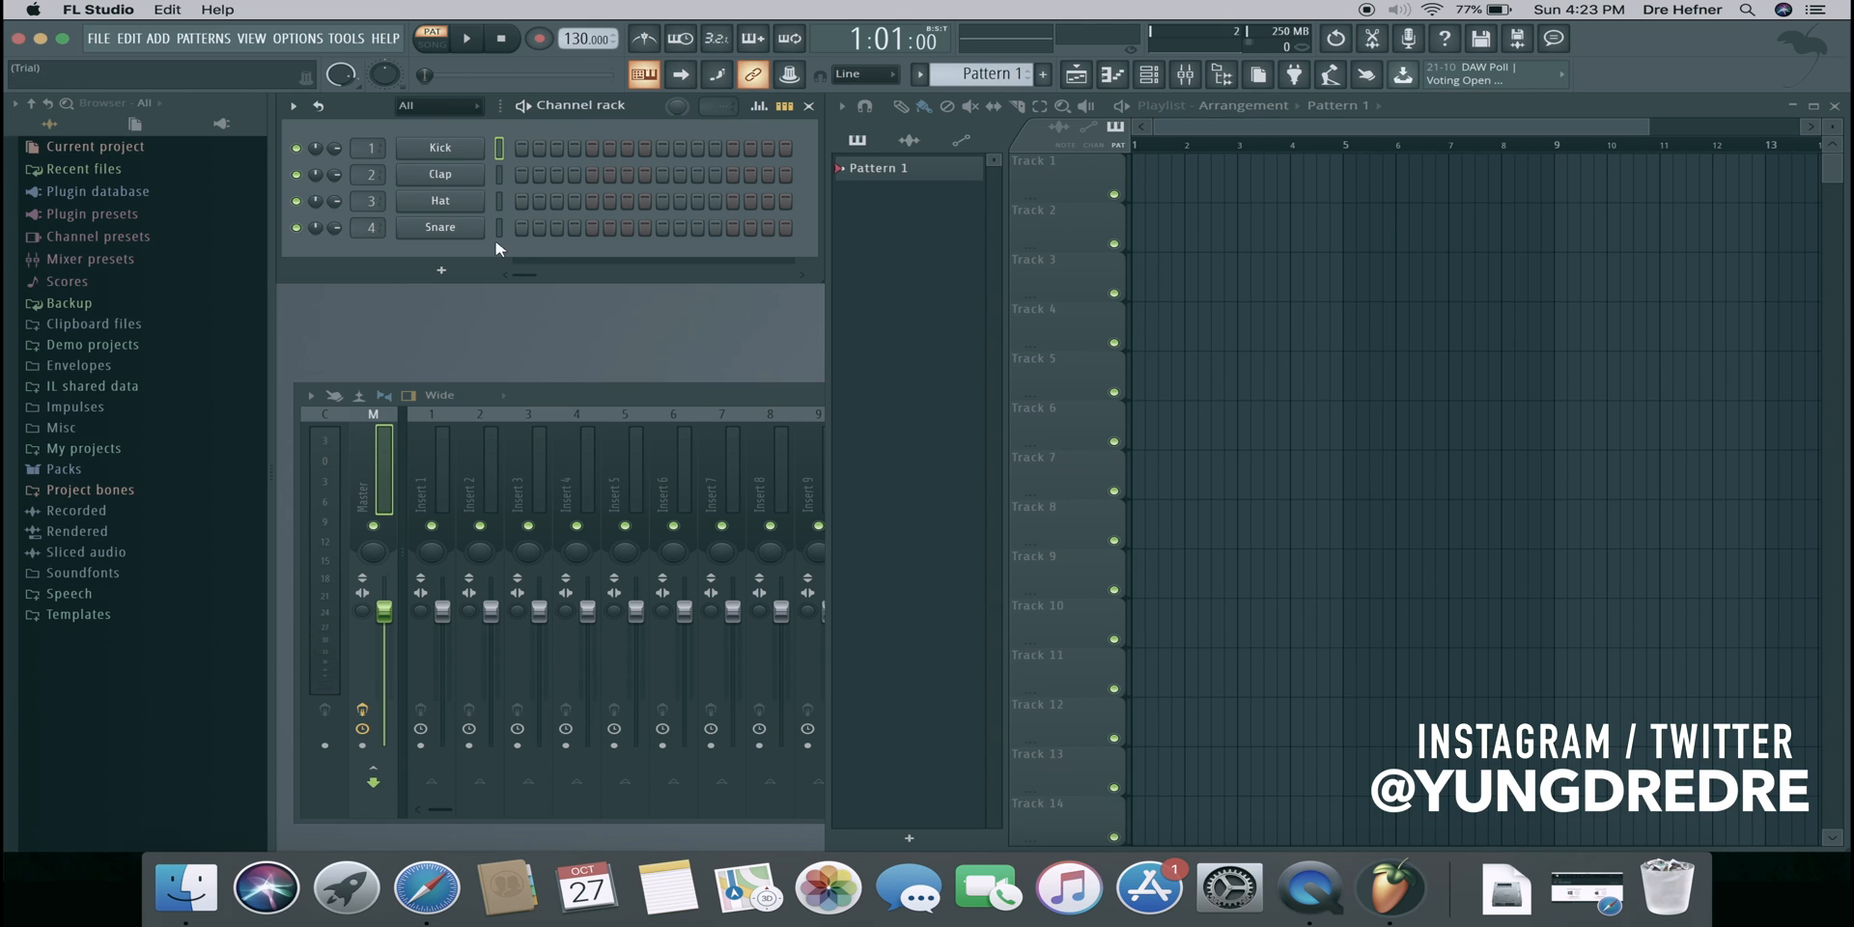
mouse_move(102, 390)
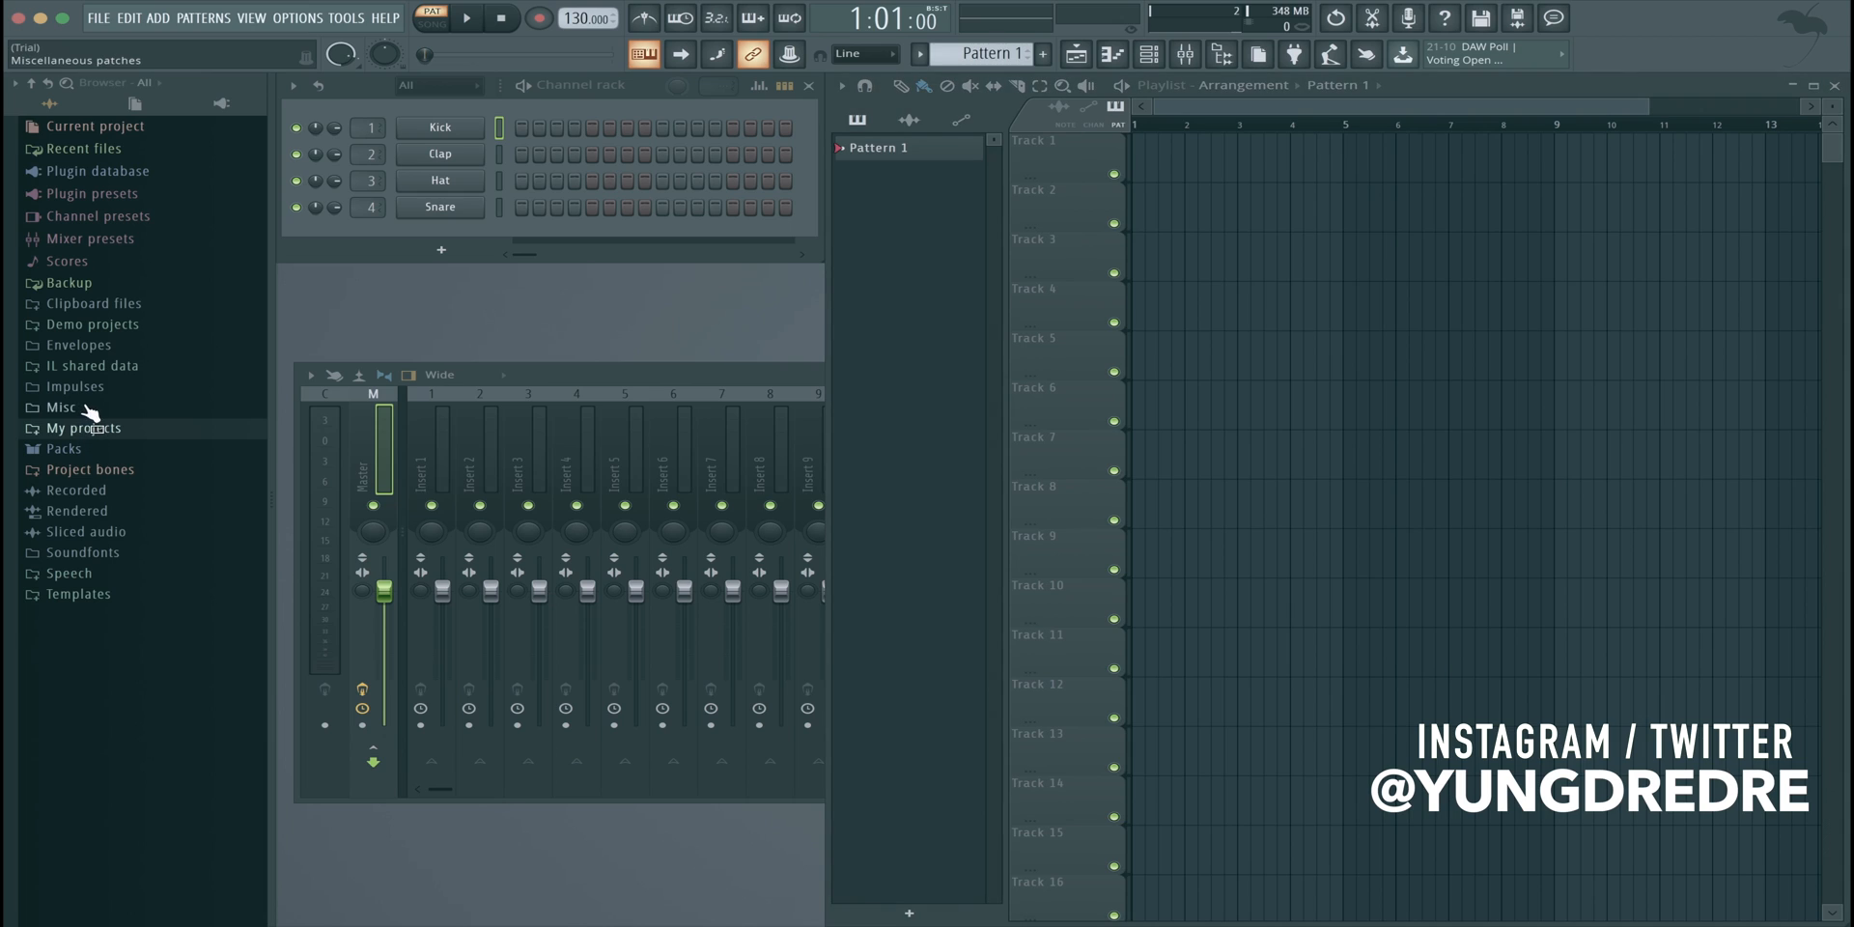
Expand IL shared data and FLEX, collapse Images, and bring up the FL Studio app menu
left_click(92, 365)
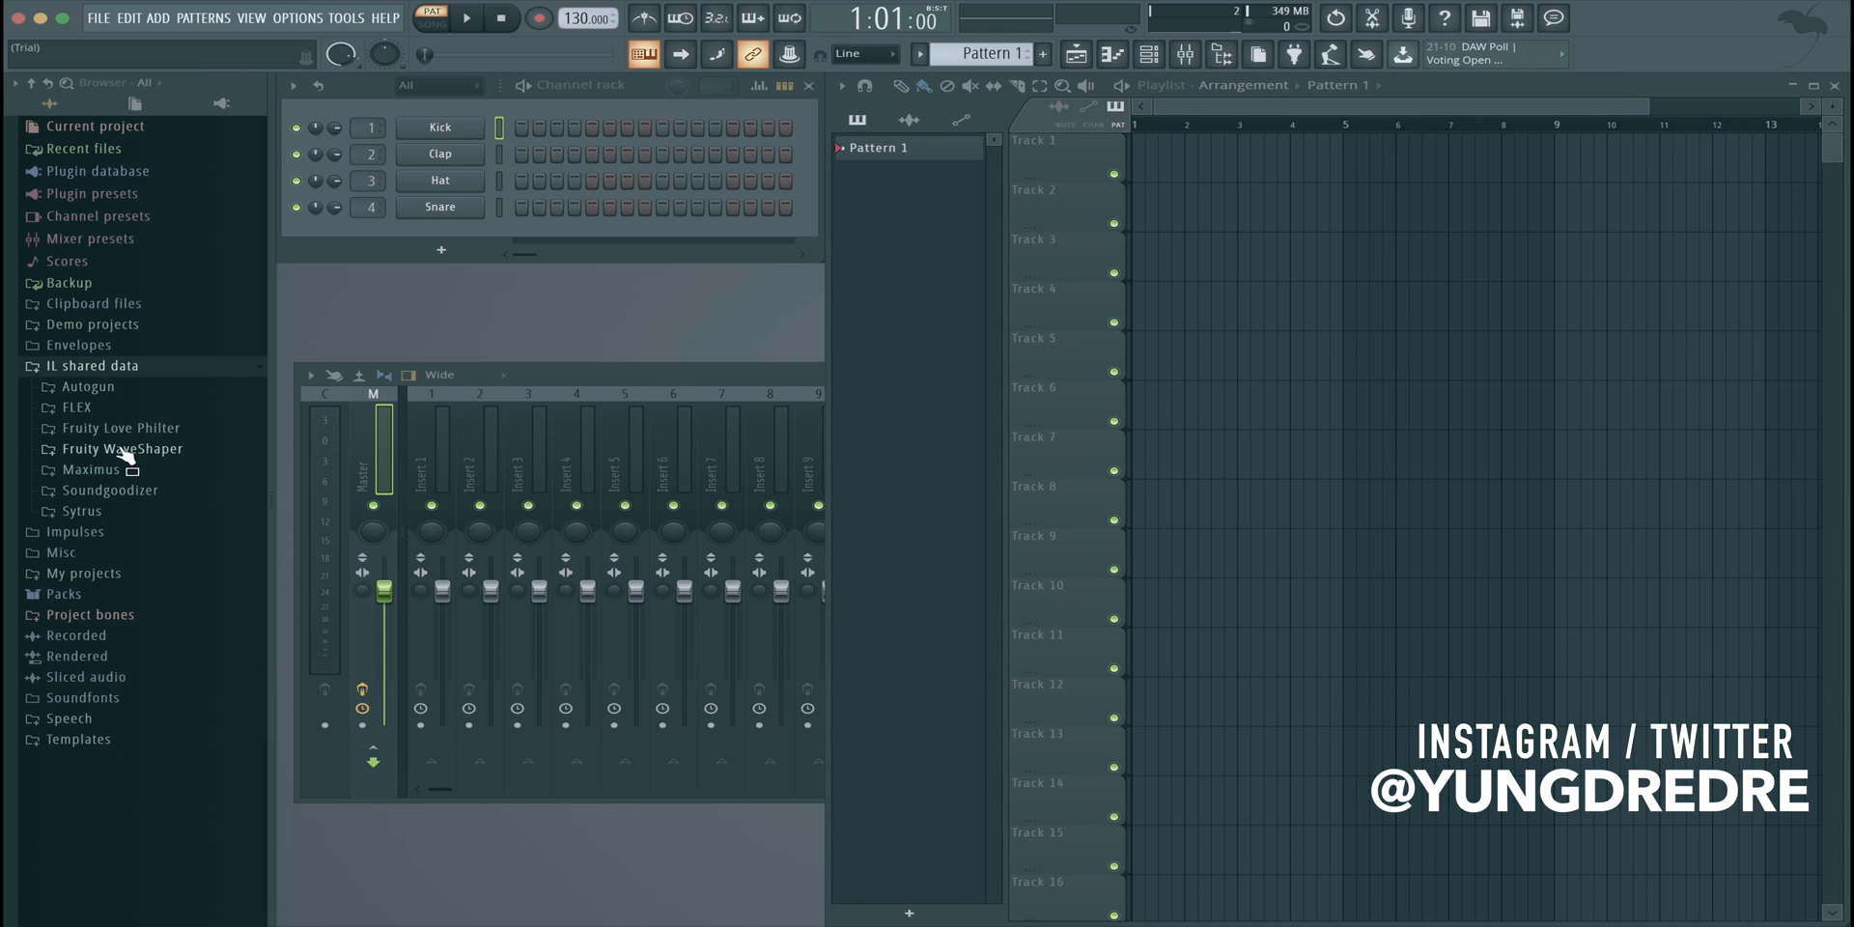
left_click(70, 406)
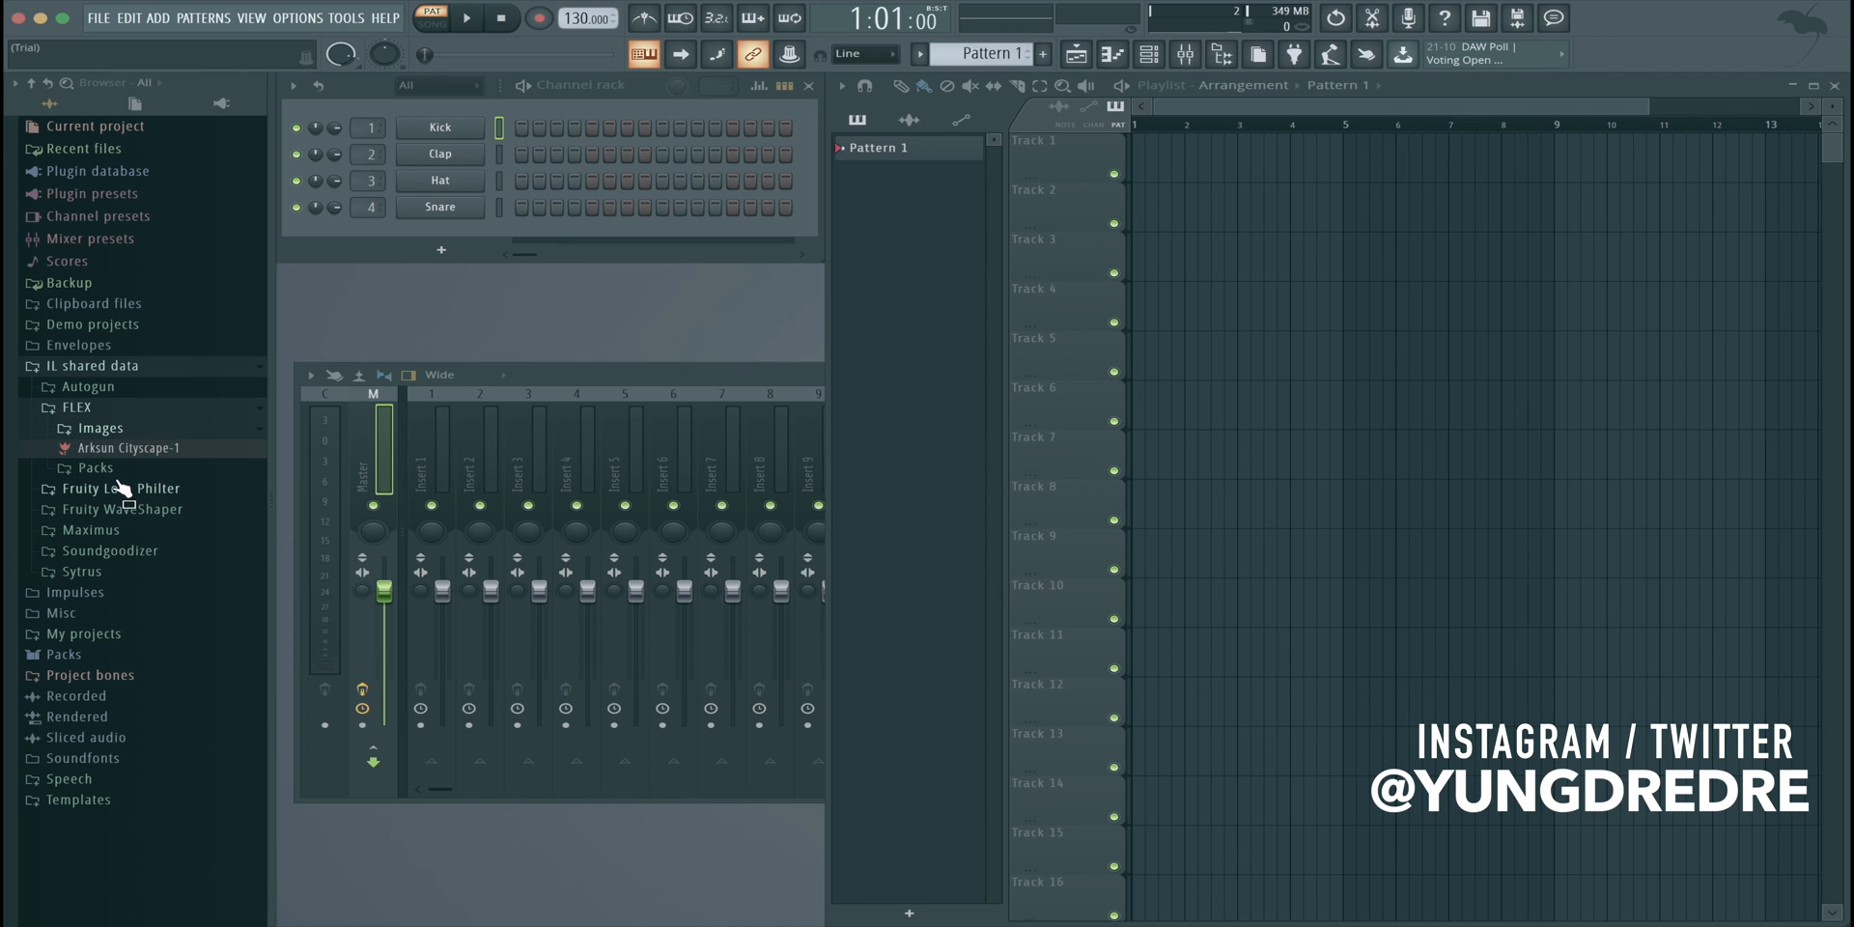
left_click(99, 428)
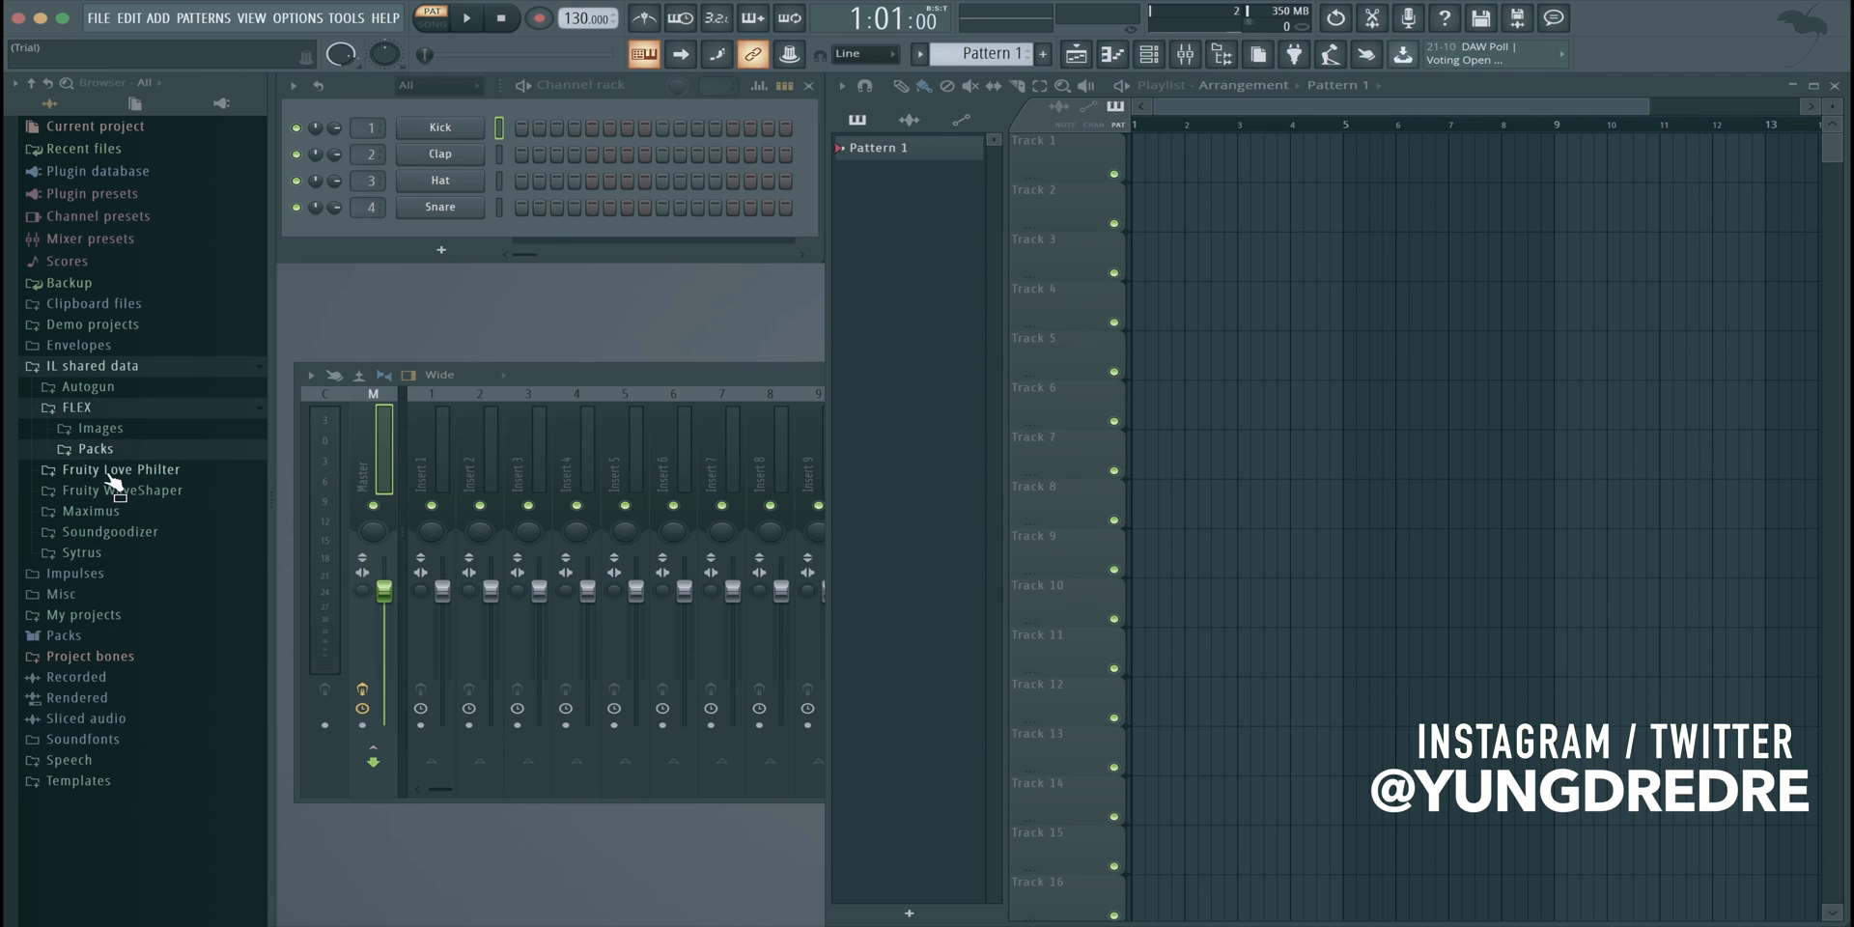
mouse_move(116, 485)
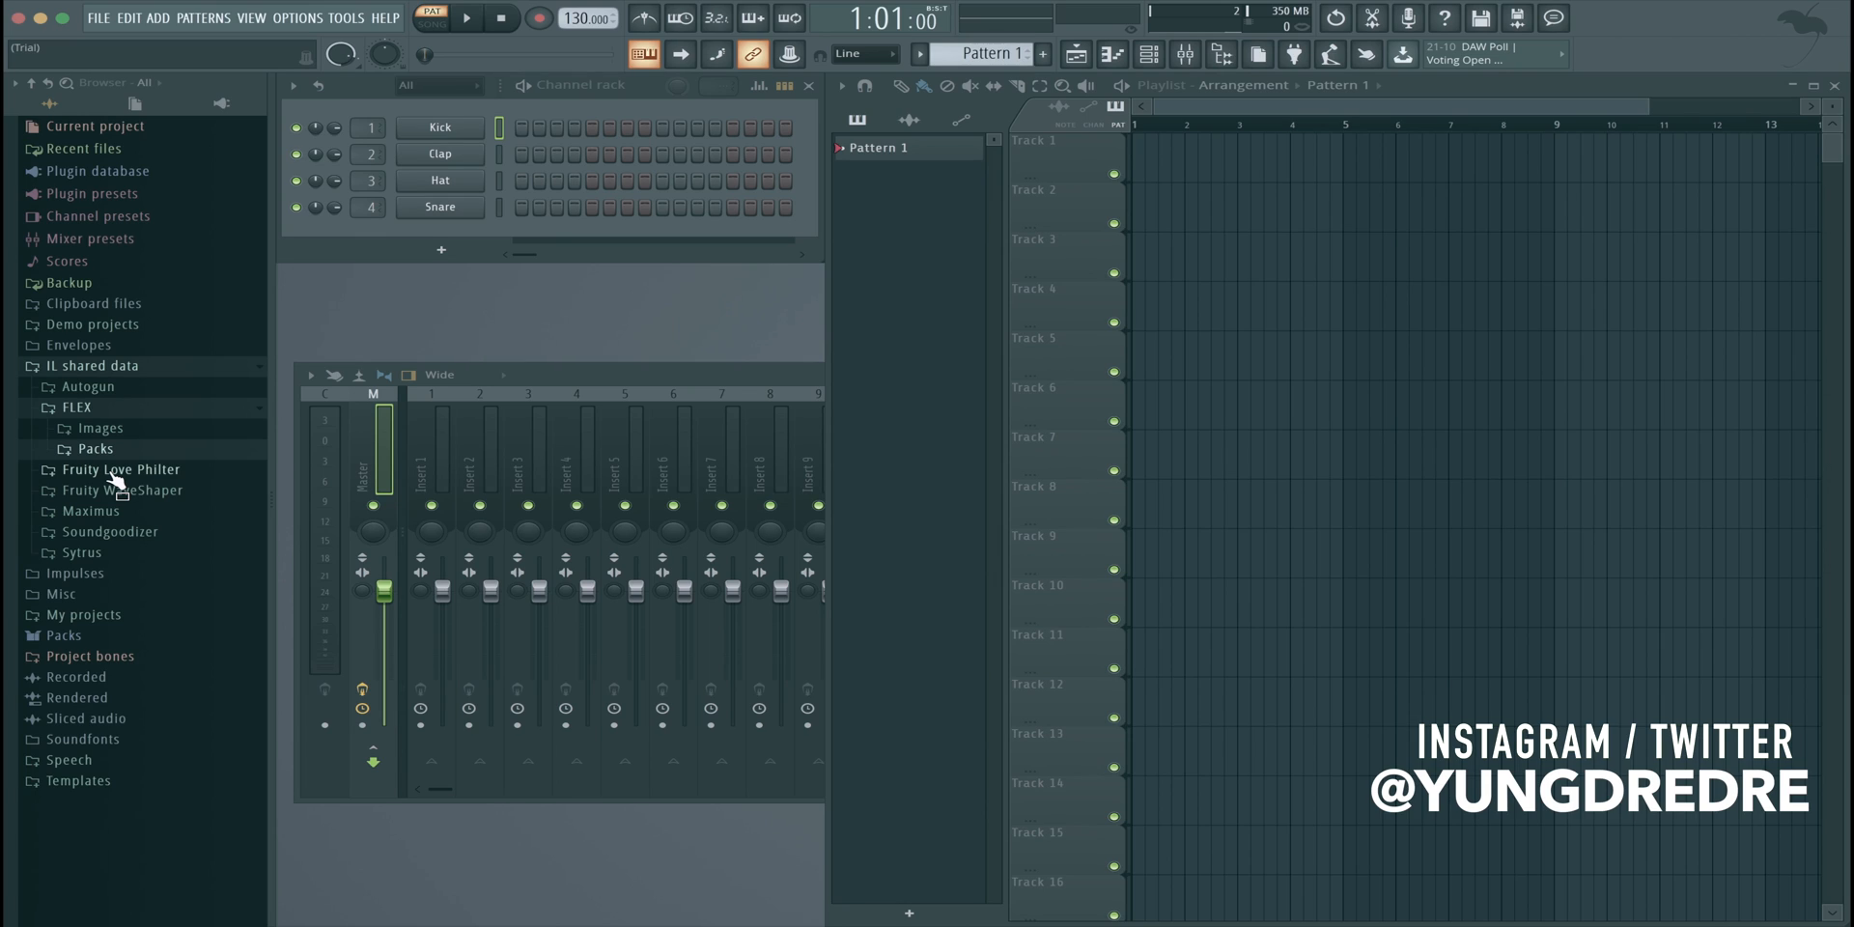
mouse_move(112, 488)
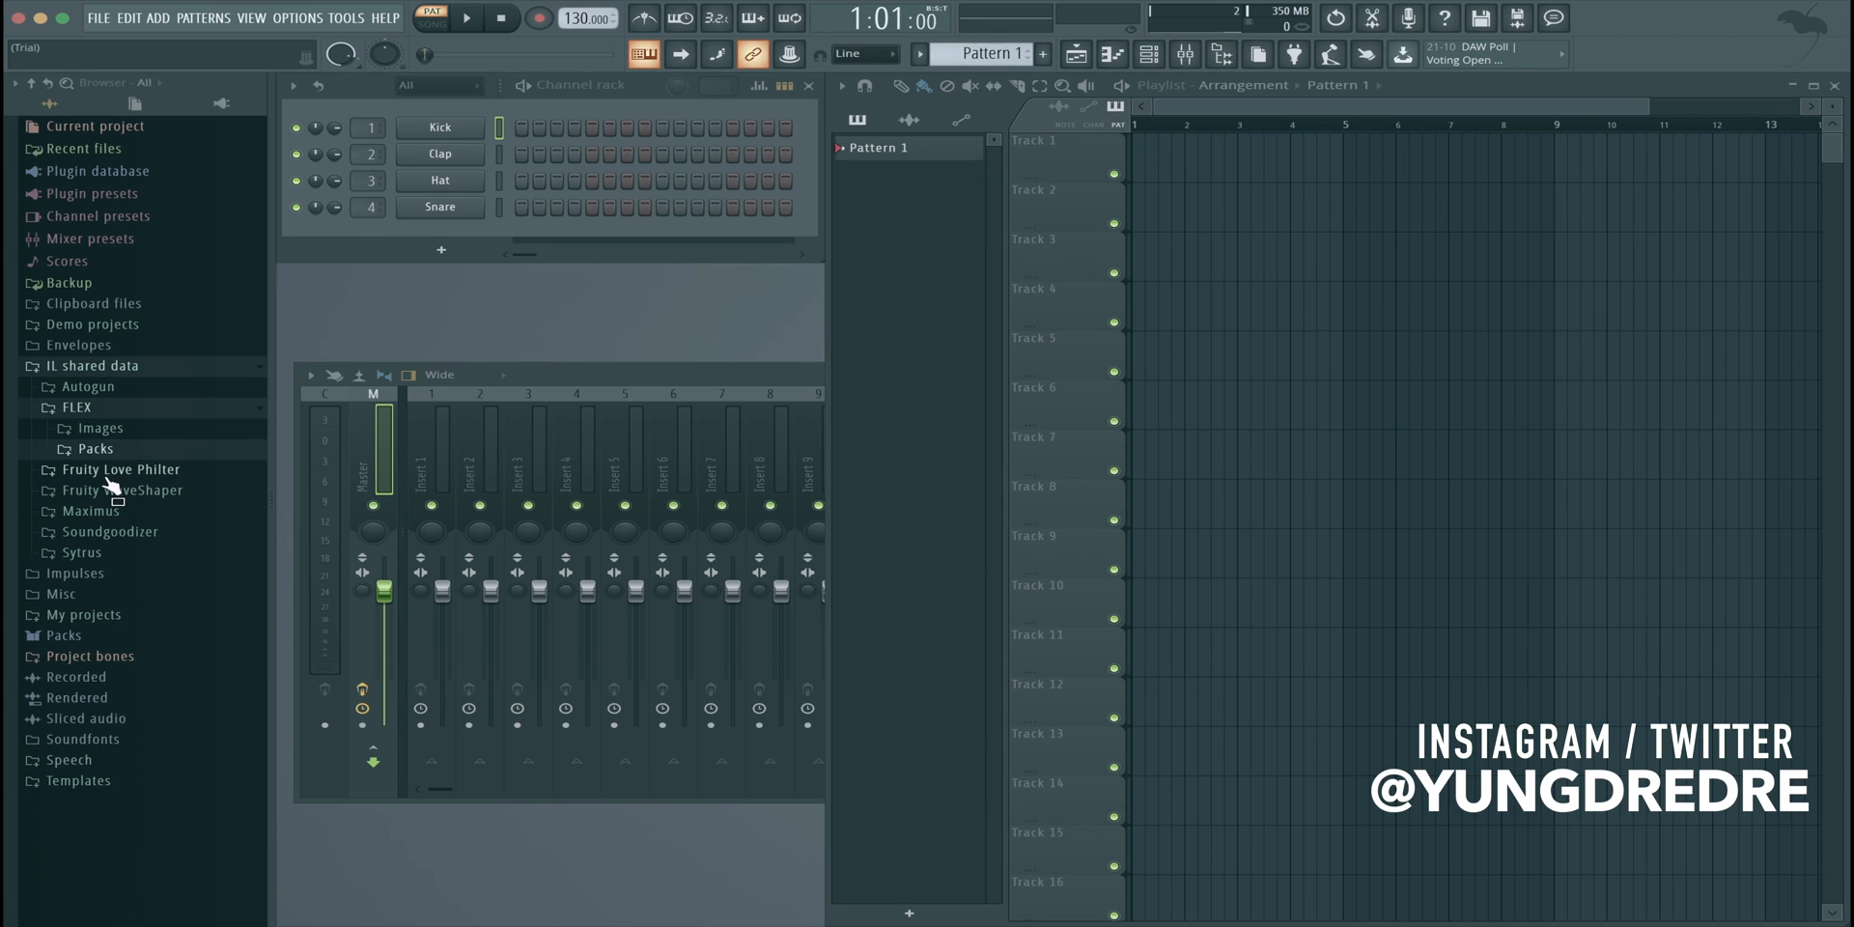
mouse_move(115, 490)
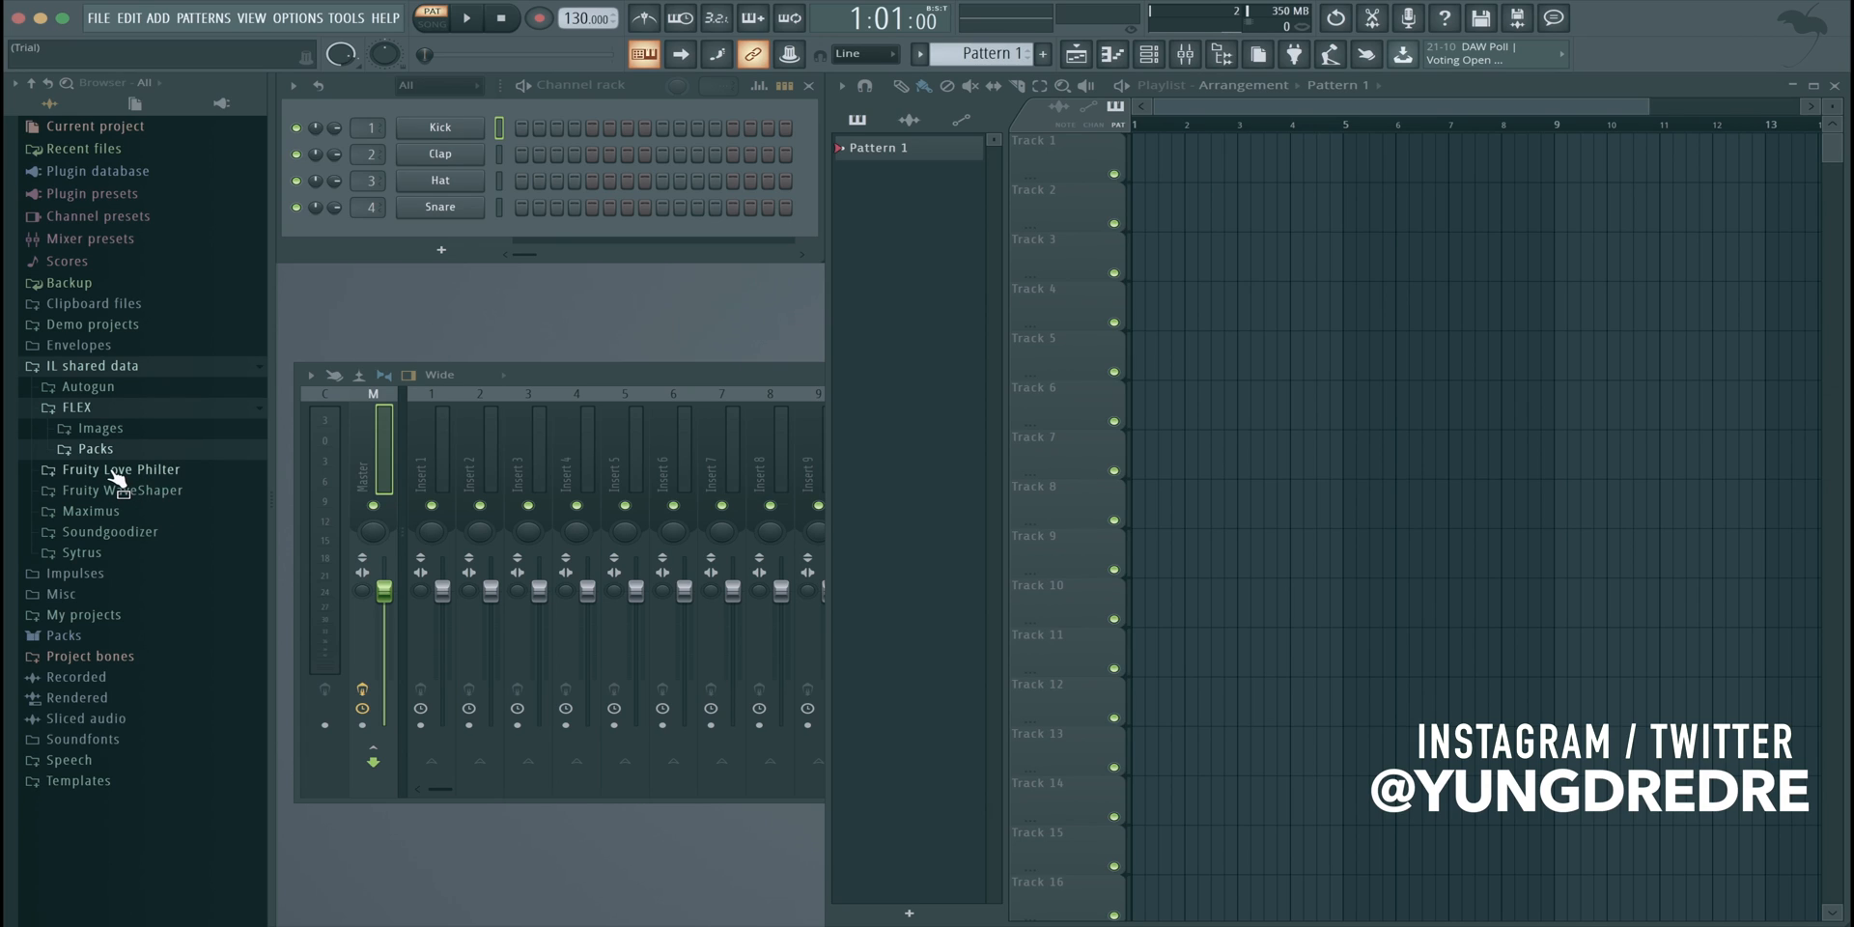
mouse_move(152, 487)
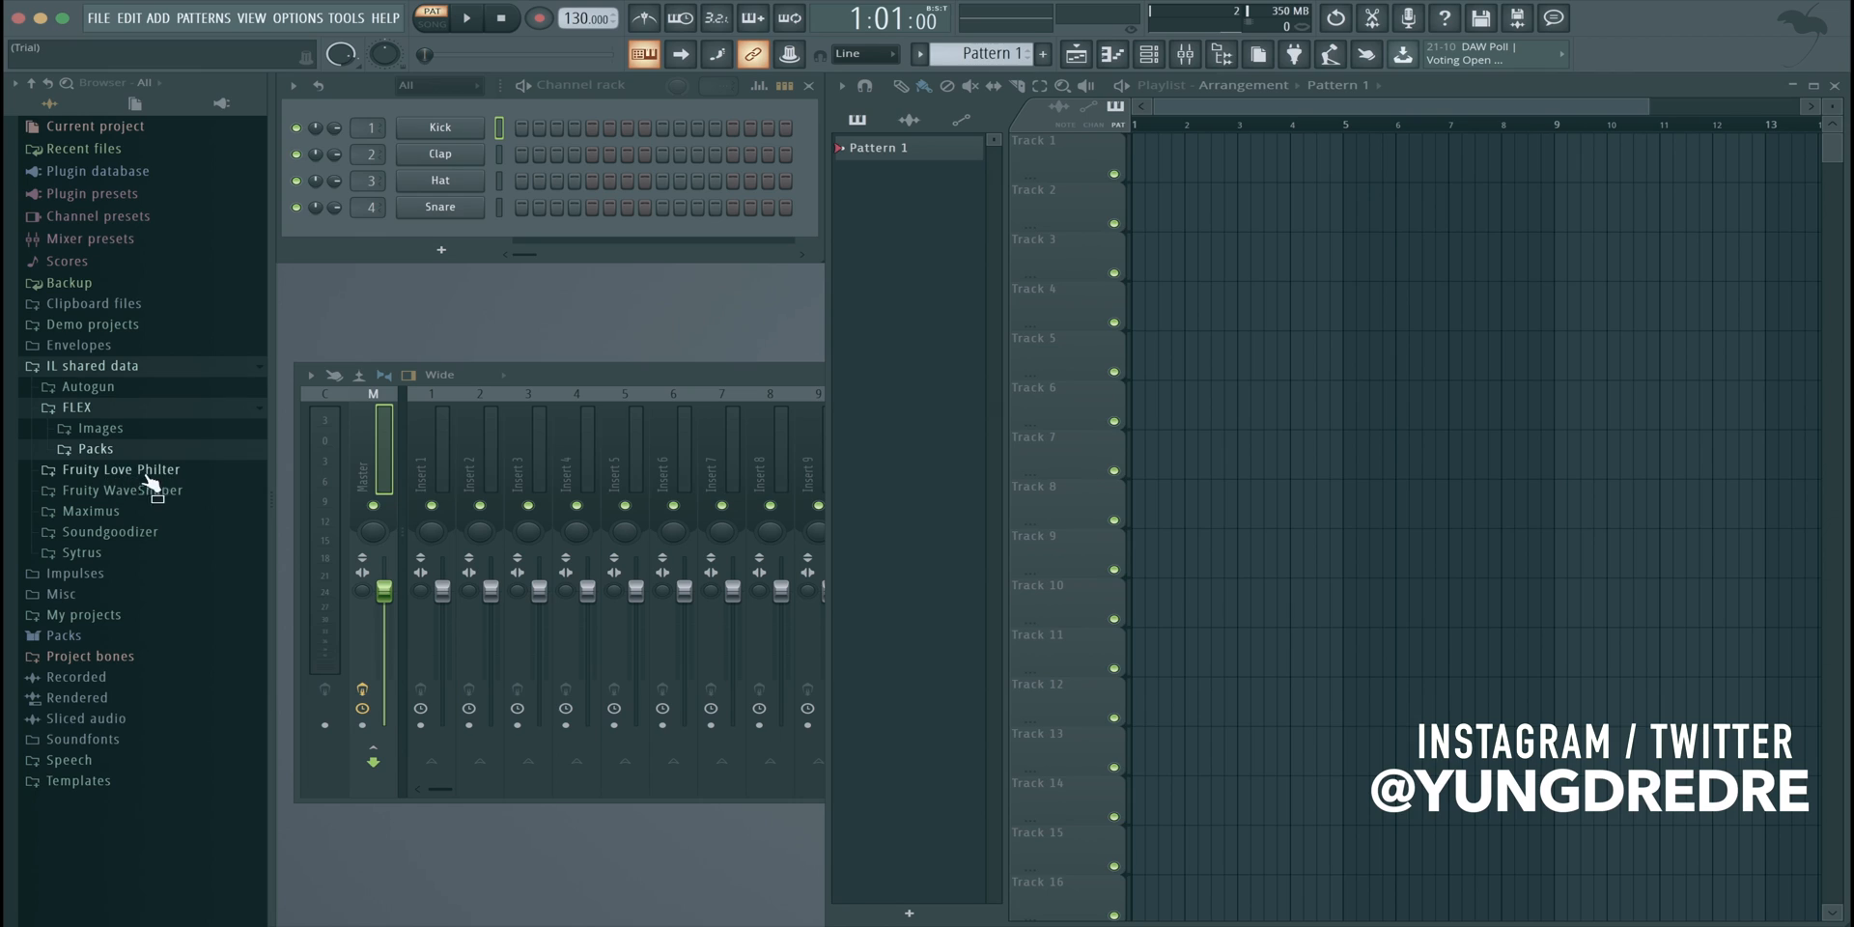
mouse_move(142, 494)
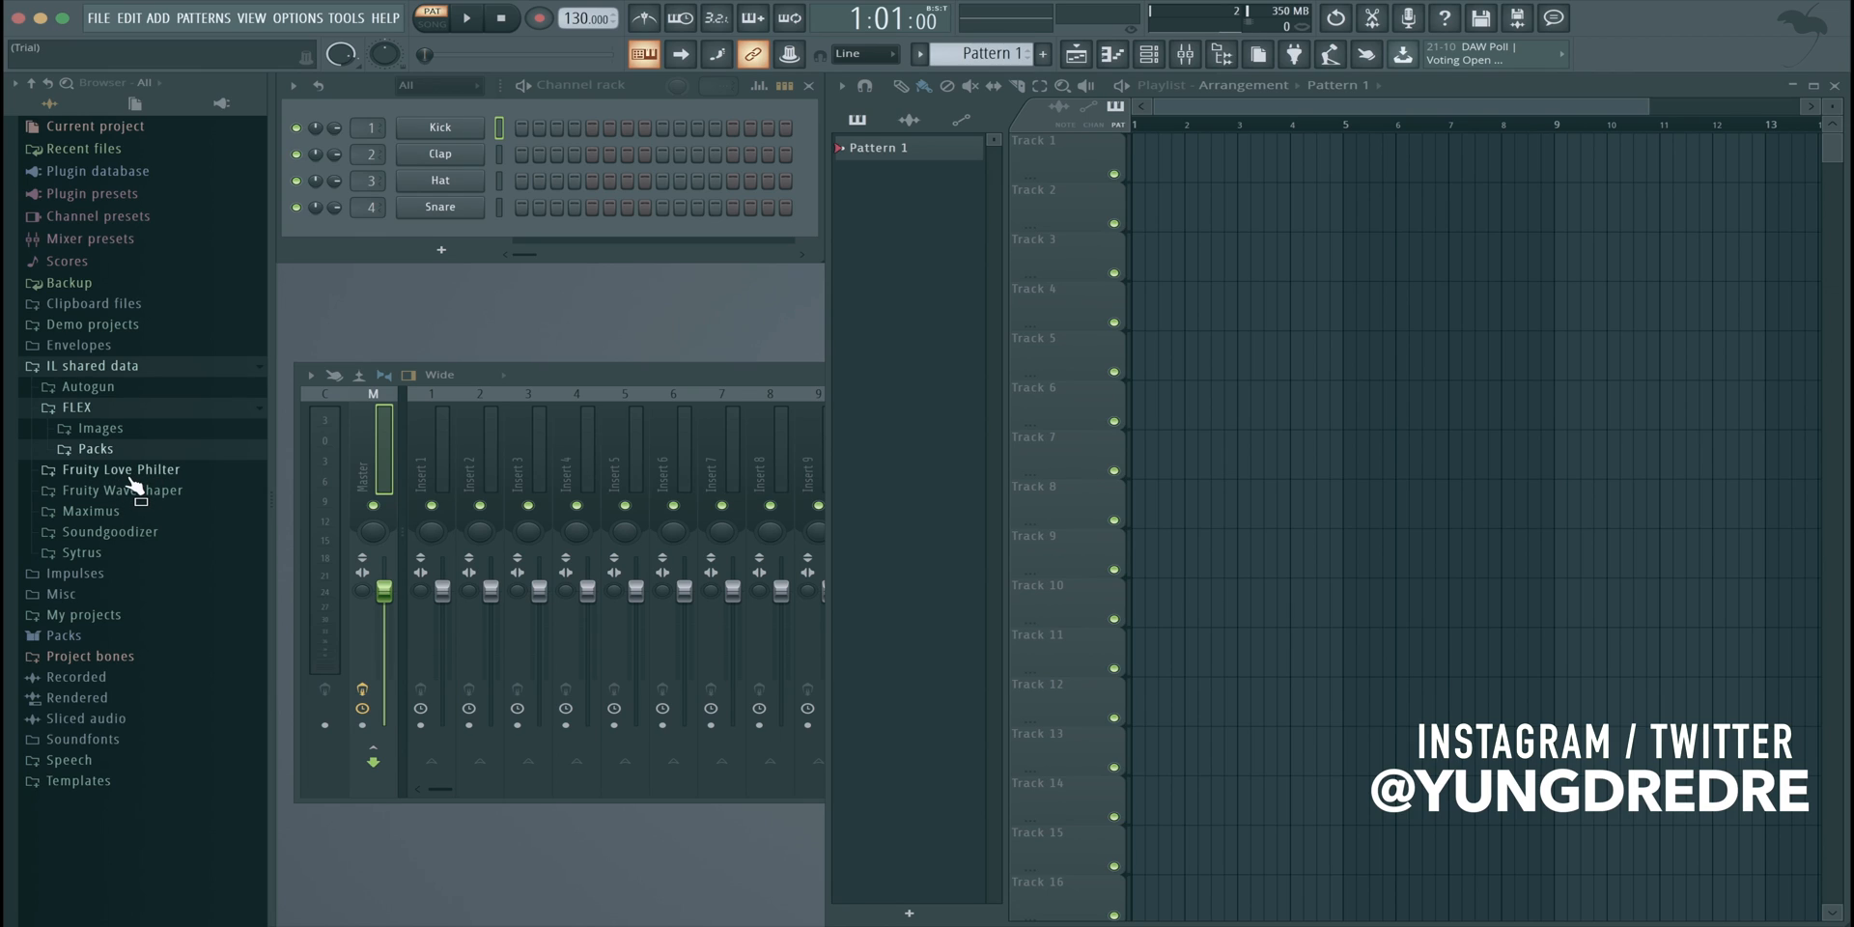
mouse_move(136, 487)
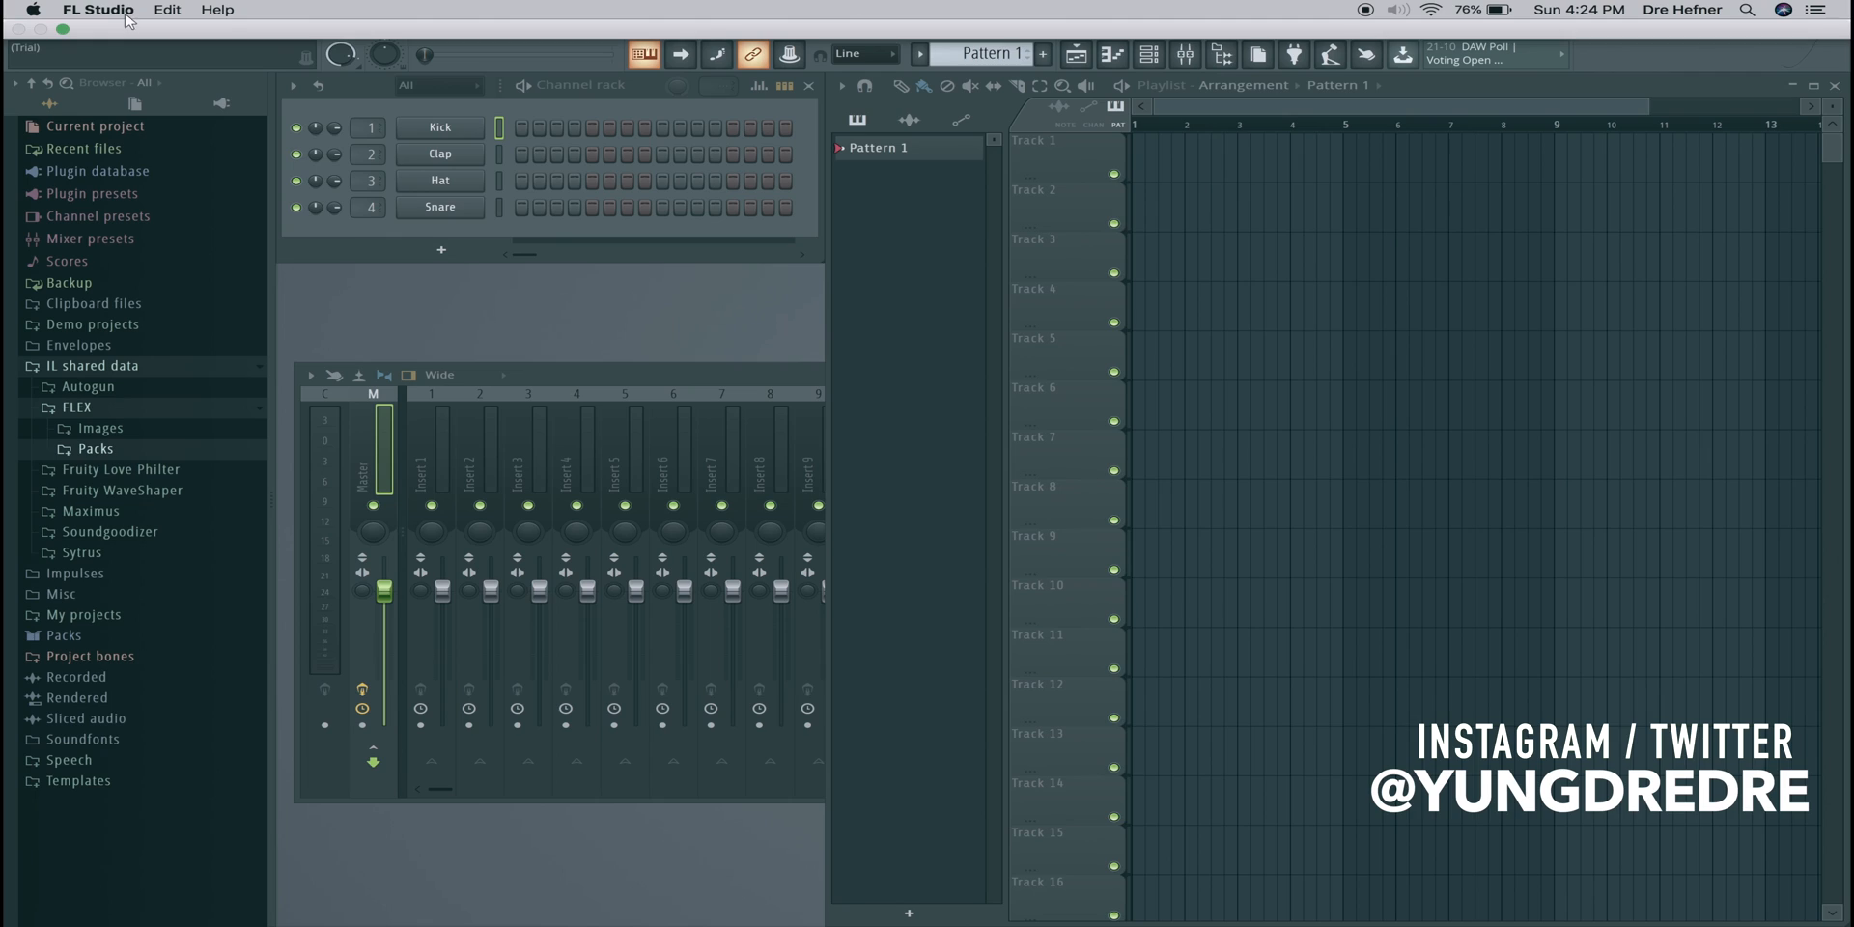
left_click(97, 10)
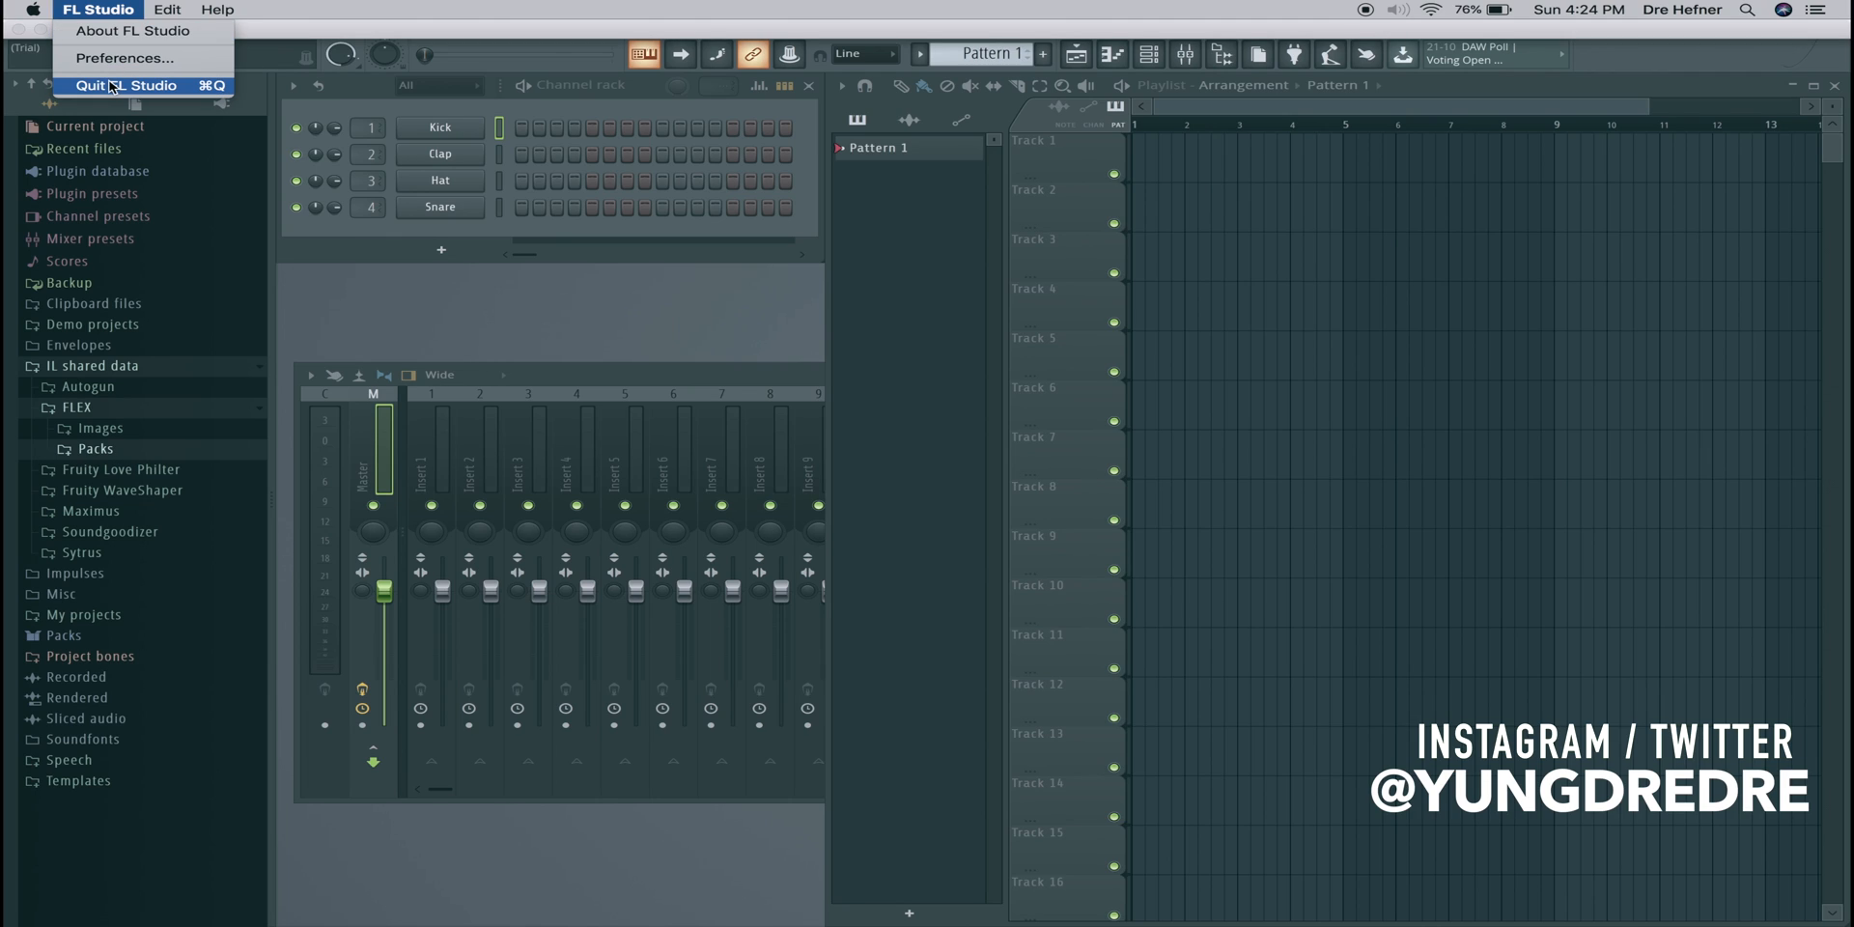